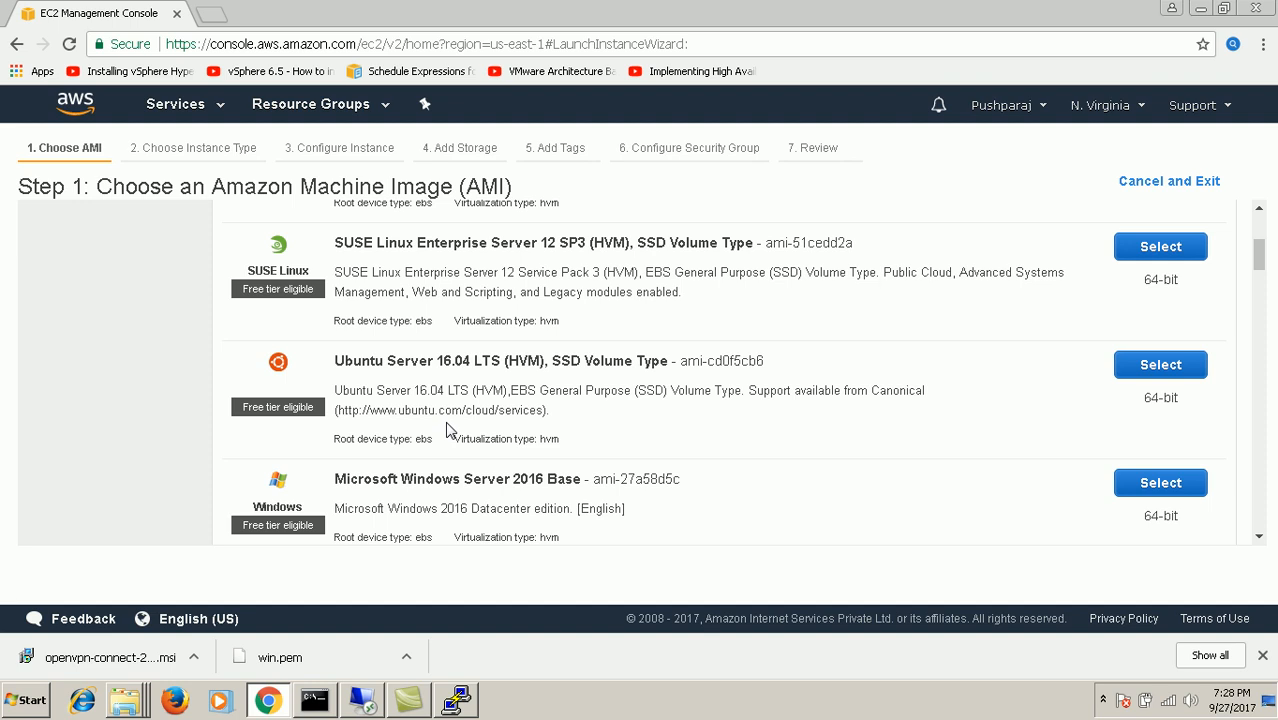
mouse_move(893, 180)
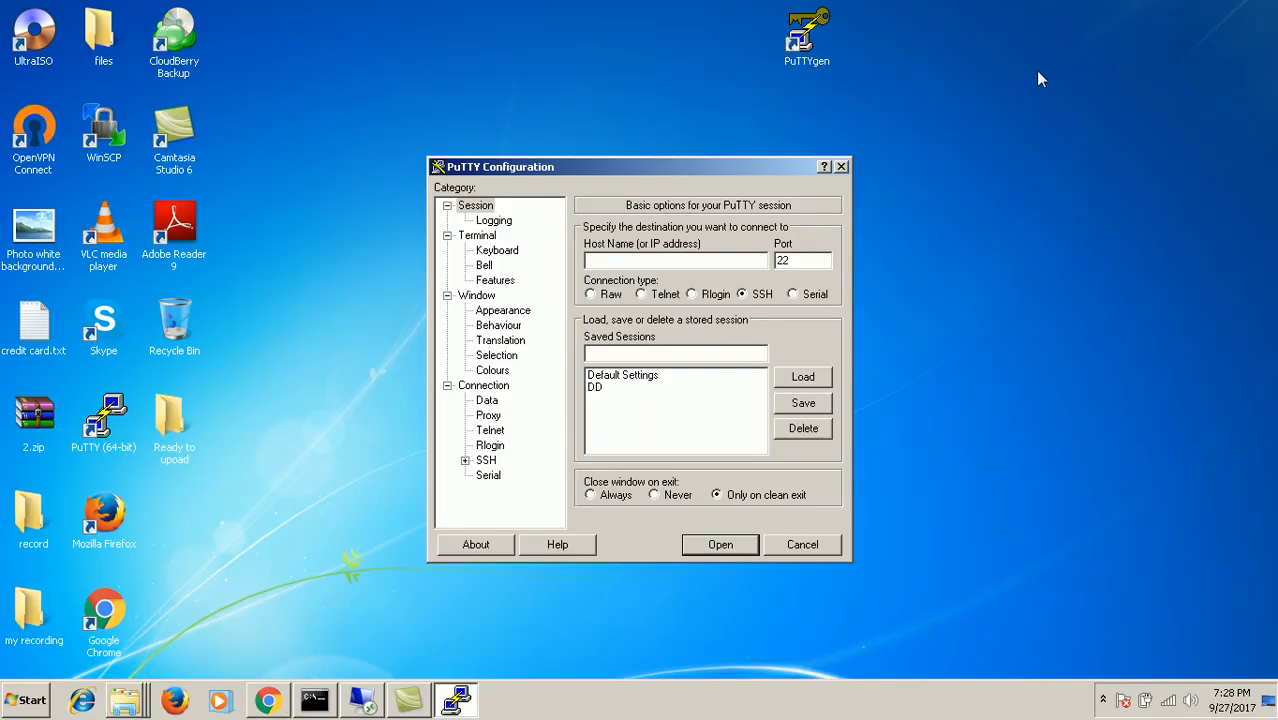
mouse_move(545, 436)
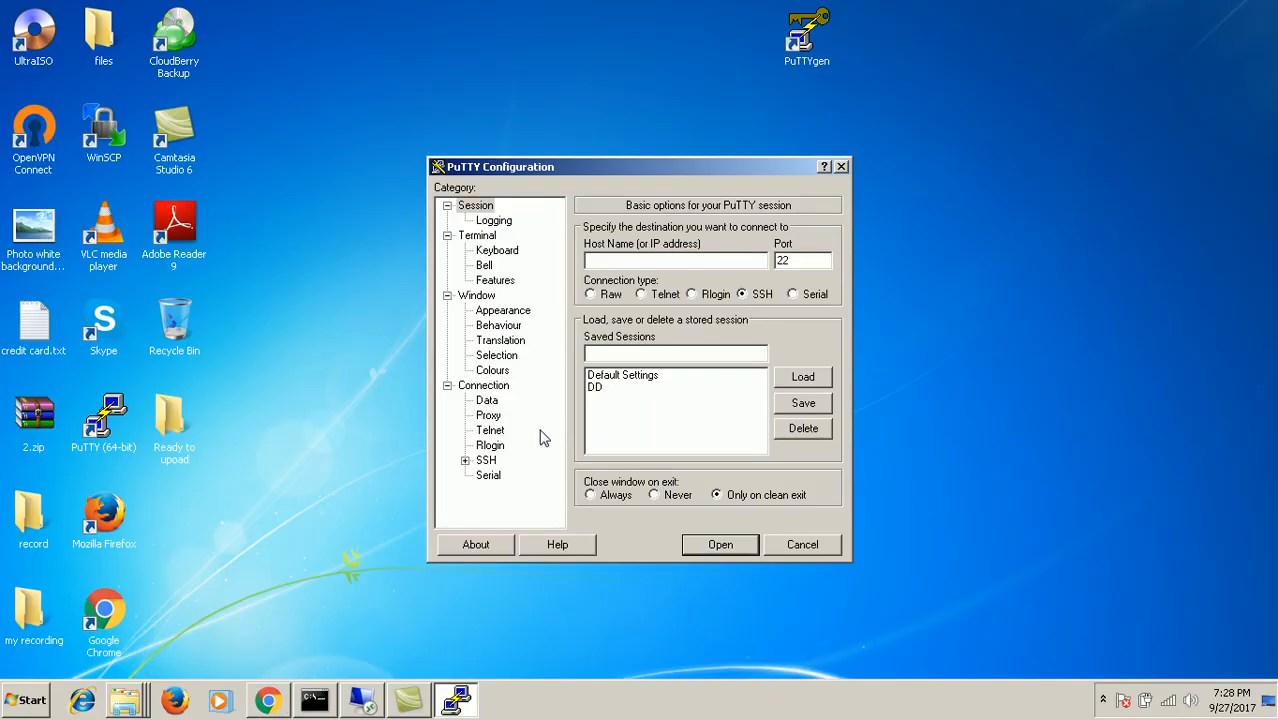
mouse_move(268, 696)
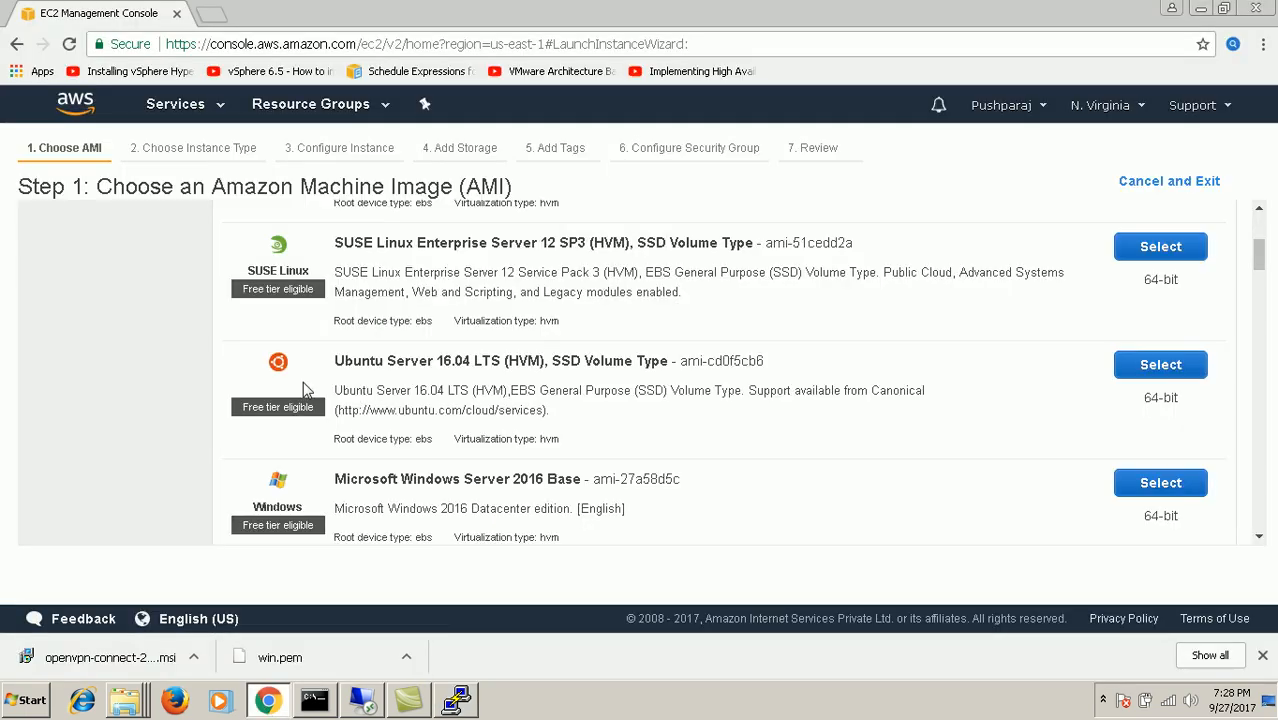
mouse_move(922, 390)
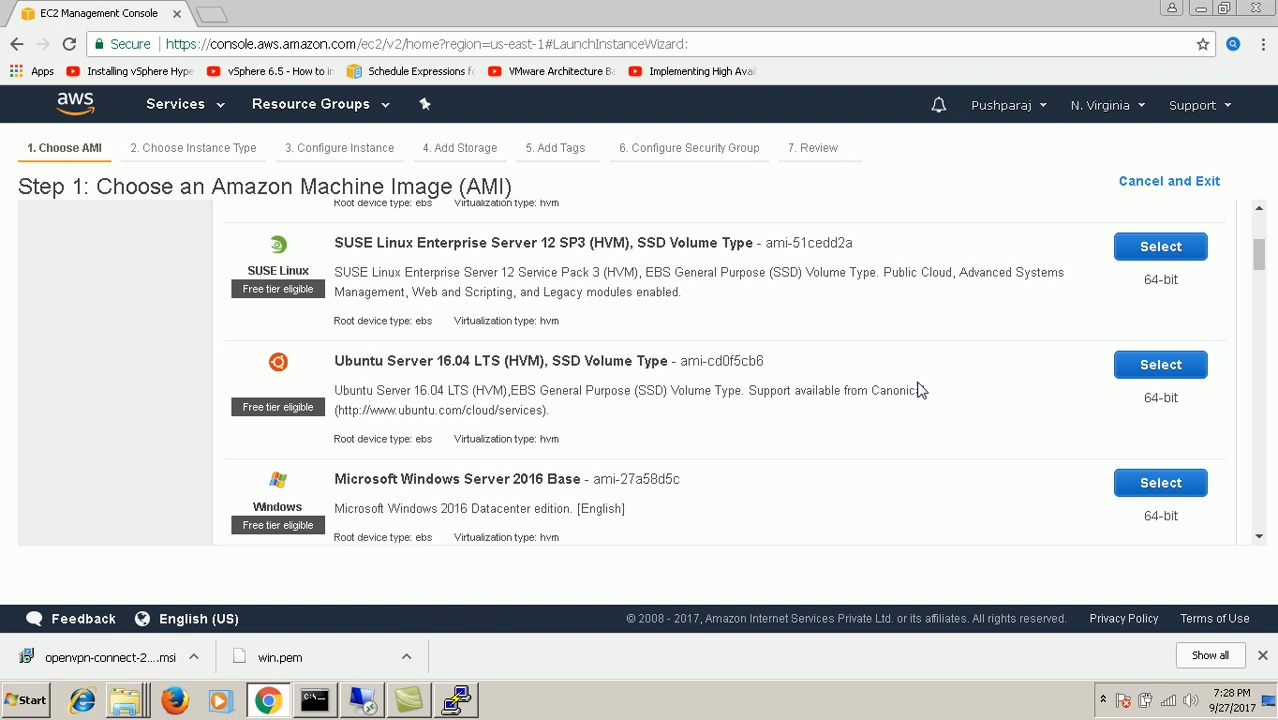
Step: Choose the Ubuntu Server 16.04 image with the t2.micro instance type
left_click(1160, 365)
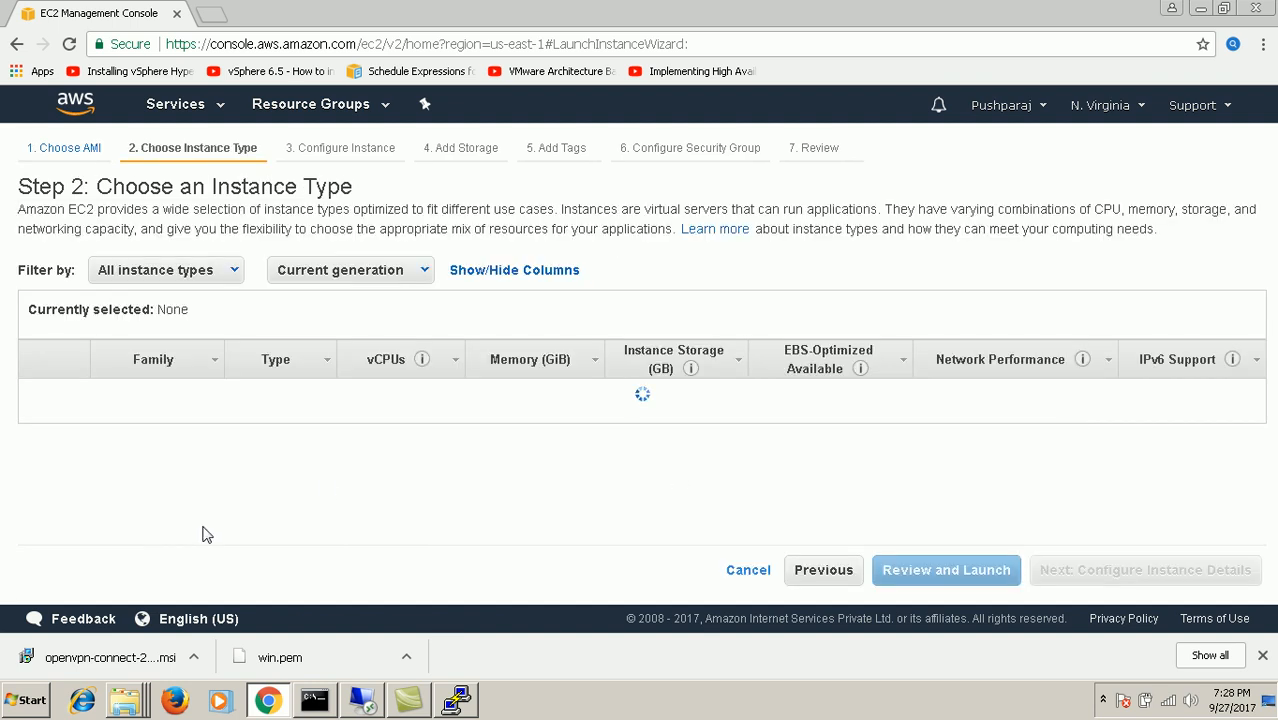
left_click(37, 459)
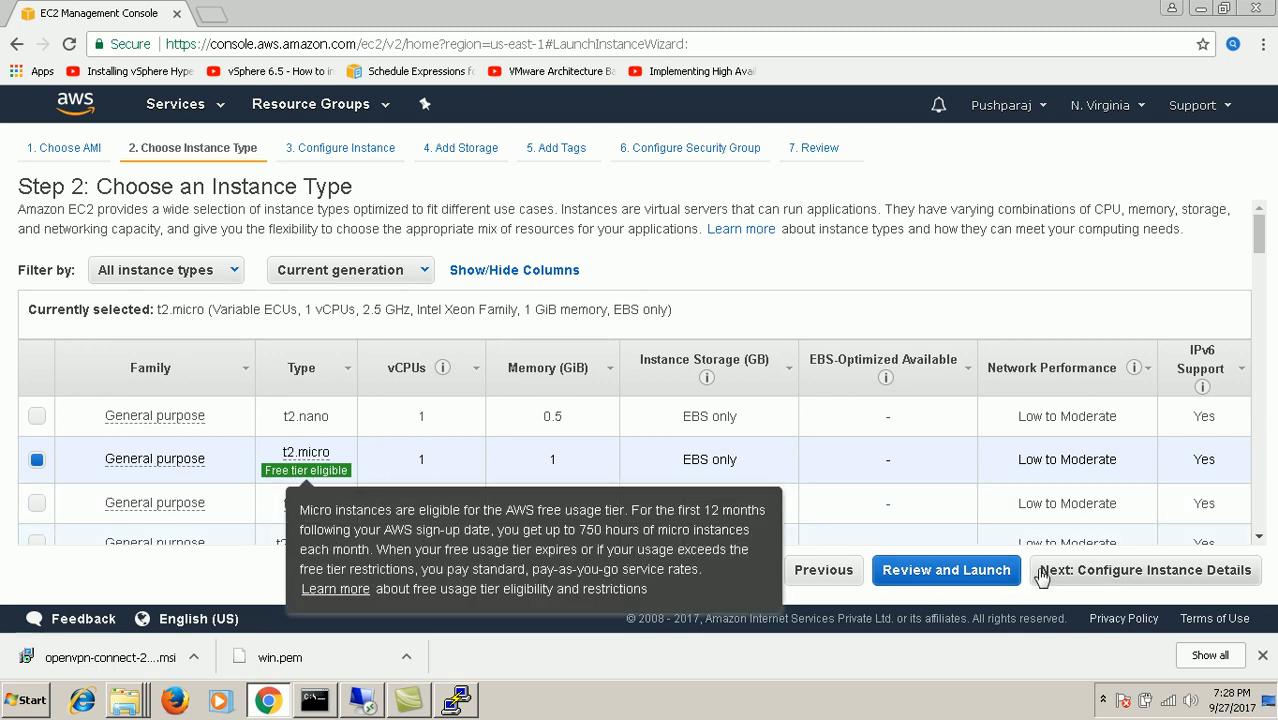
left_click(1144, 569)
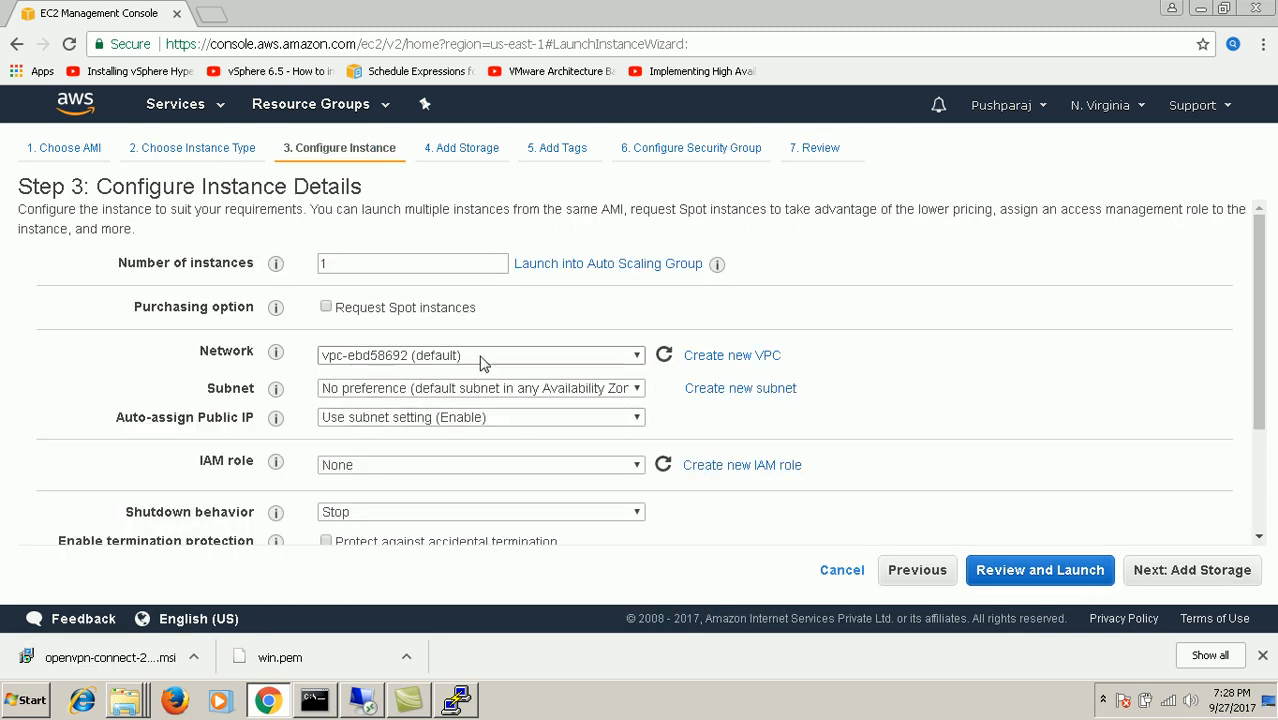
Step: Place the instance in VPC_001, enable auto-assigned public IP, and add tag Name=Ubuntu
left_click(480, 355)
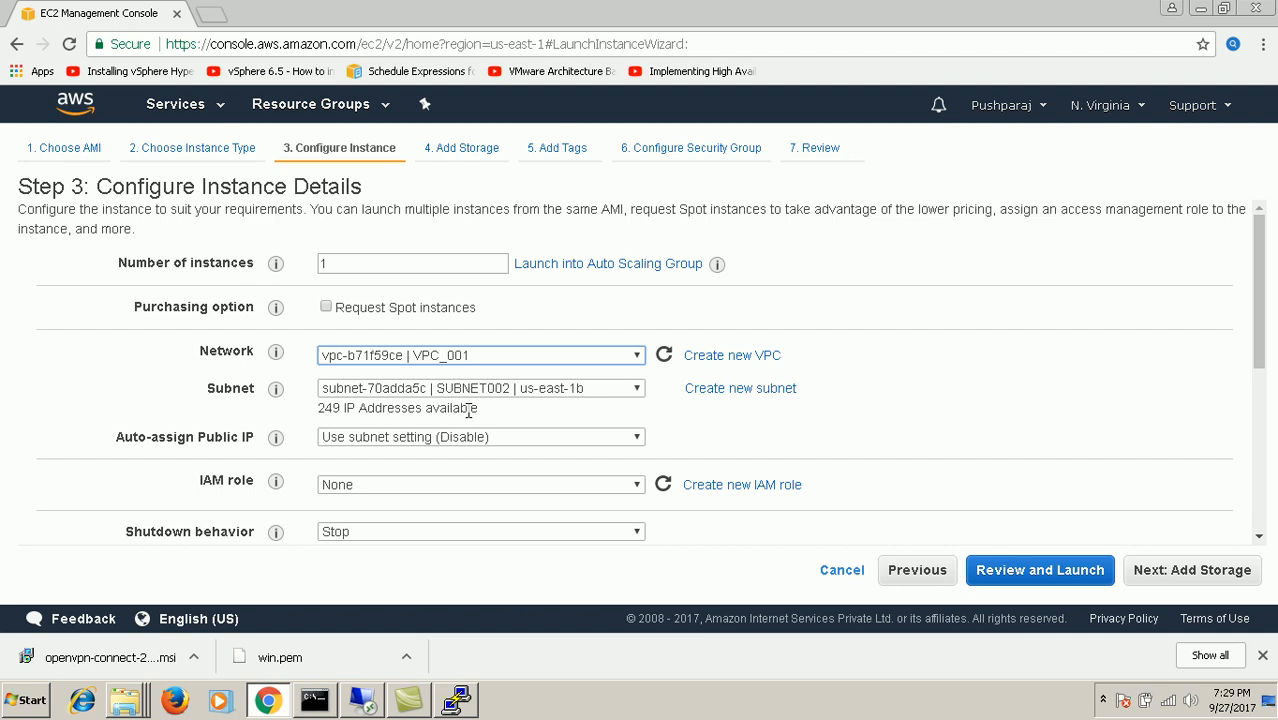
left_click(480, 437)
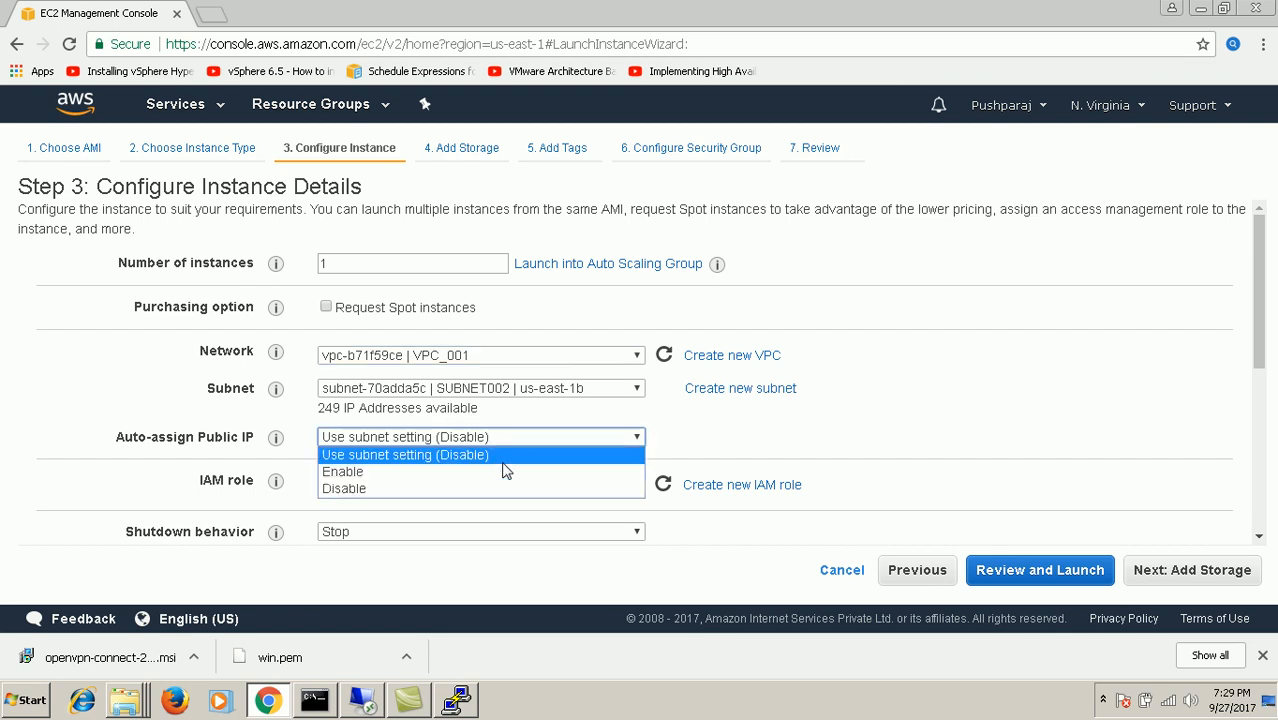
left_click(342, 471)
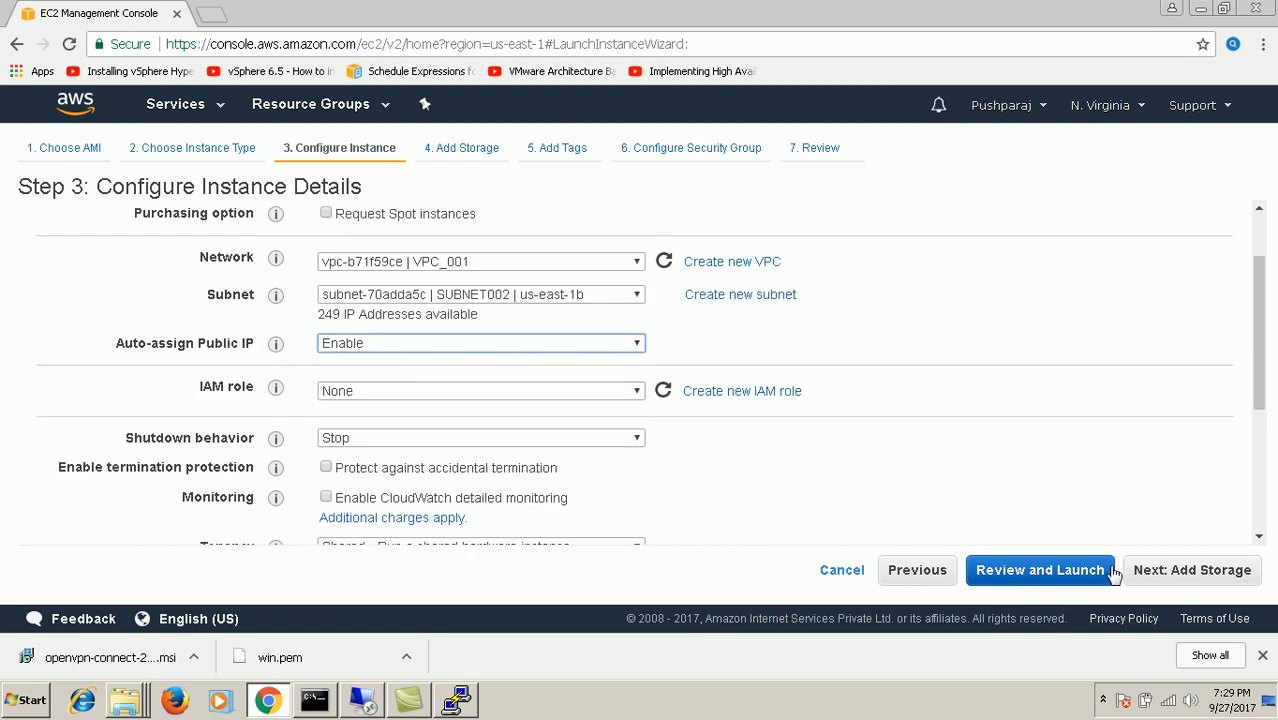
left_click(1192, 570)
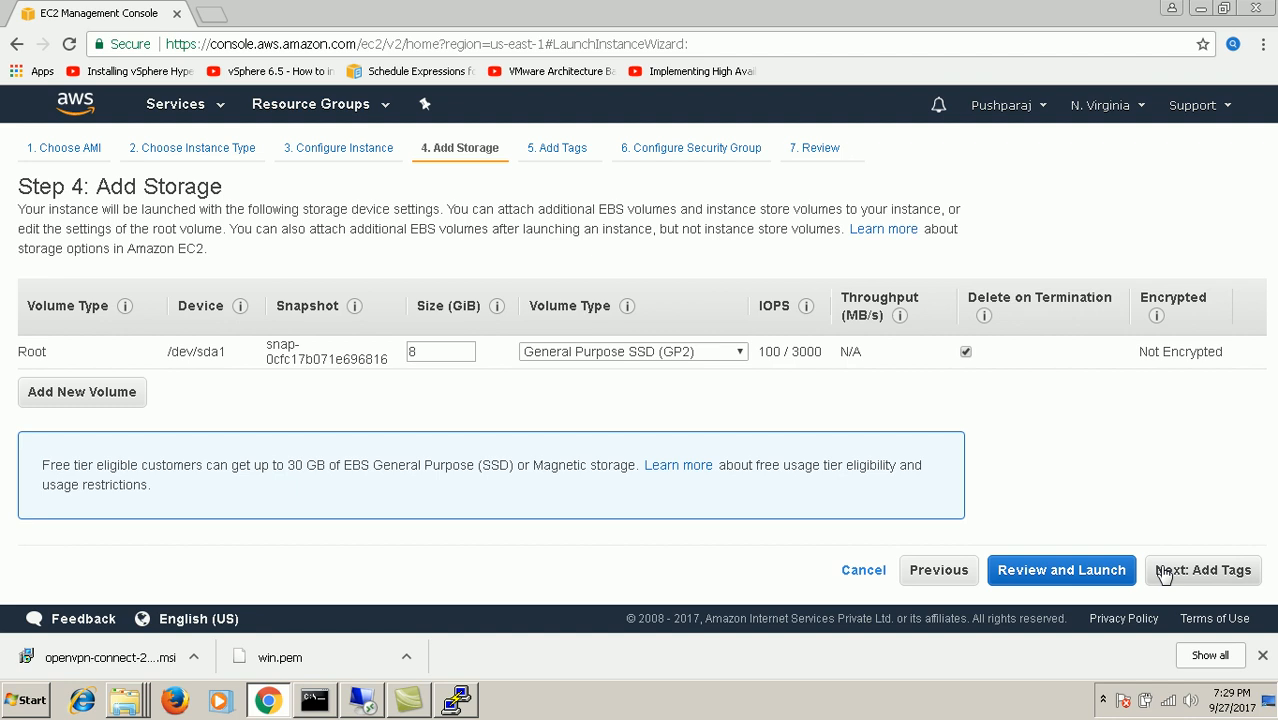
left_click(1202, 570)
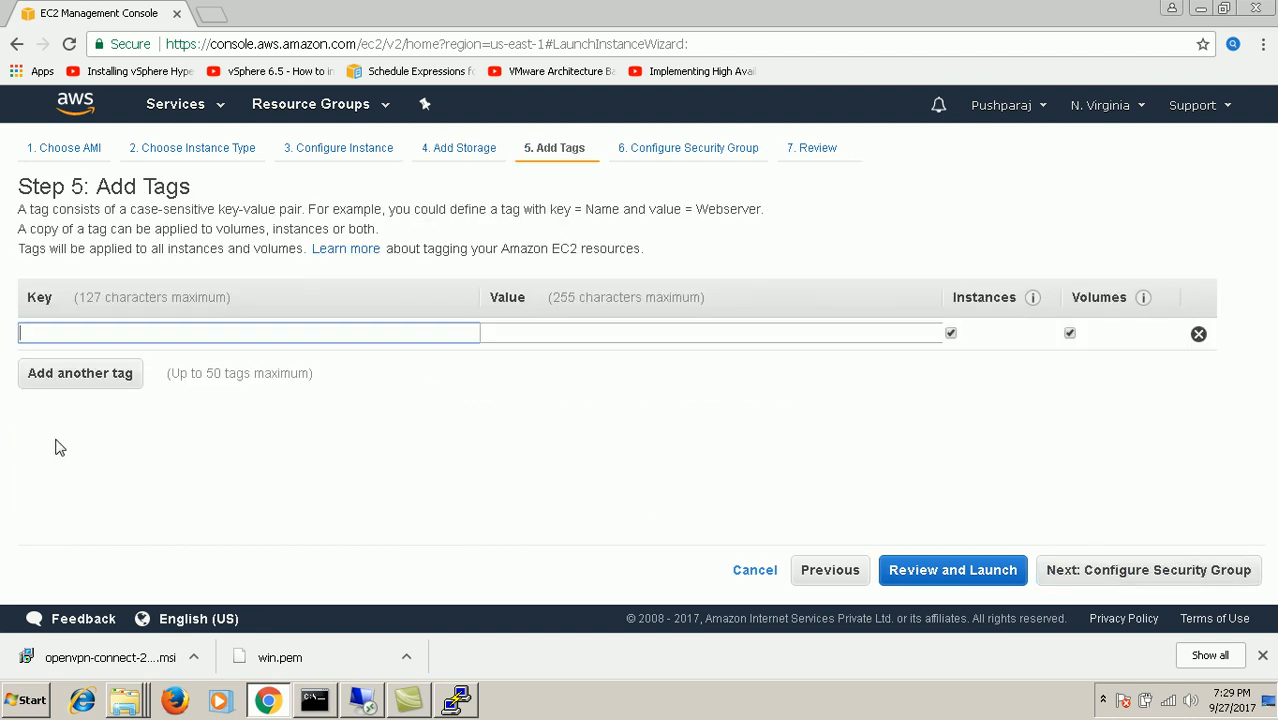
type("Name")
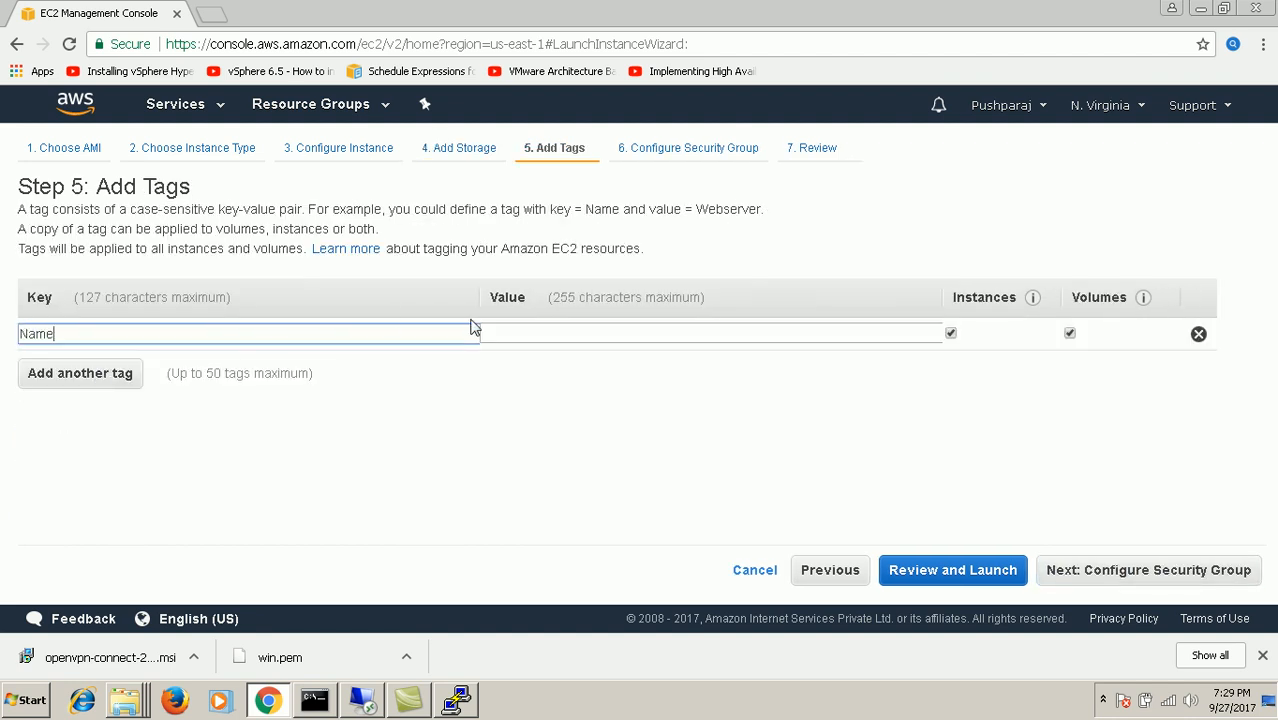
type("Ubuntu")
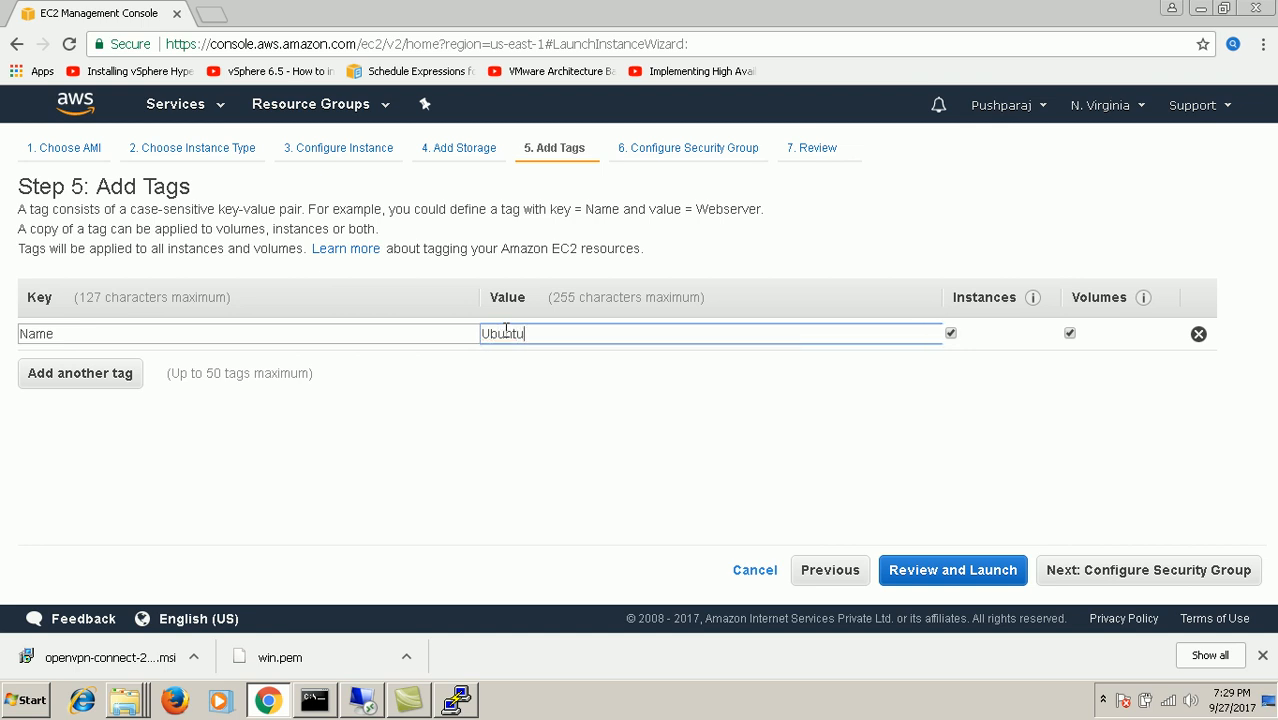
Step: Assign the existing PROD security group and review the instance settings
left_click(1148, 570)
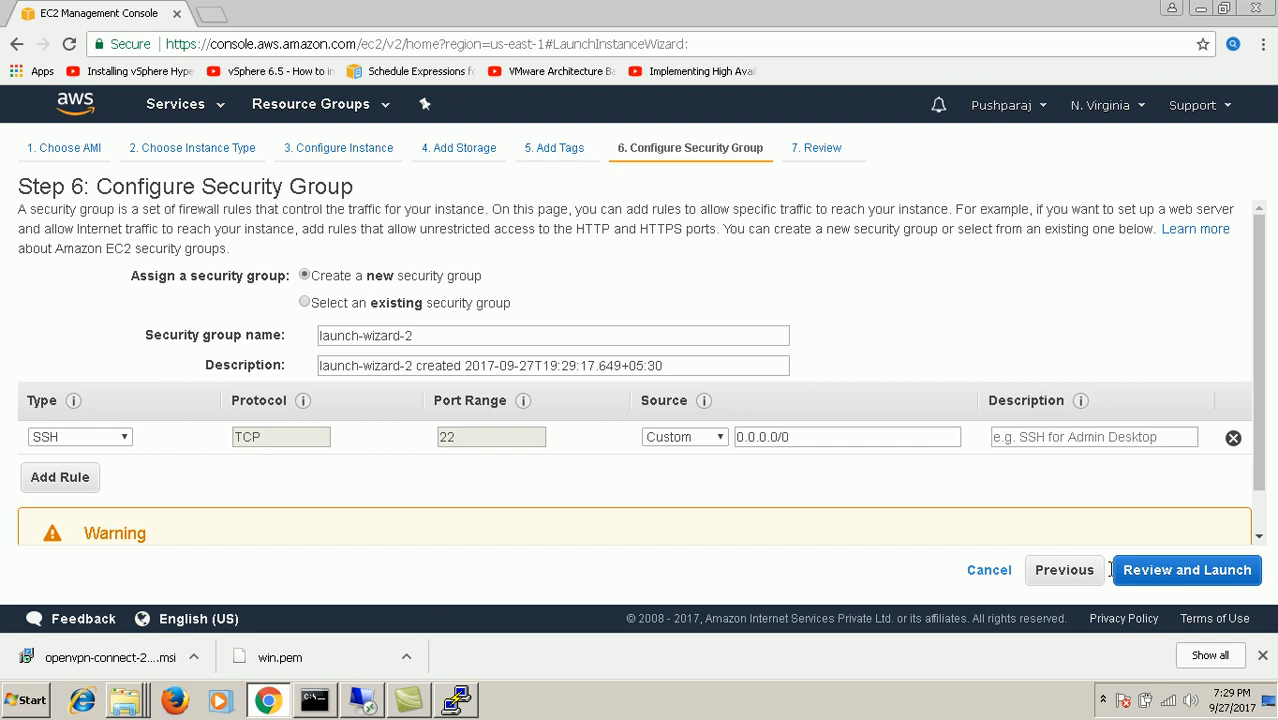
left_click(304, 302)
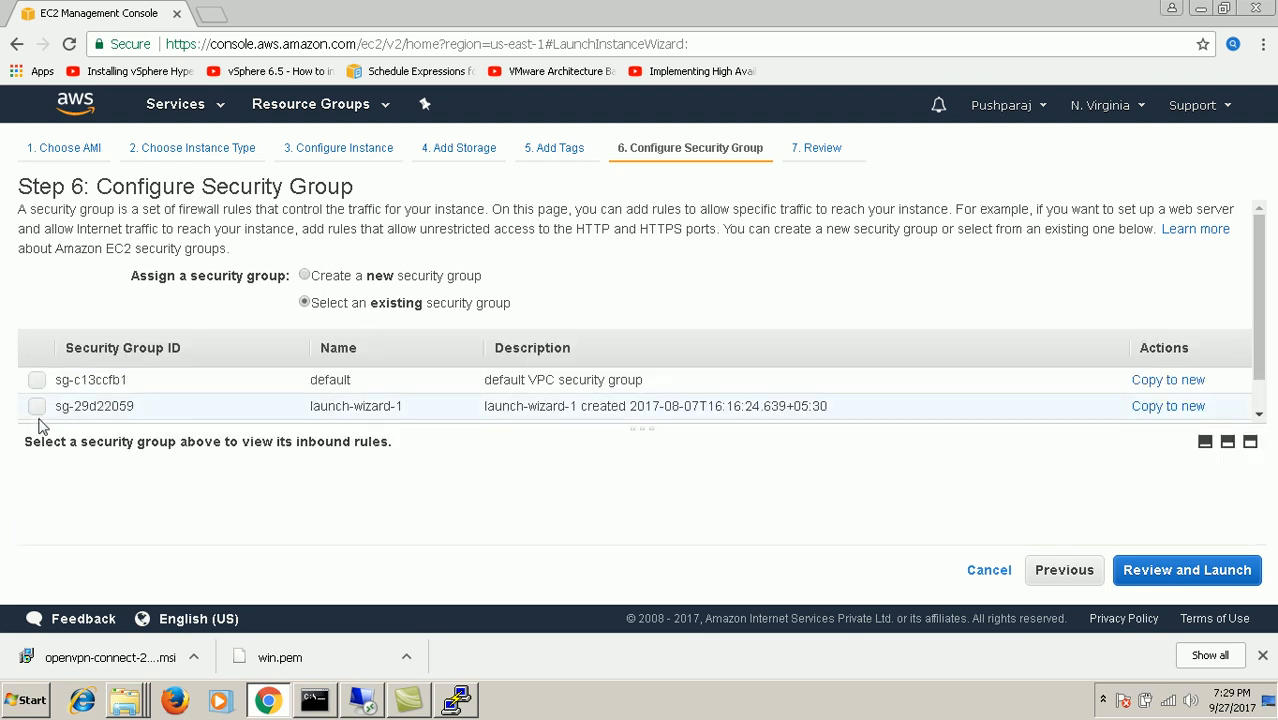
left_click(36, 392)
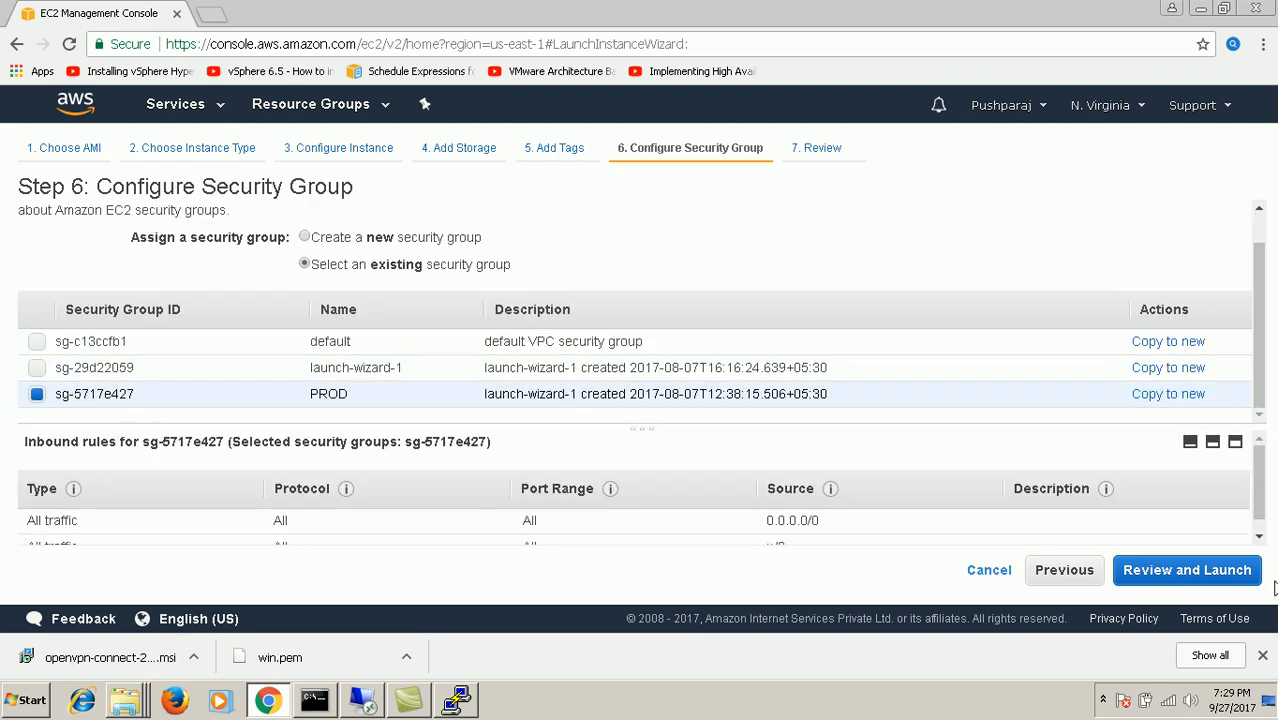
left_click(1187, 570)
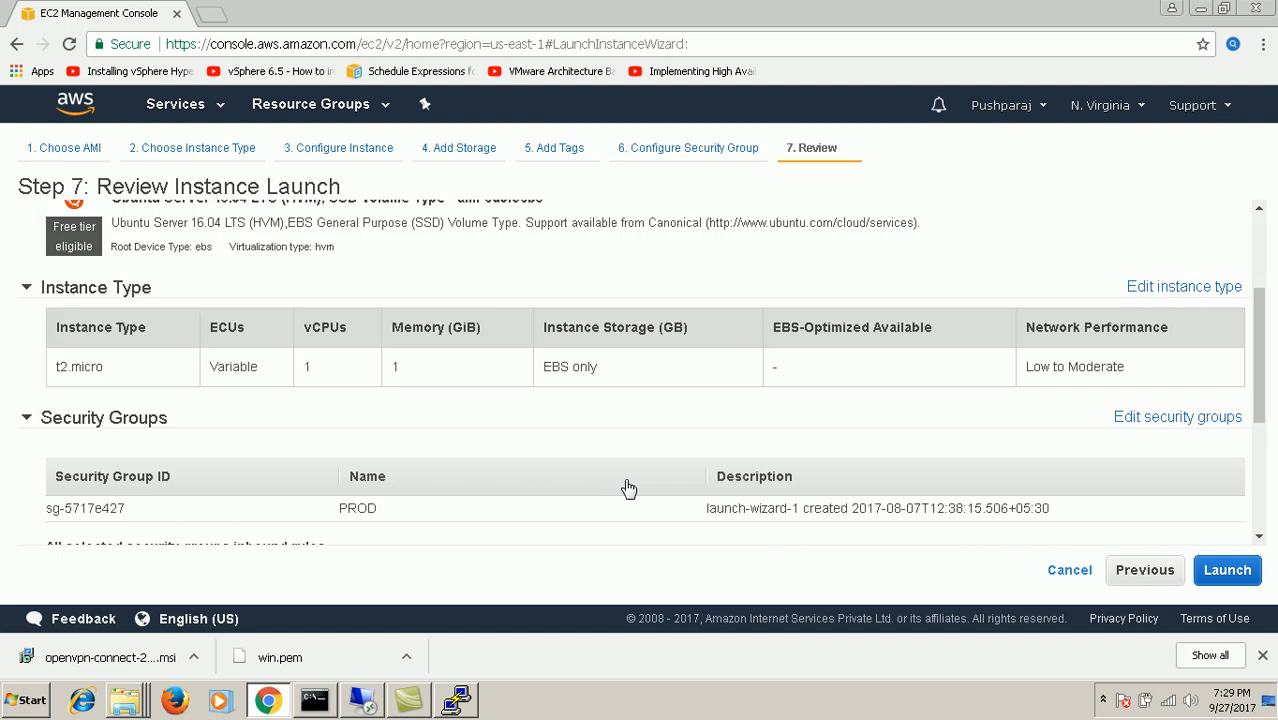
Step: Launch with a new key pair named ubuntu and download ubuntu.pem
left_click(1227, 570)
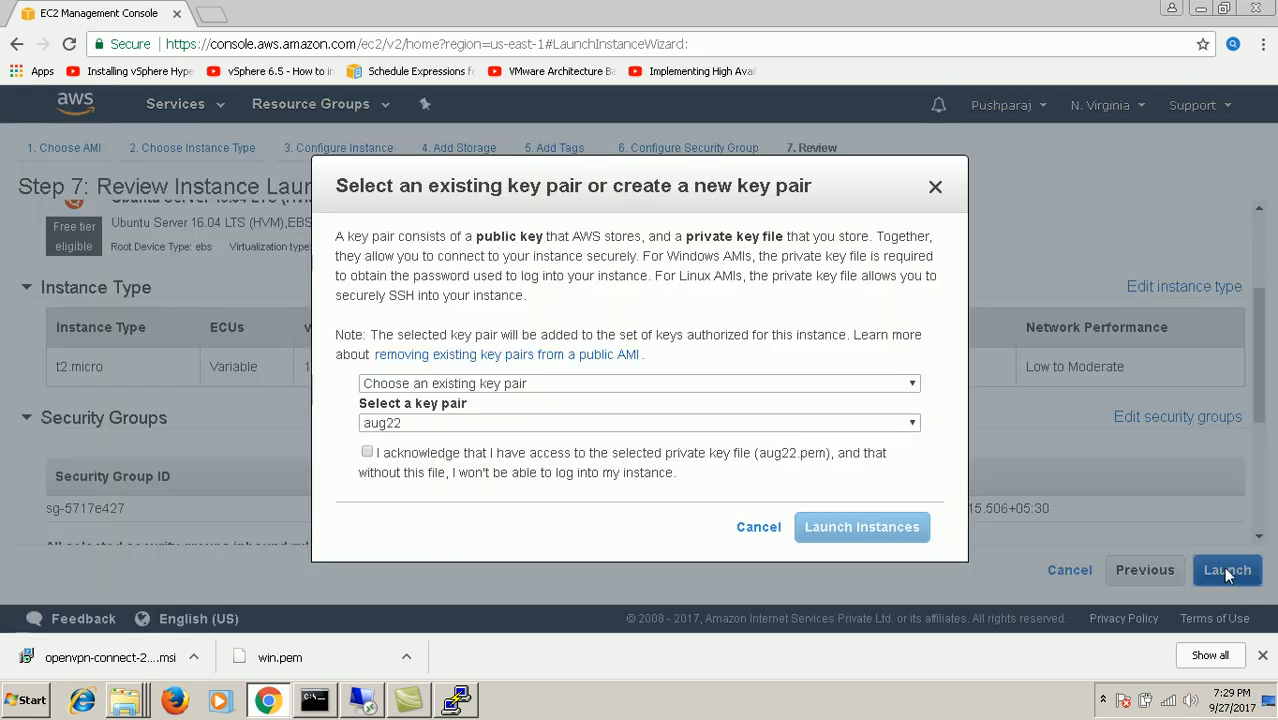
left_click(639, 383)
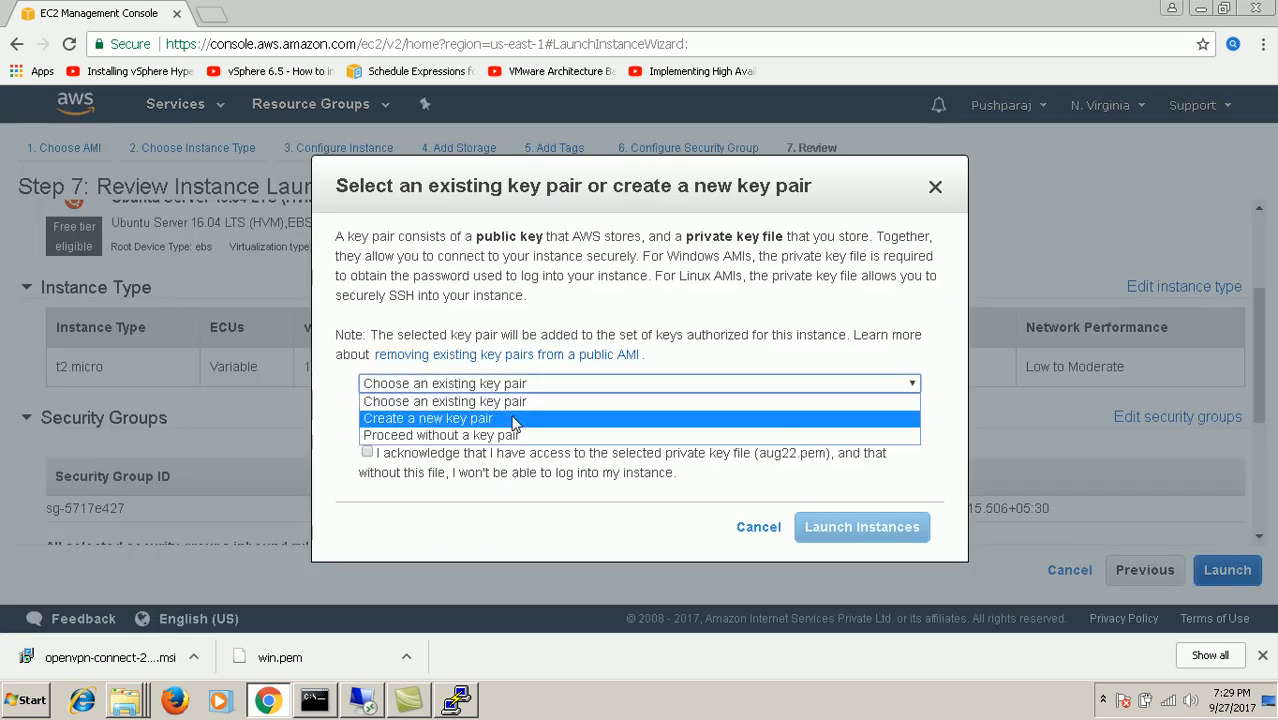
left_click(429, 418)
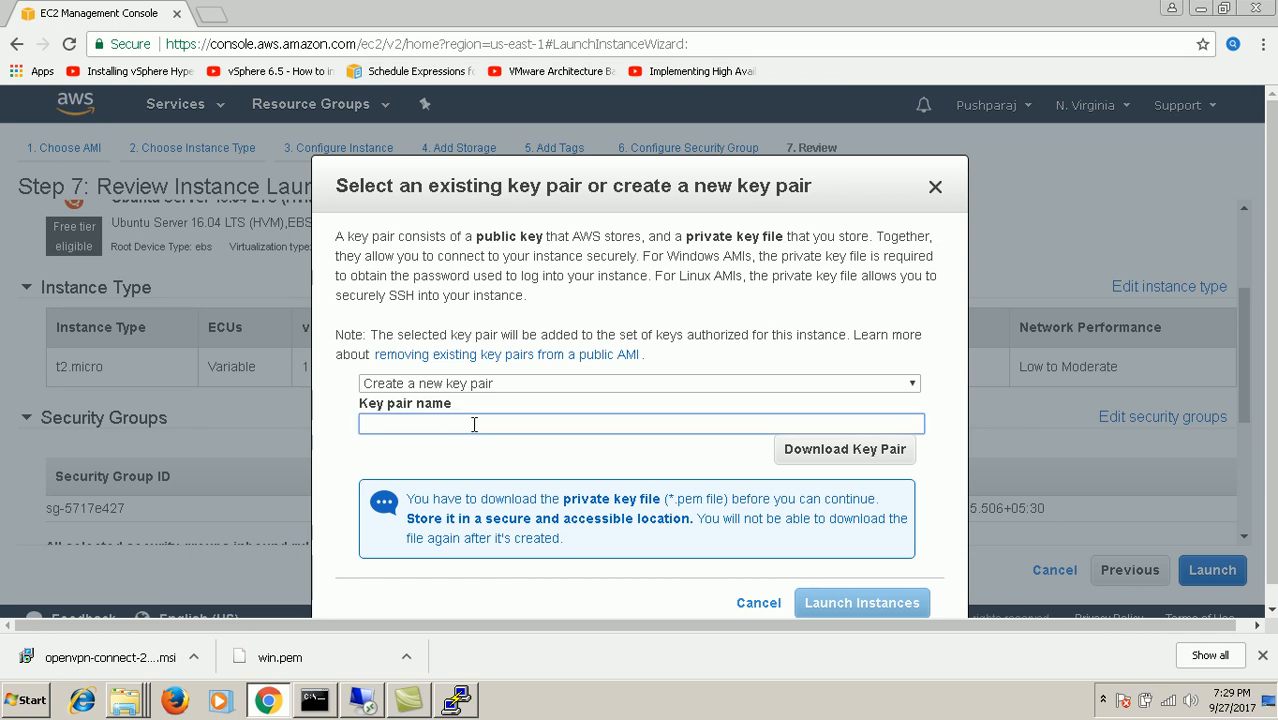
type("ubuntu")
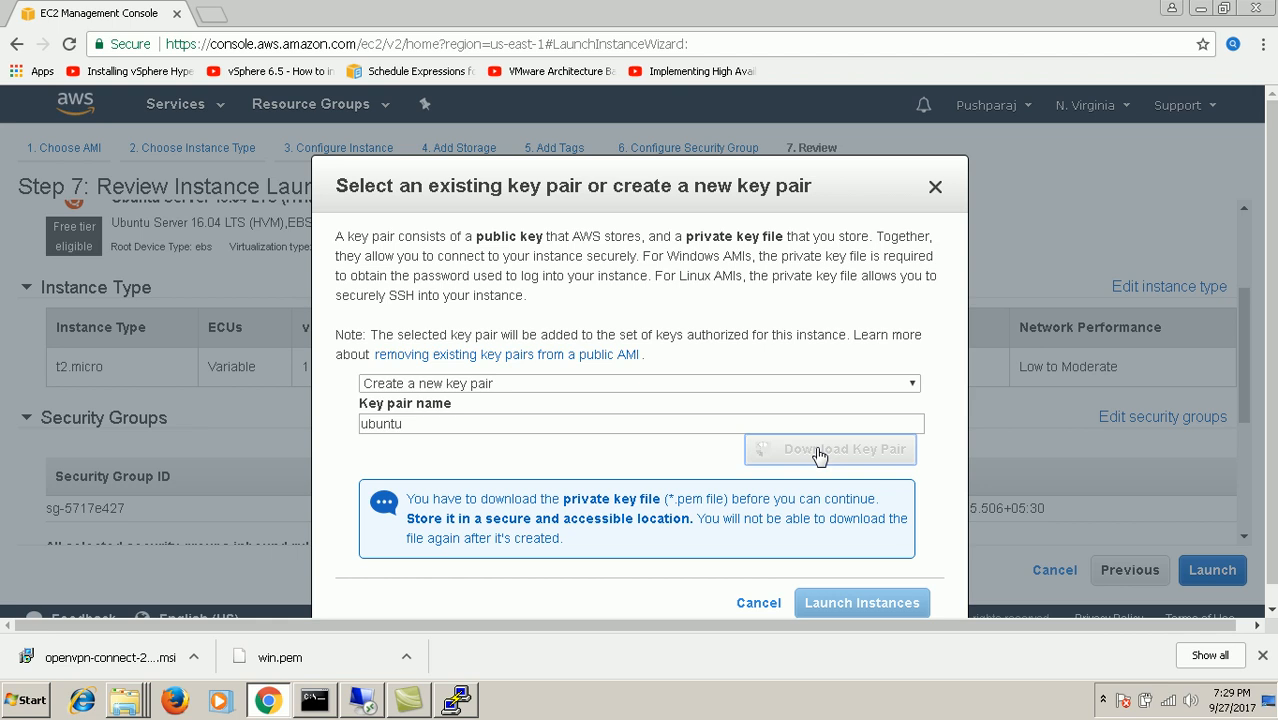
left_click(844, 450)
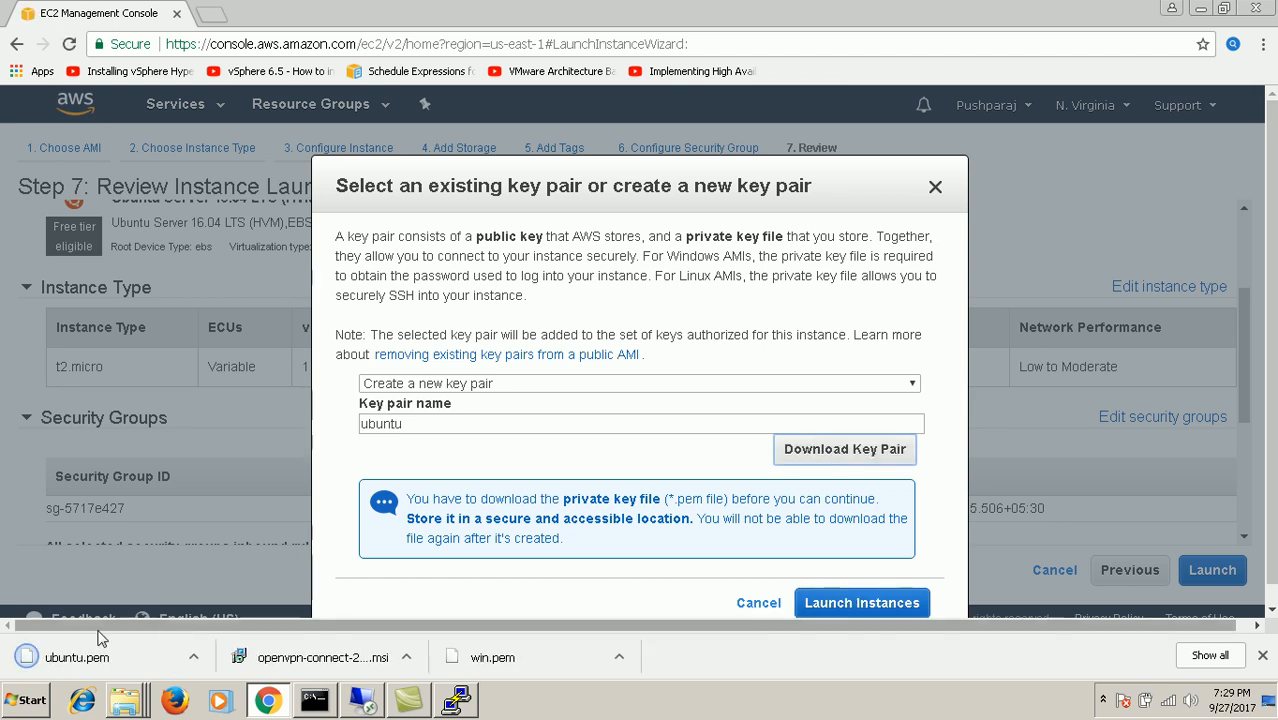
mouse_move(677, 666)
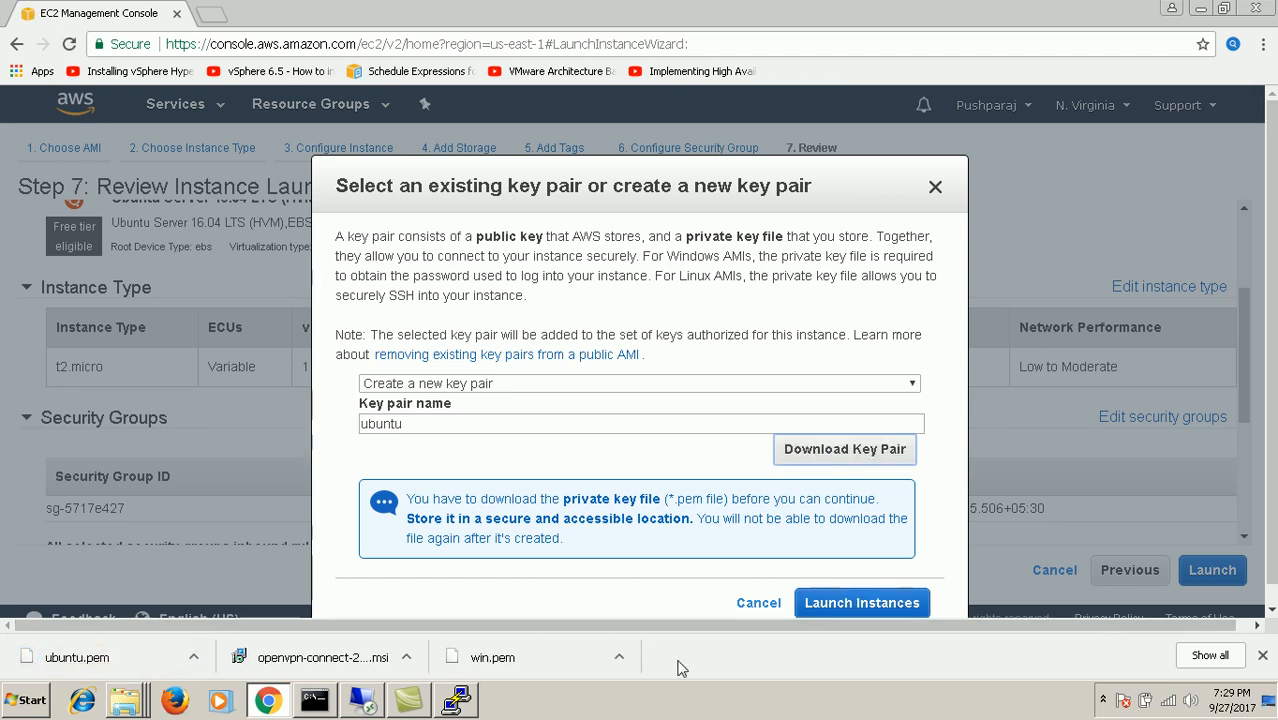
left_click(862, 602)
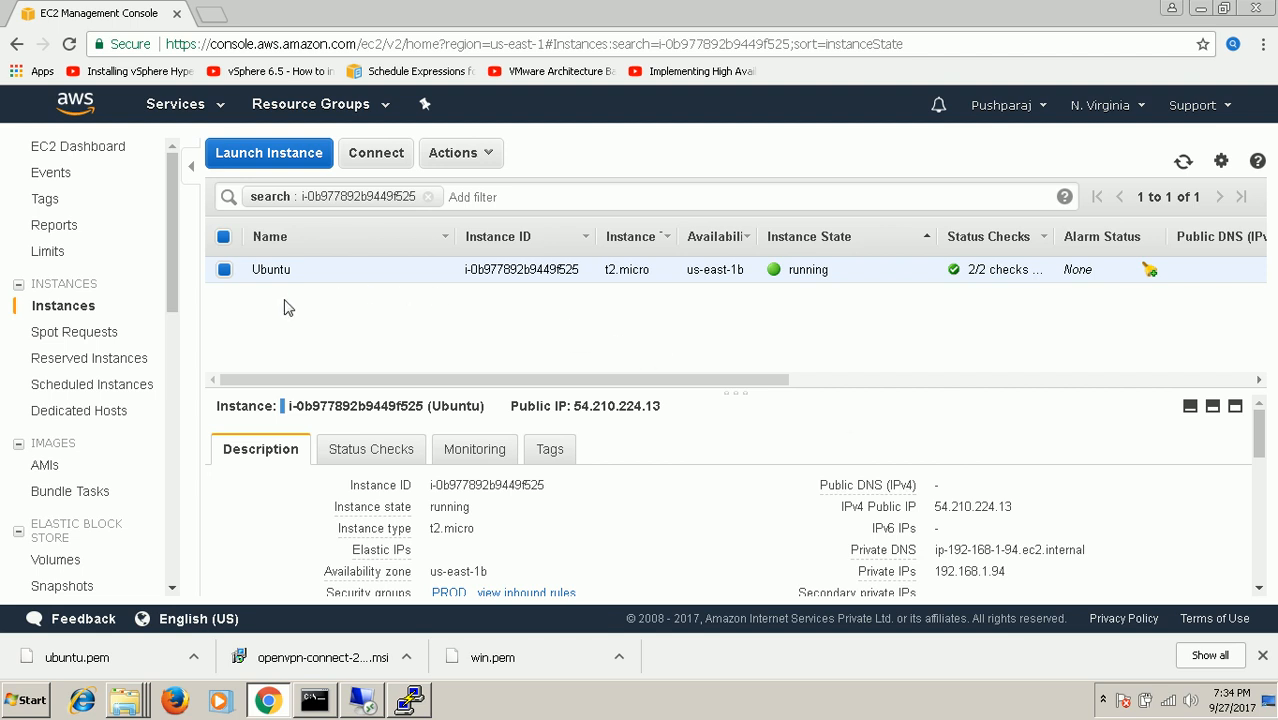
mouse_move(285, 292)
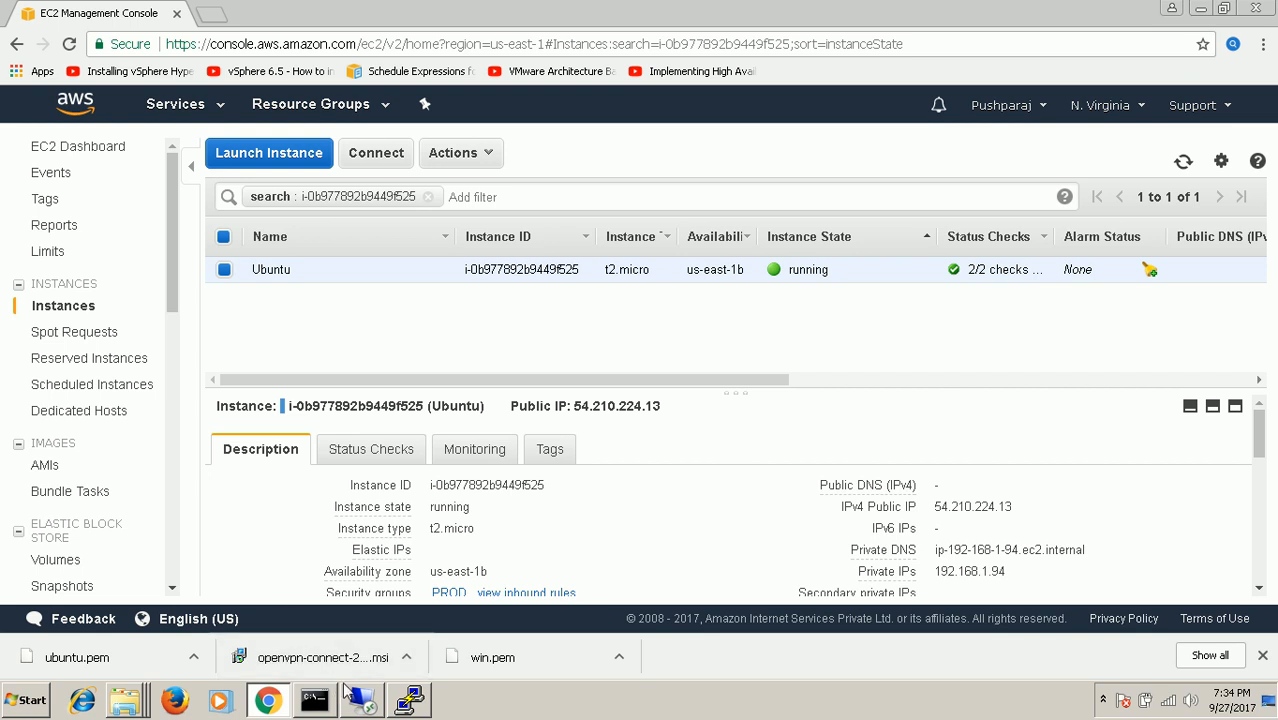
mouse_move(1185, 44)
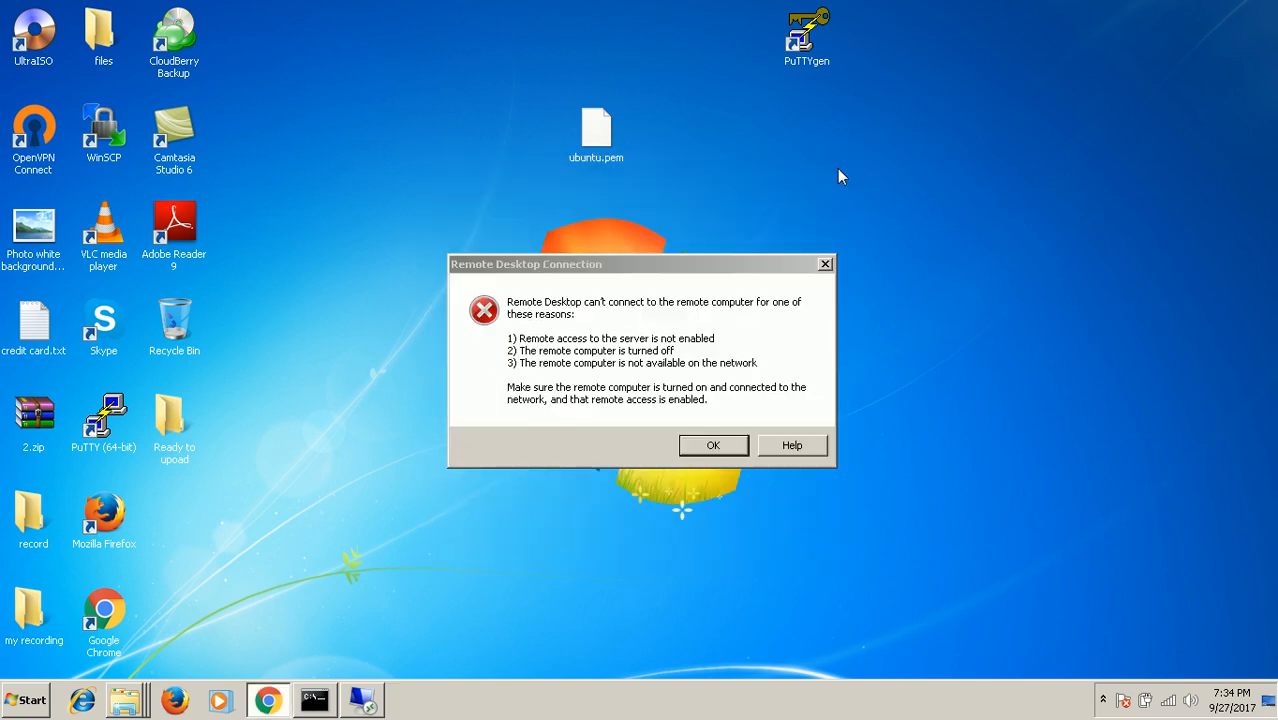
Step: Dismiss and close Remote Desktop, then launch PuTTYgen from the desktop
left_click(713, 445)
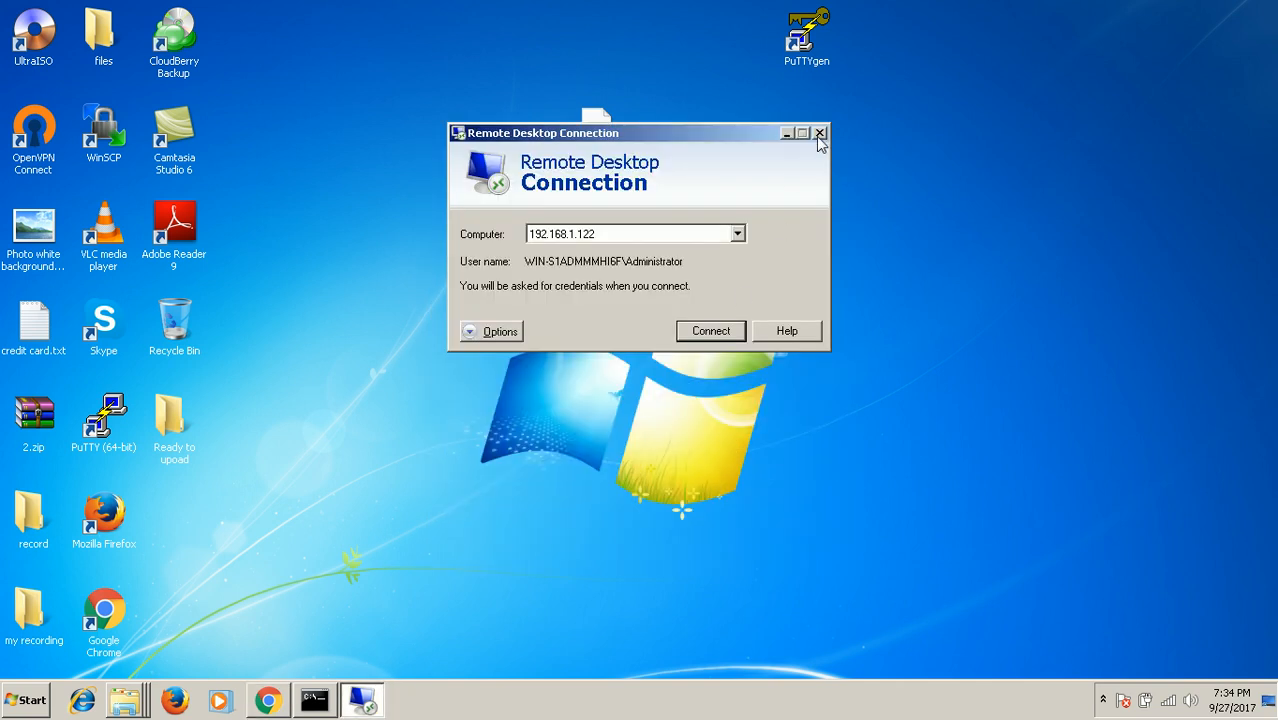
left_click(819, 132)
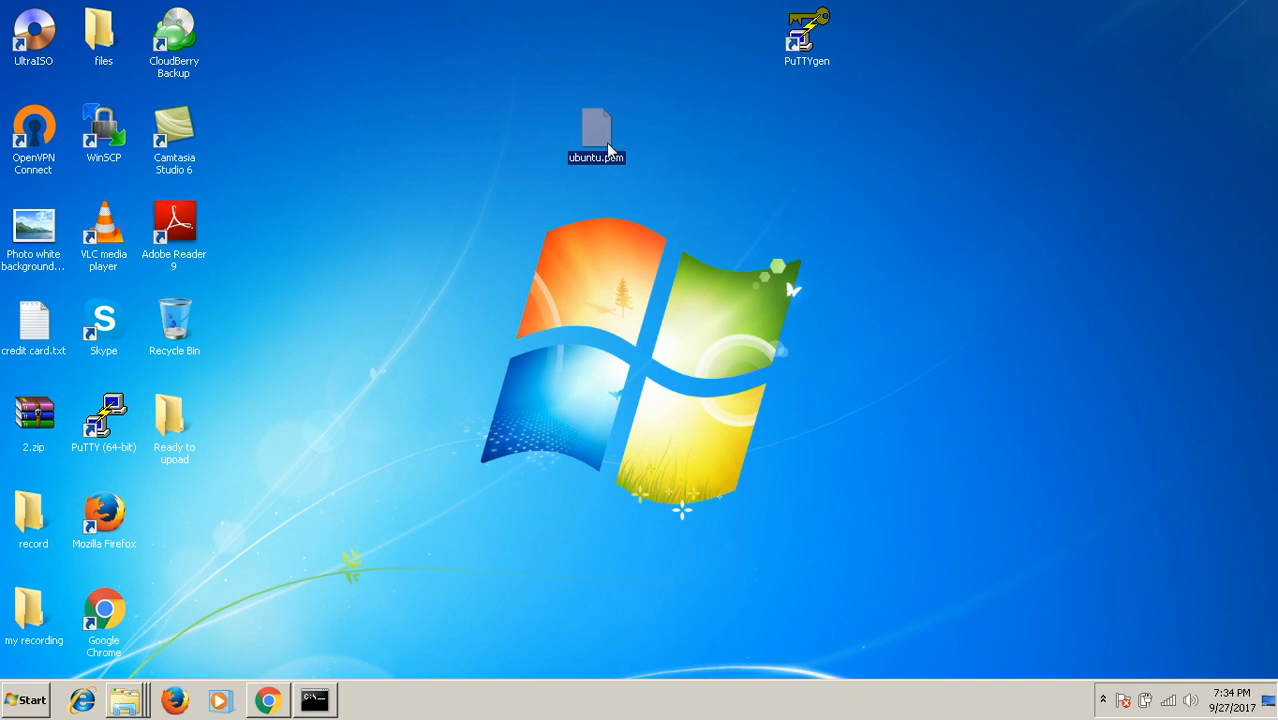
left_click(802, 30)
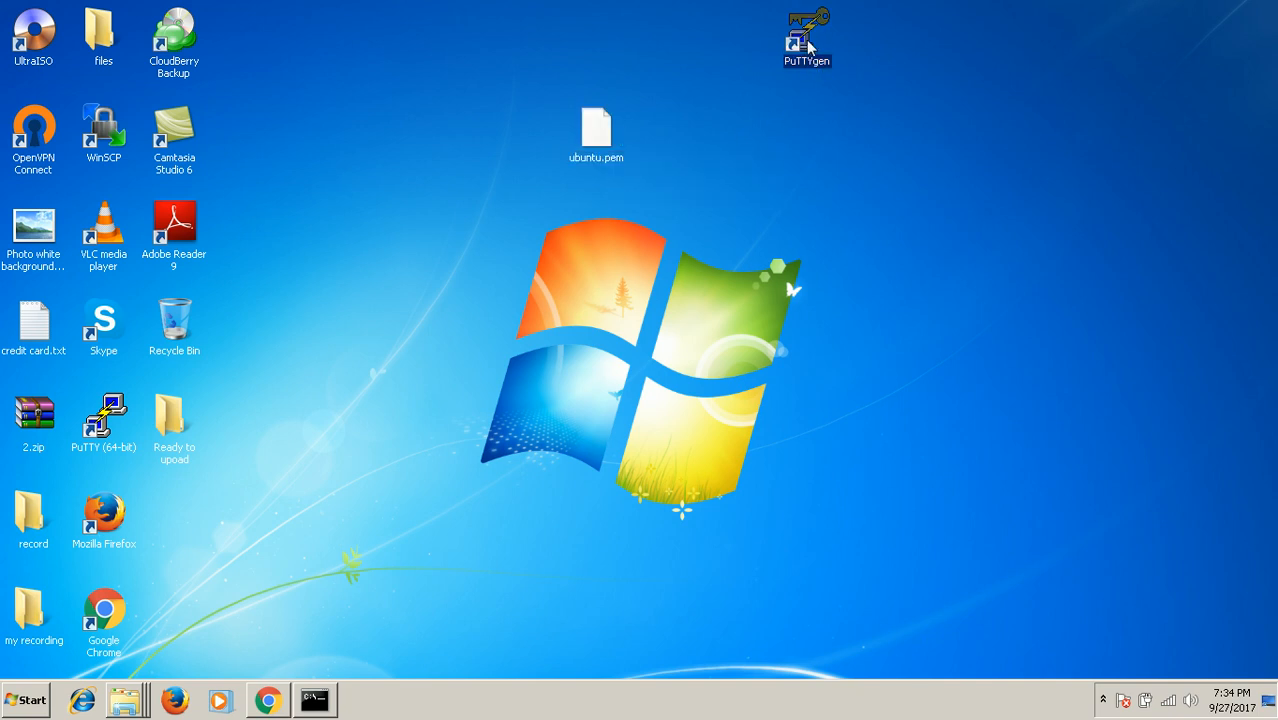
left_click_drag(807, 38, 877, 135)
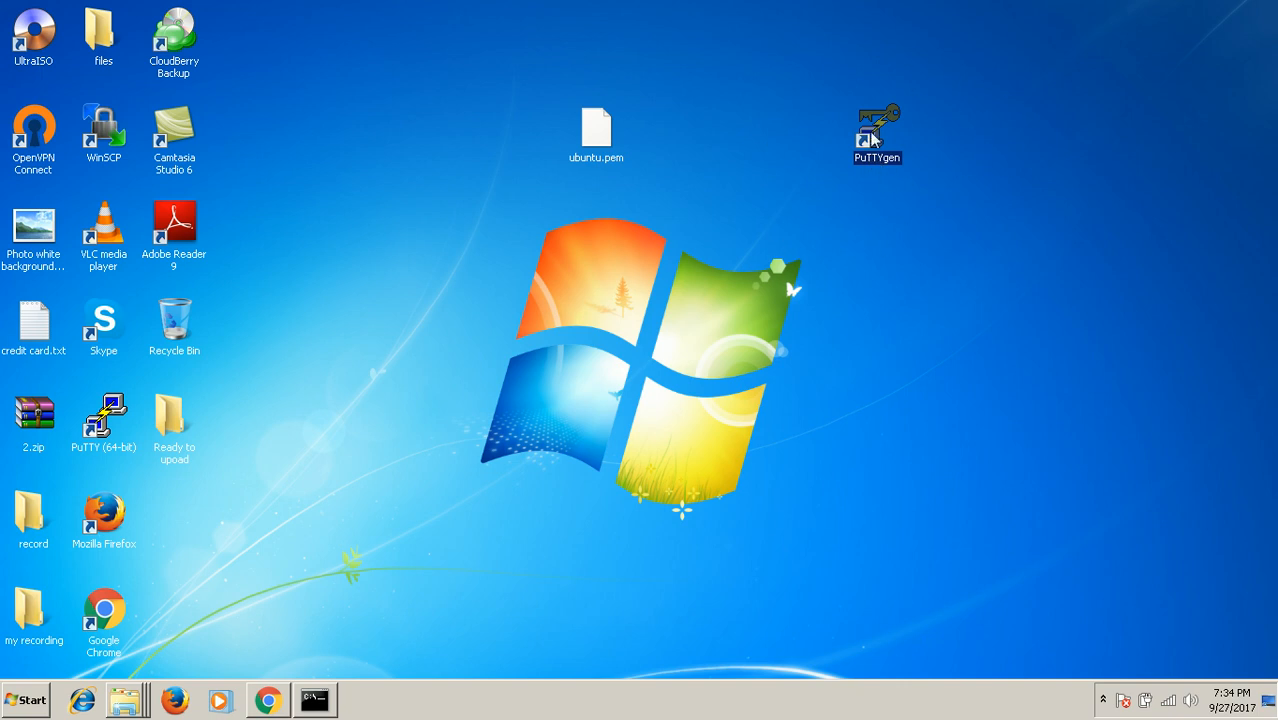
double_click(877, 120)
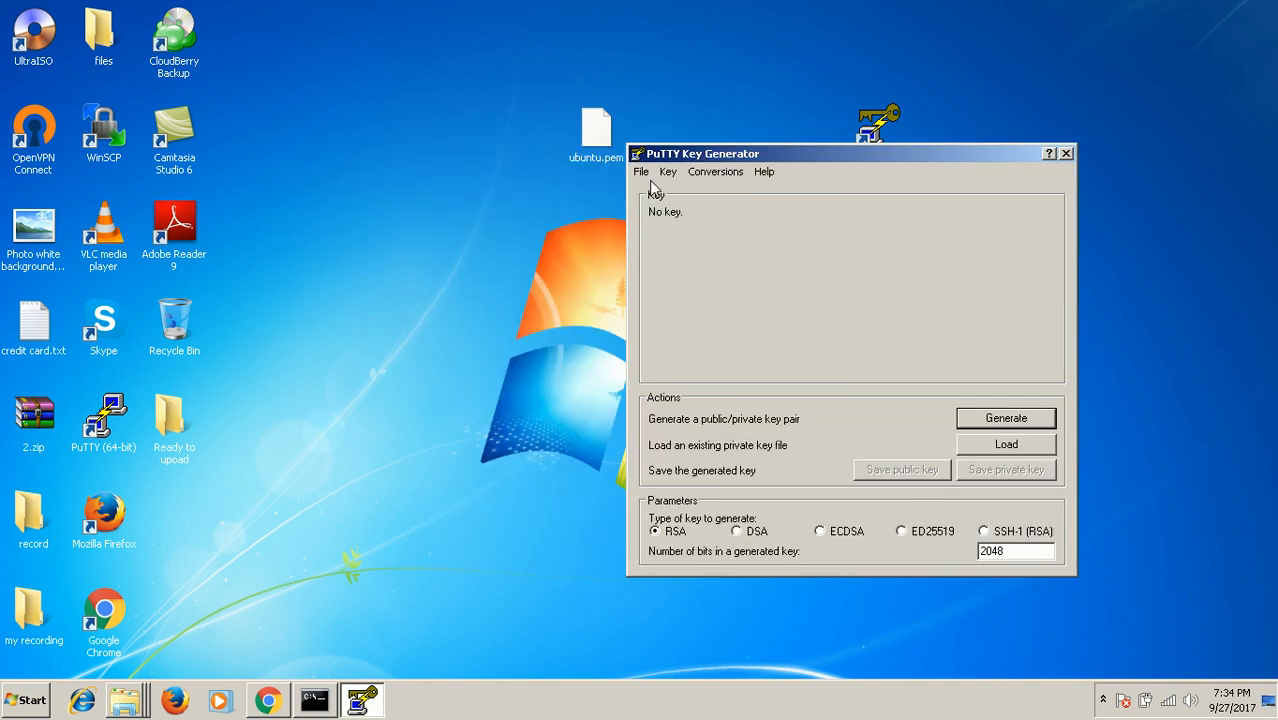
Step: Load ubuntu.pem into PuTTYgen, listing All Files, and acknowledge the import notice
left_click(1005, 443)
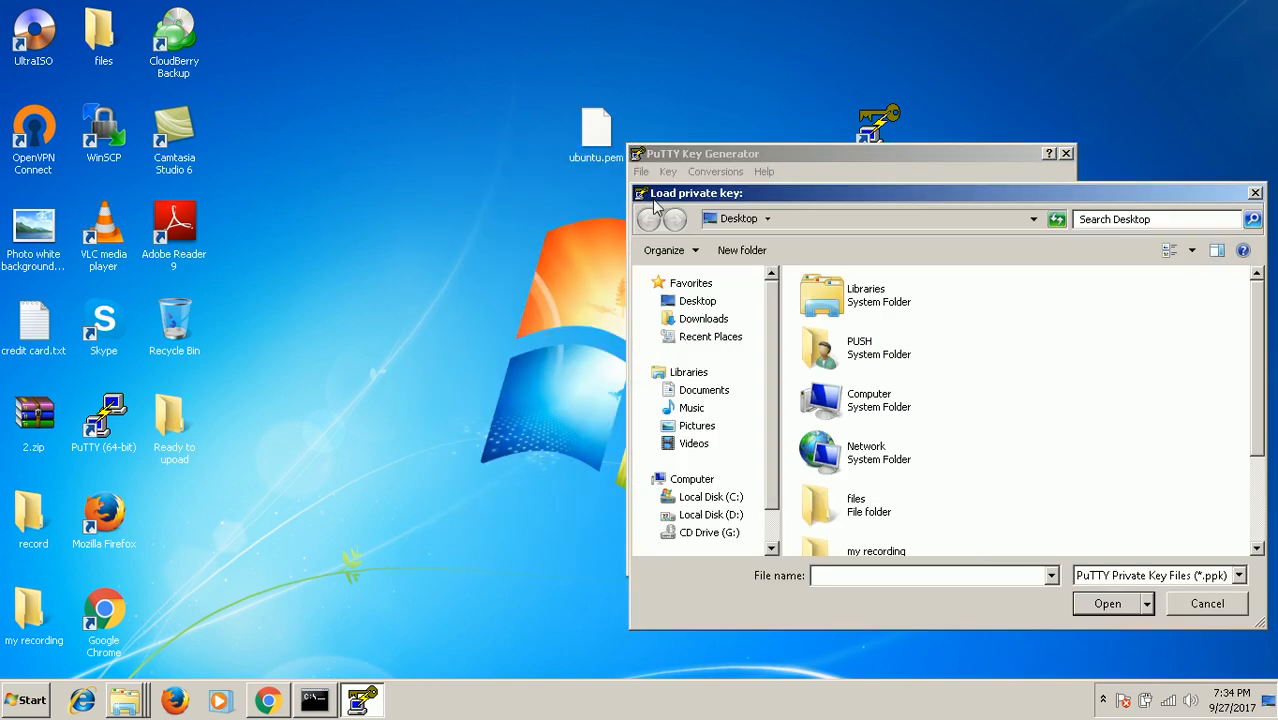
left_click(1253, 576)
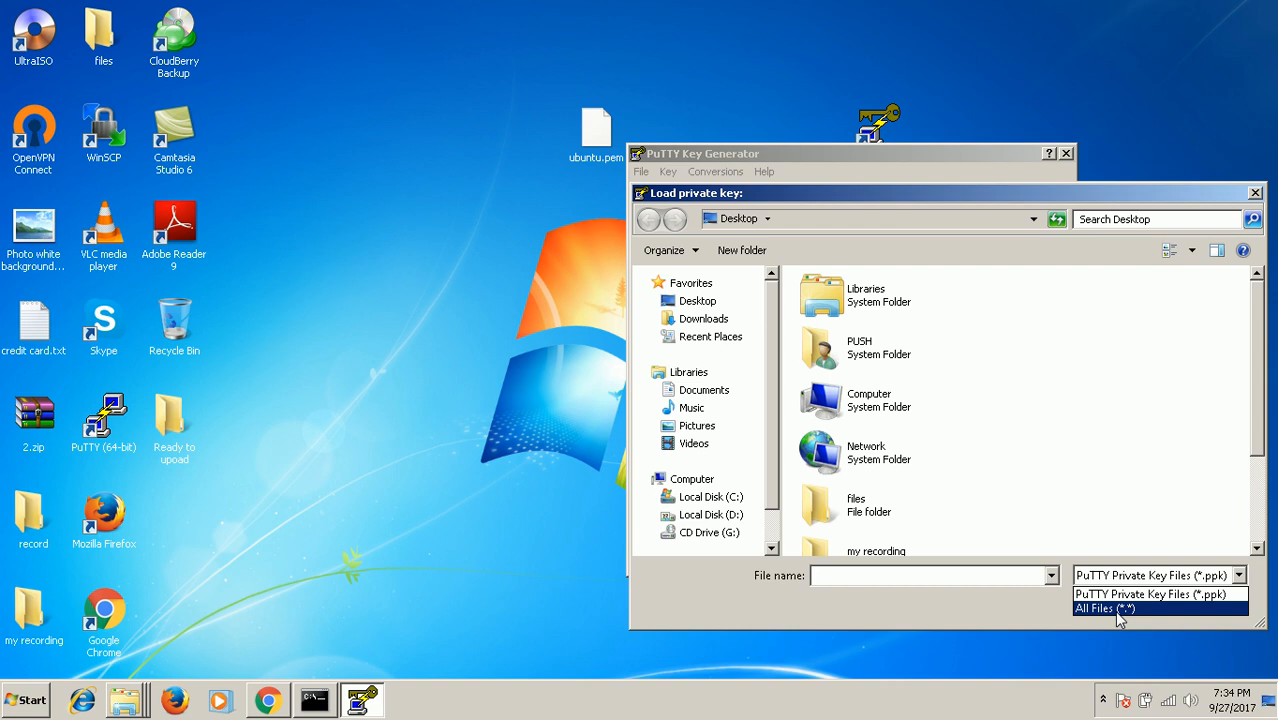
left_click(1104, 610)
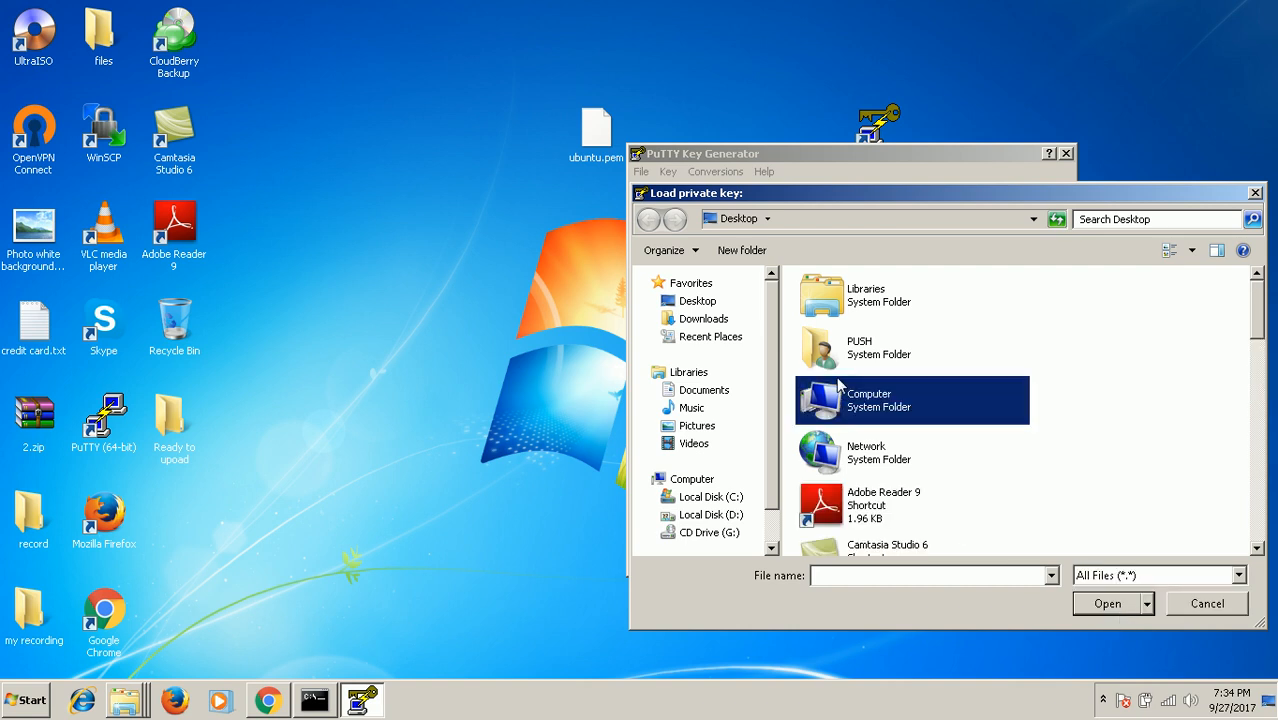
left_click(874, 479)
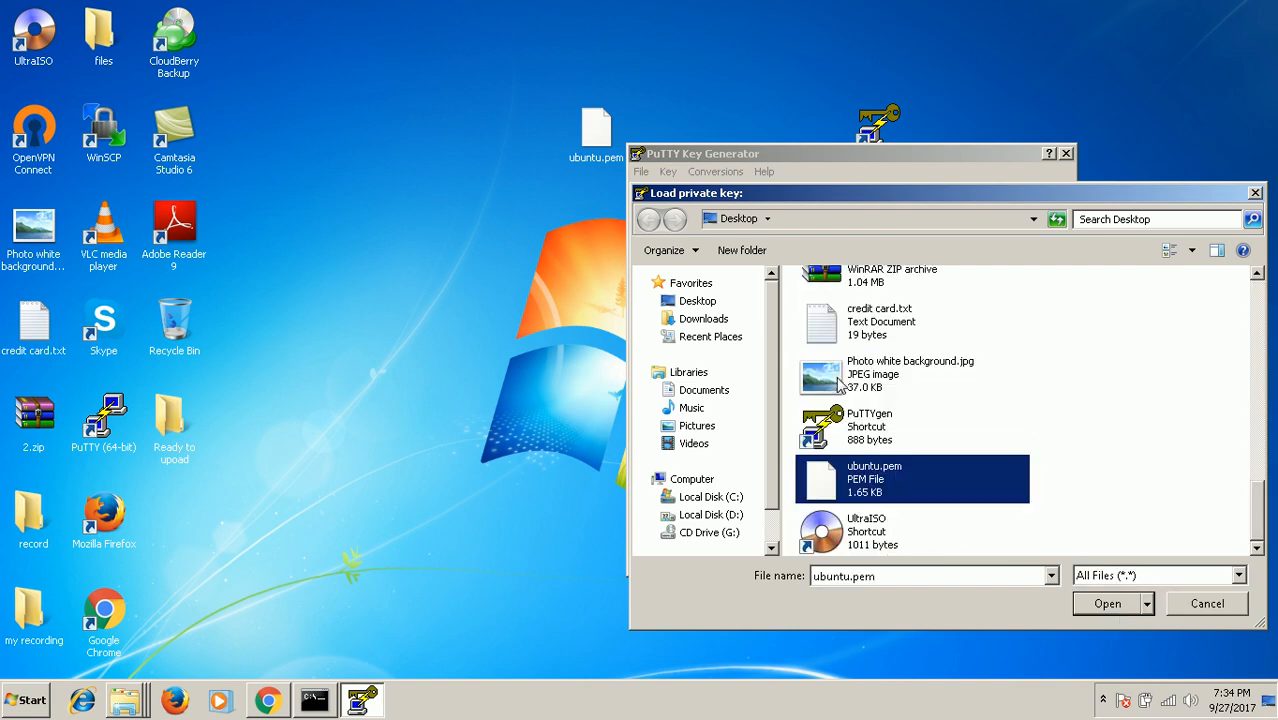
left_click(1106, 603)
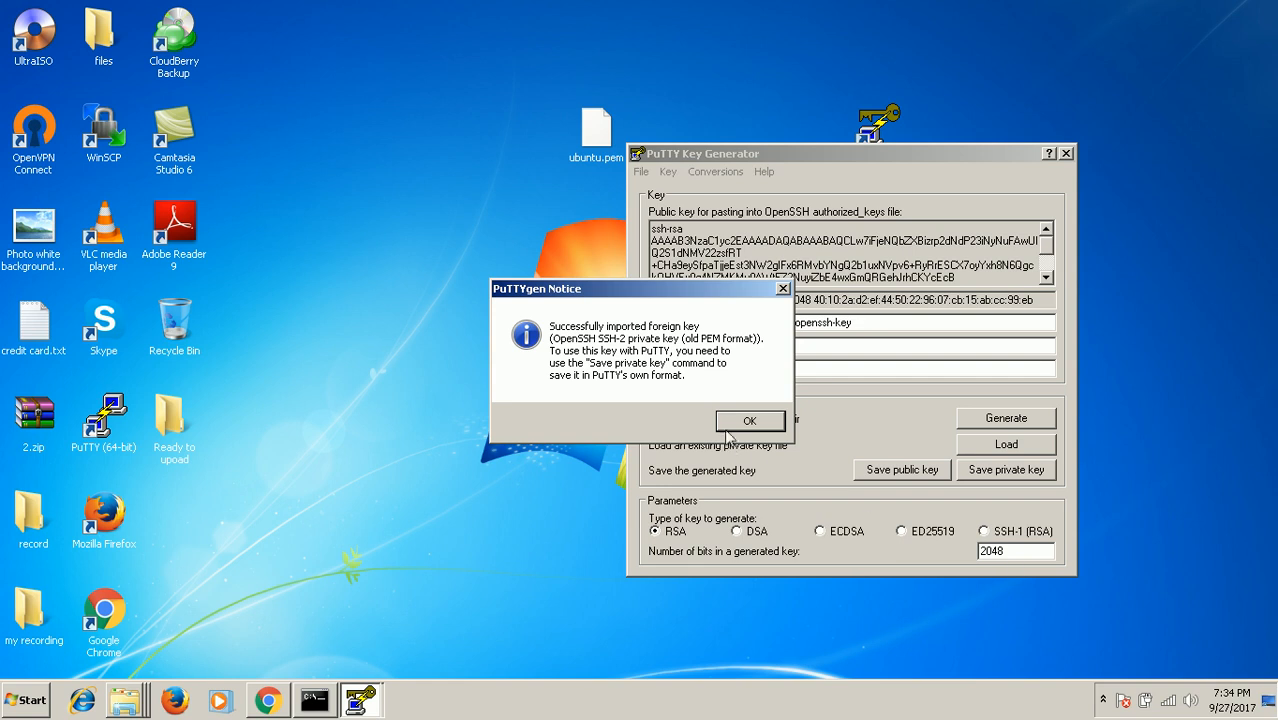
left_click(749, 421)
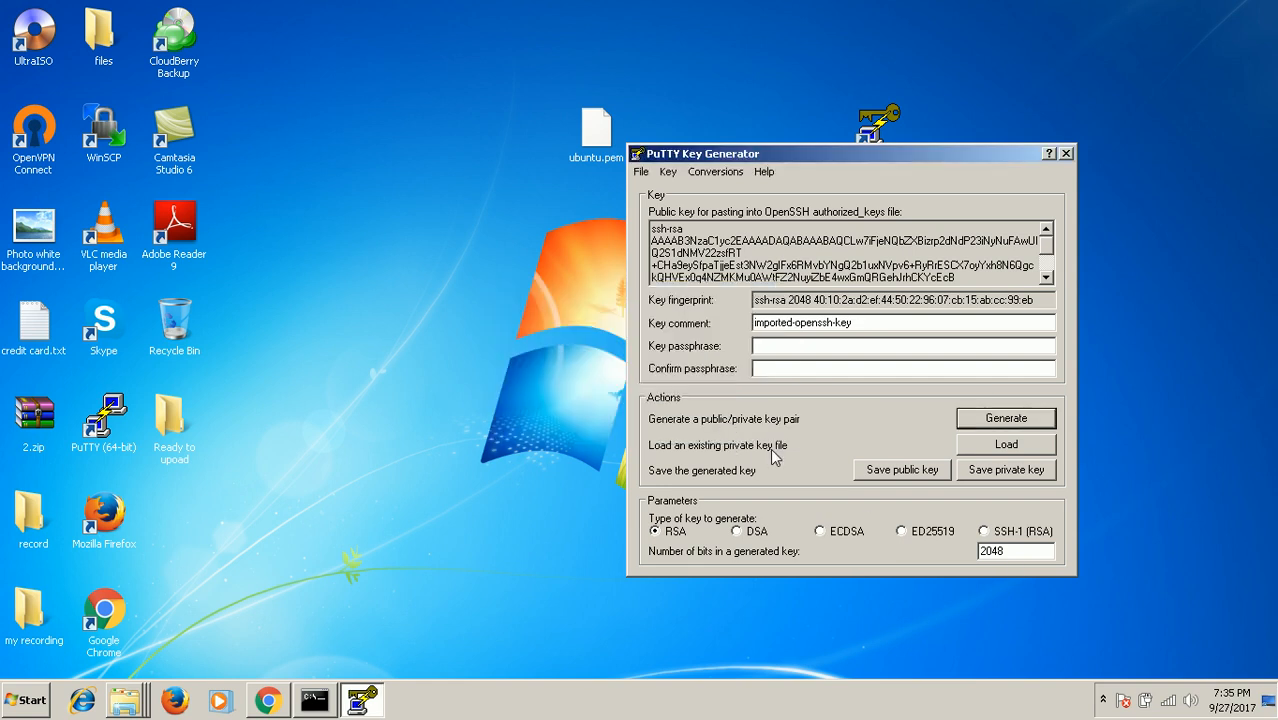
mouse_move(1005, 470)
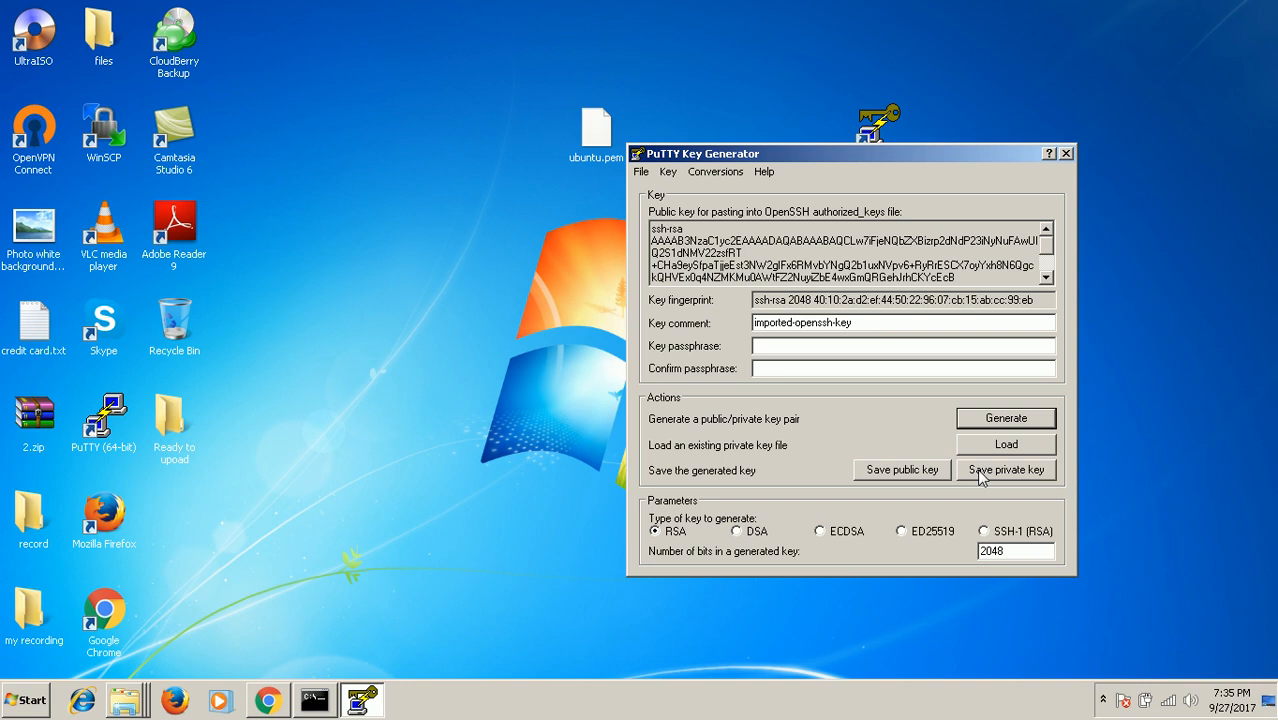
Step: Save the loaded key as private key file ubuntuppk.ppk, then exit PuTTYgen
left_click(1005, 470)
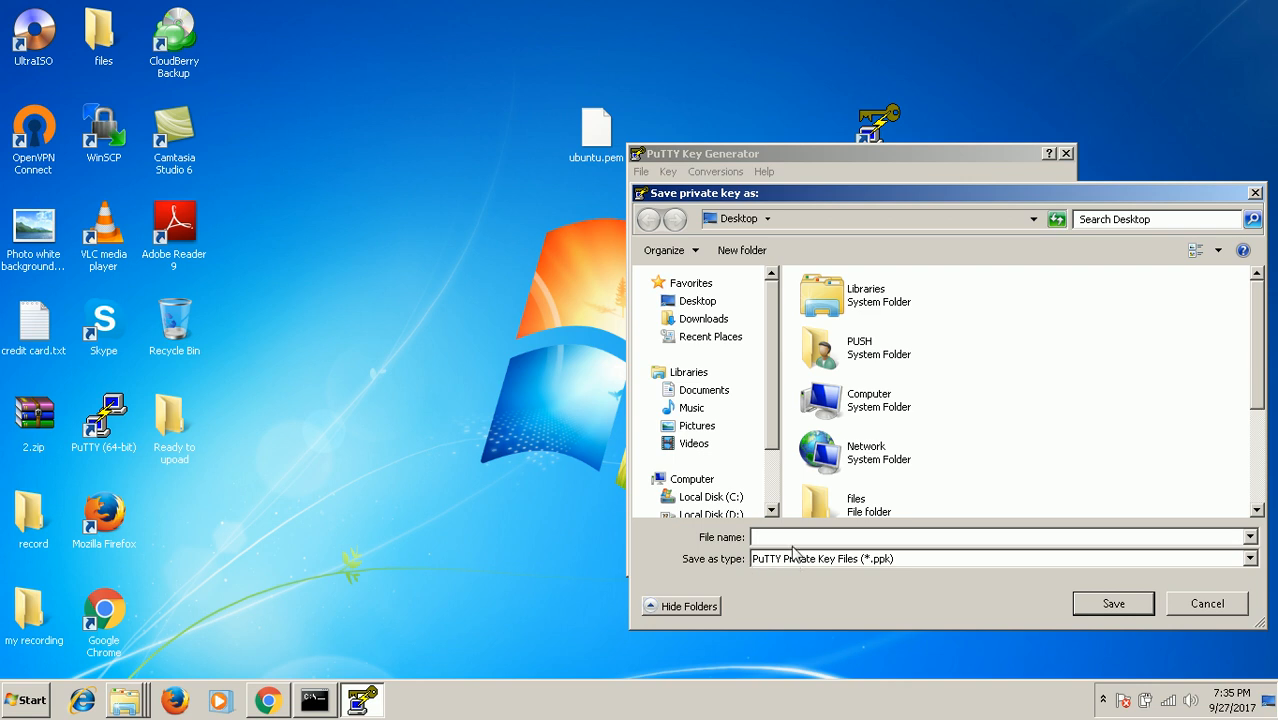
type("u")
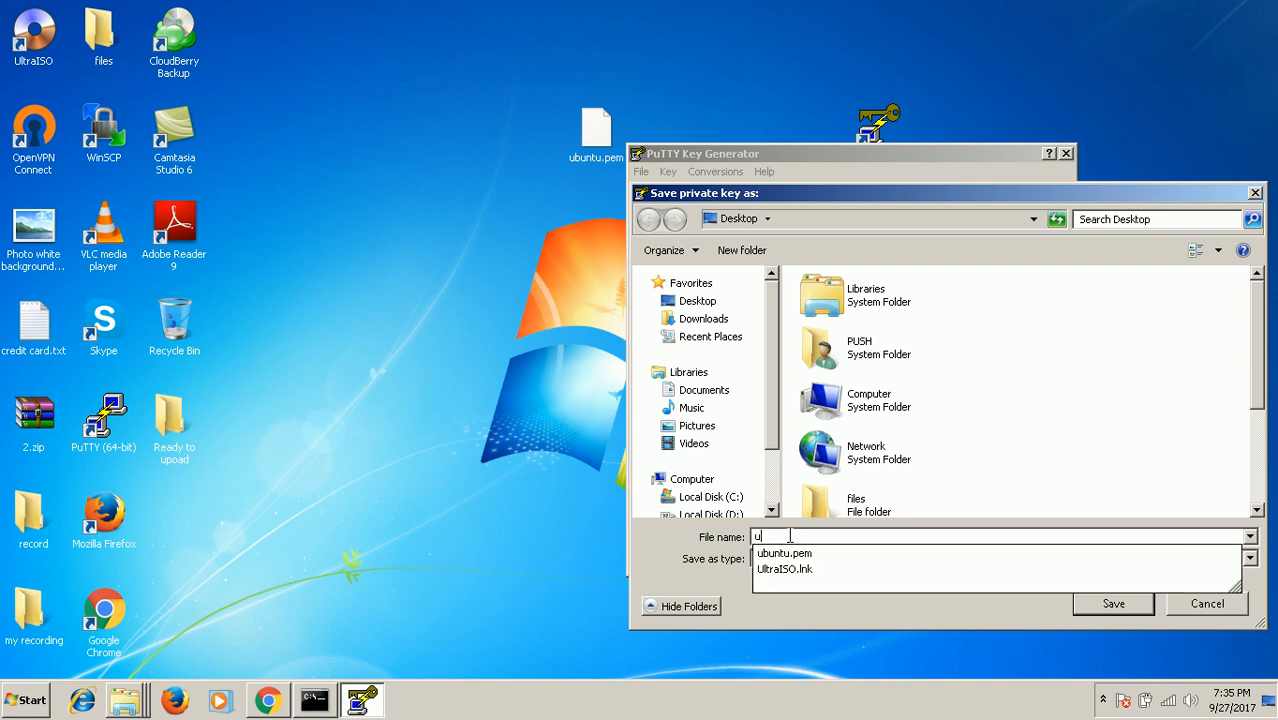
type("buntuppk")
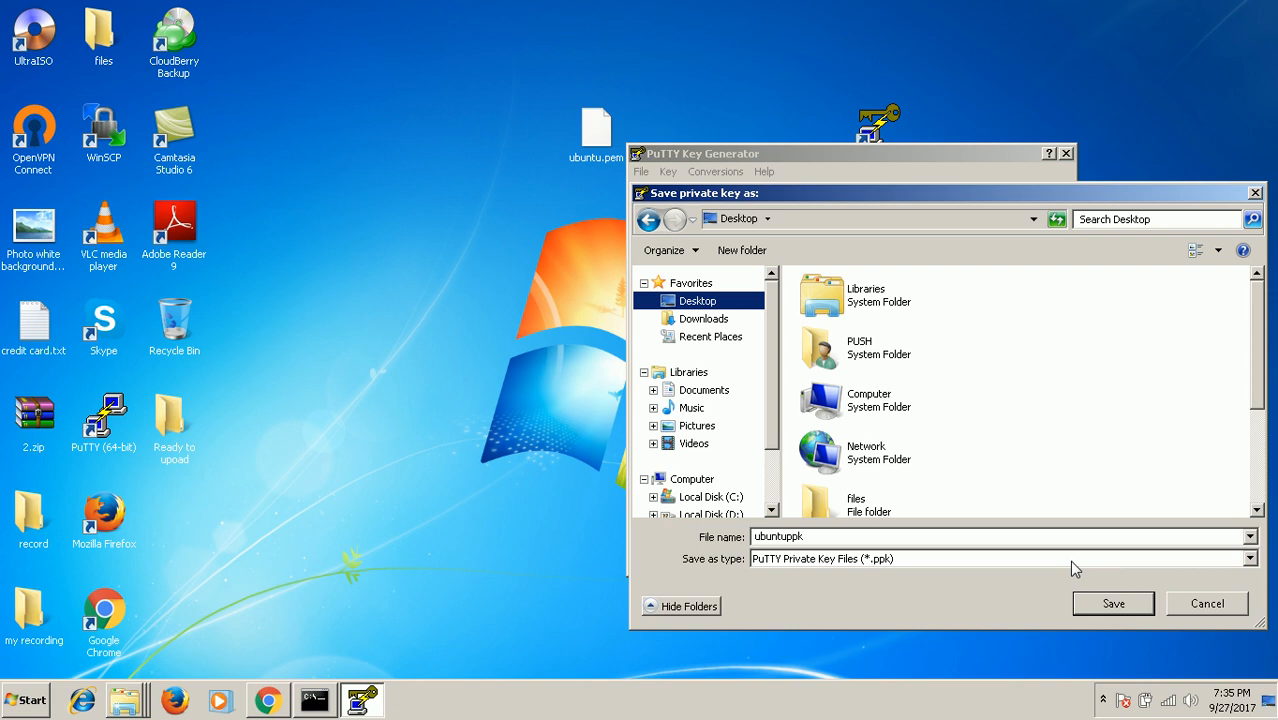
left_click(1112, 604)
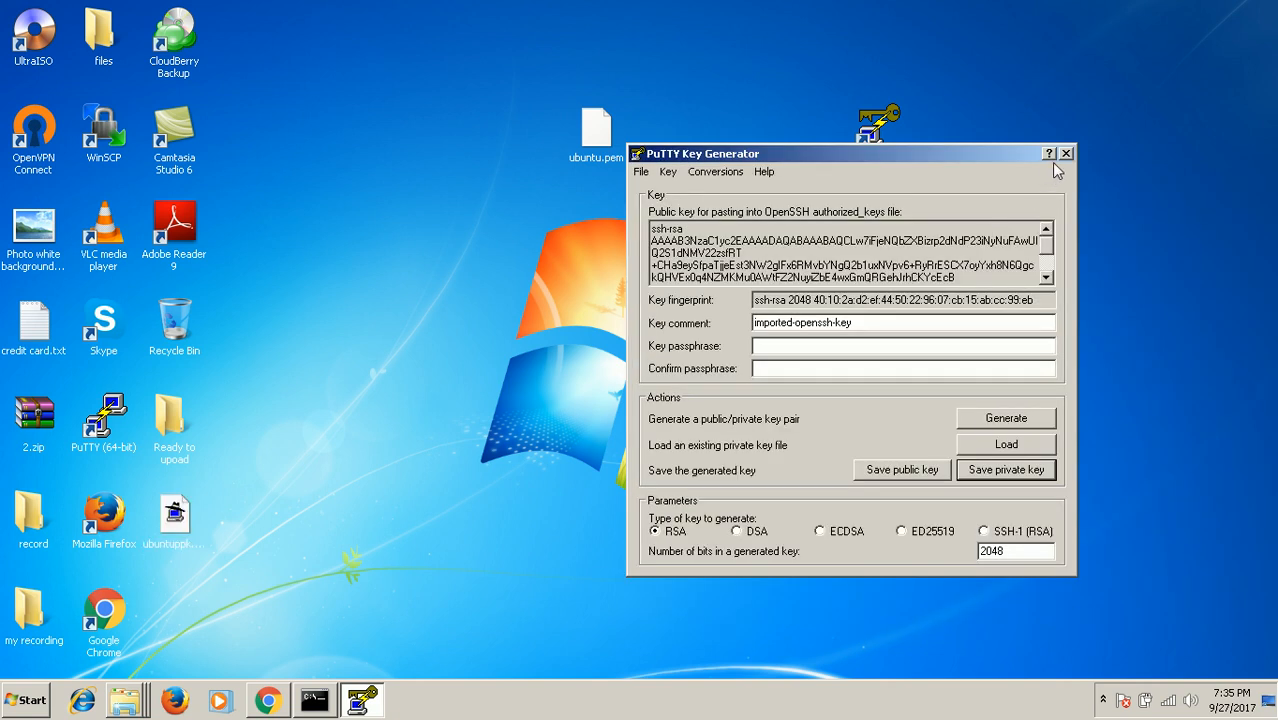
left_click(1065, 153)
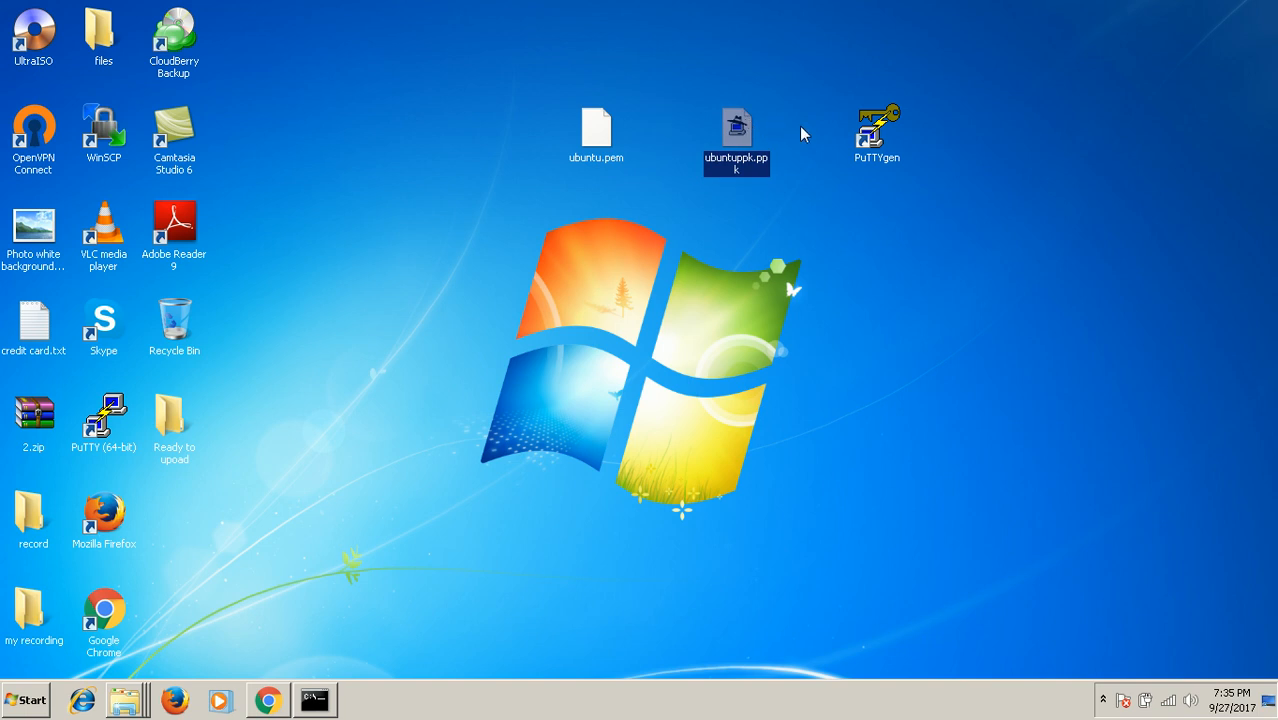
Step: Launch PuTTY and select the instance's public IP 54.210.224.13 in the EC2 console
left_click(103, 417)
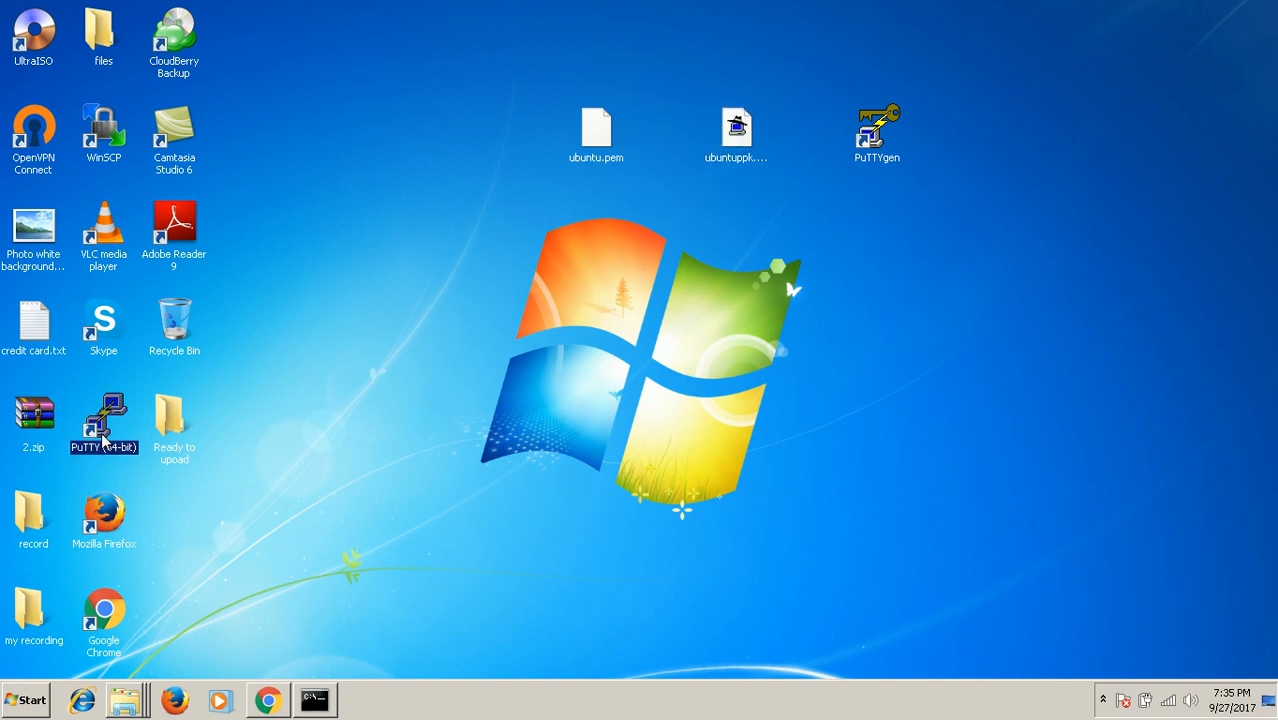
double_click(104, 416)
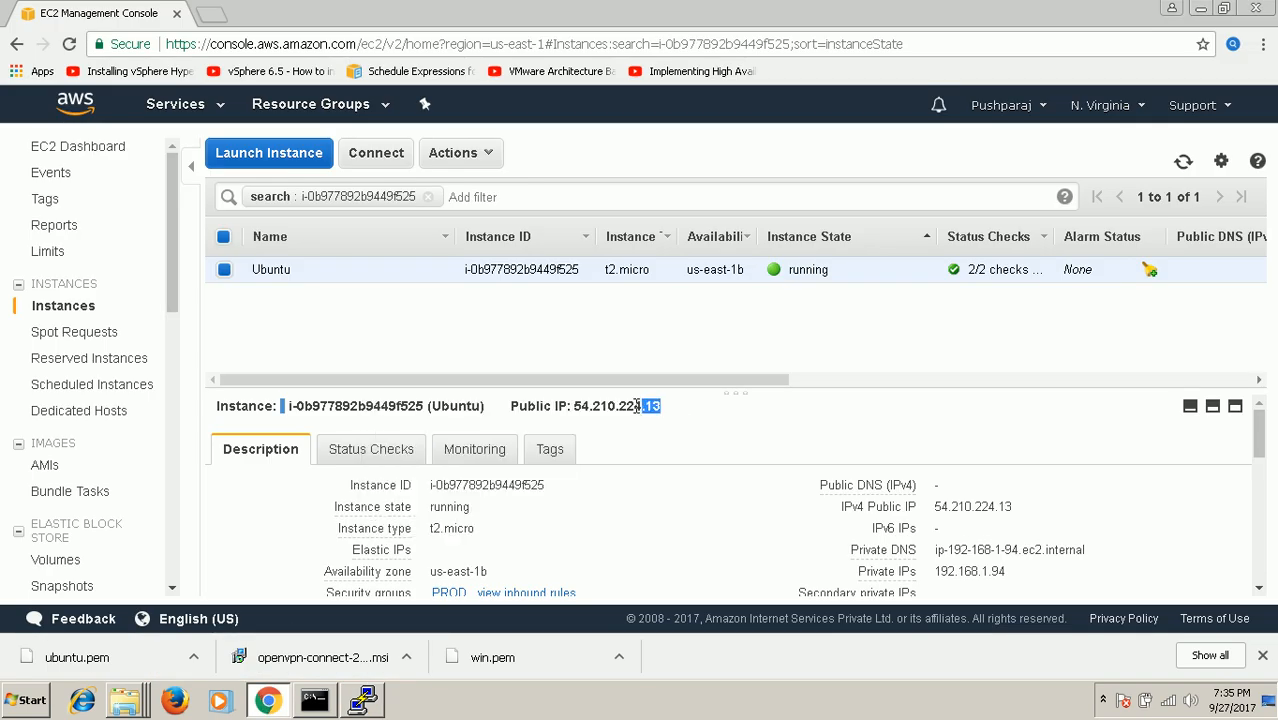
double_click(607, 406)
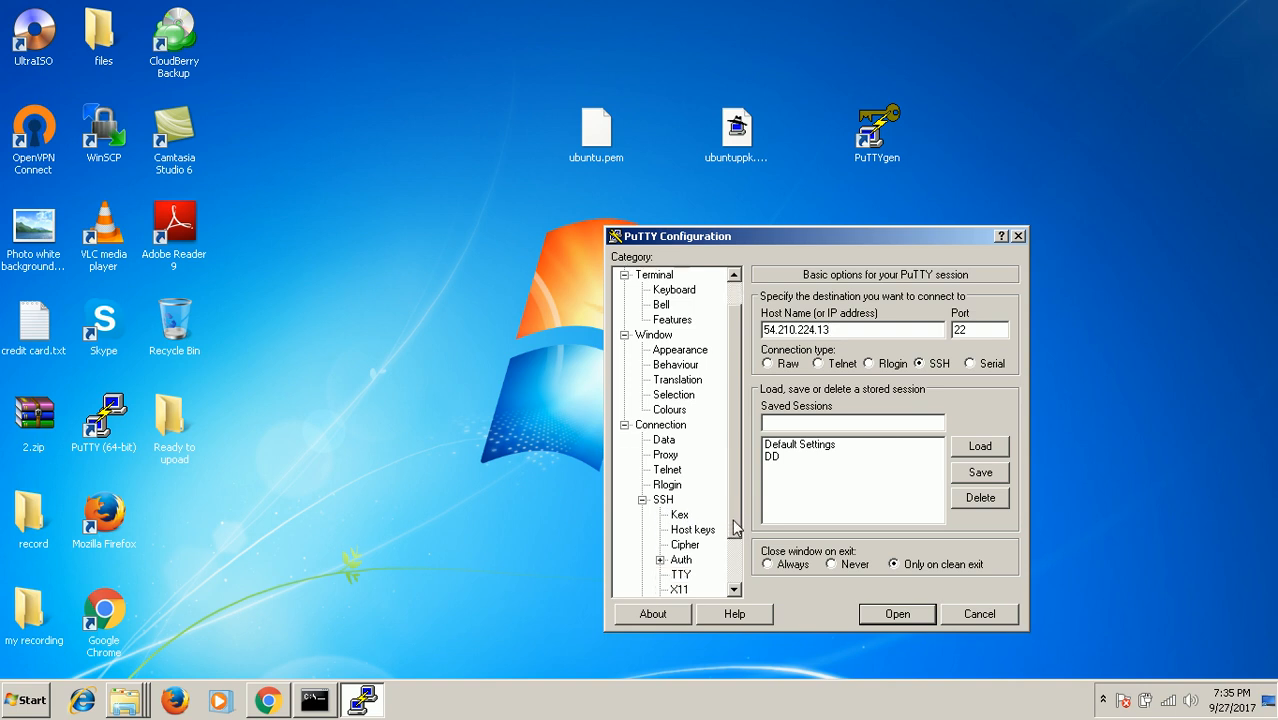
Step: Set ubuntuppk.ppk from the desktop as the SSH auth key and connect to 54.210.224.13
left_click(679, 559)
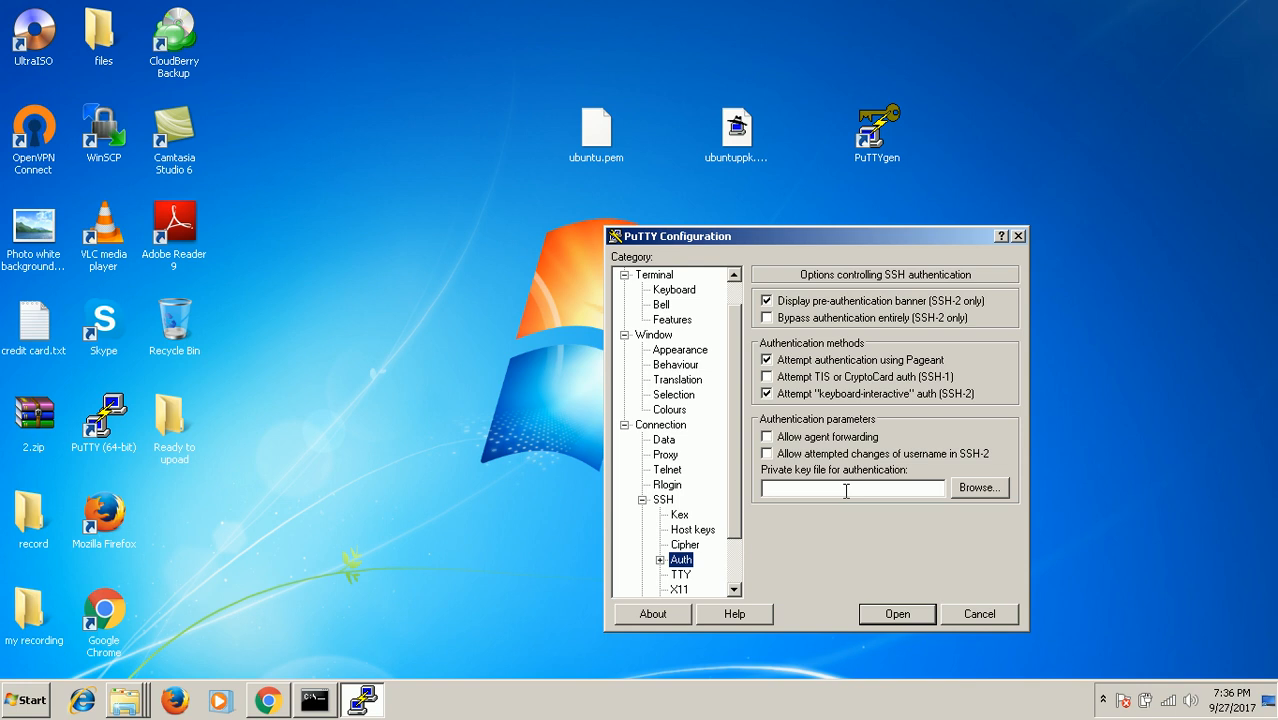
left_click(979, 488)
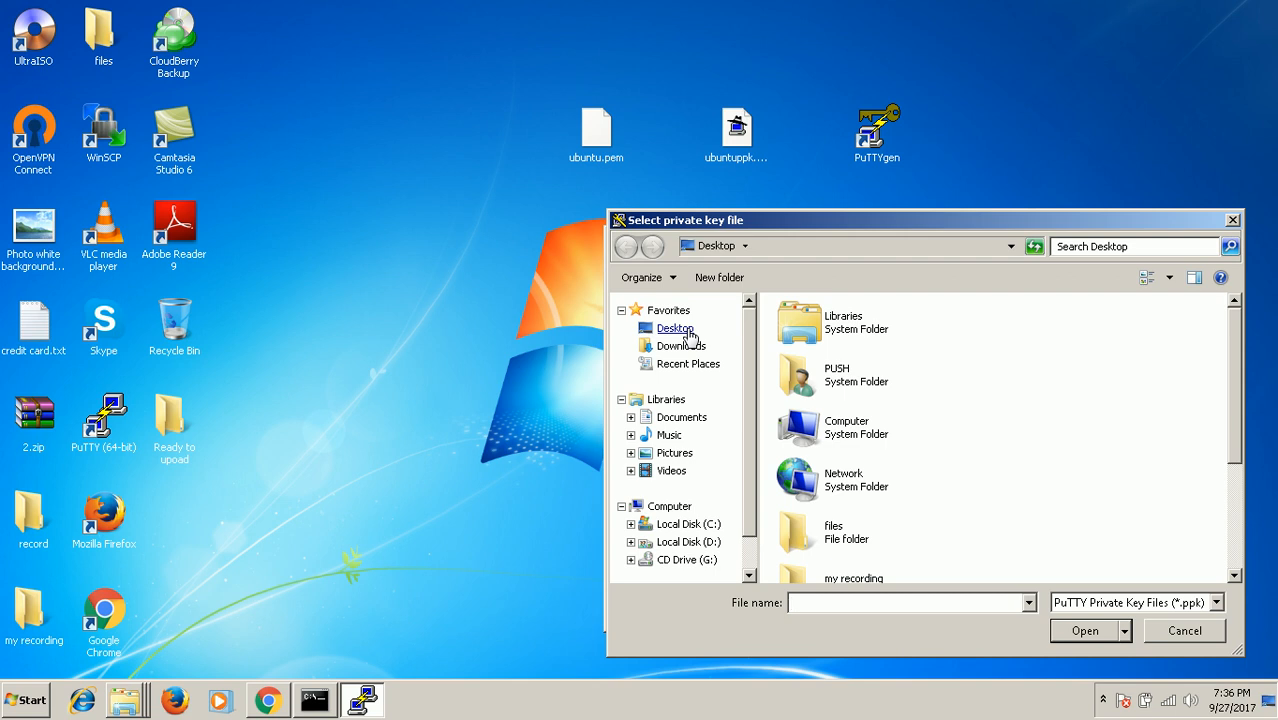
left_click(843, 321)
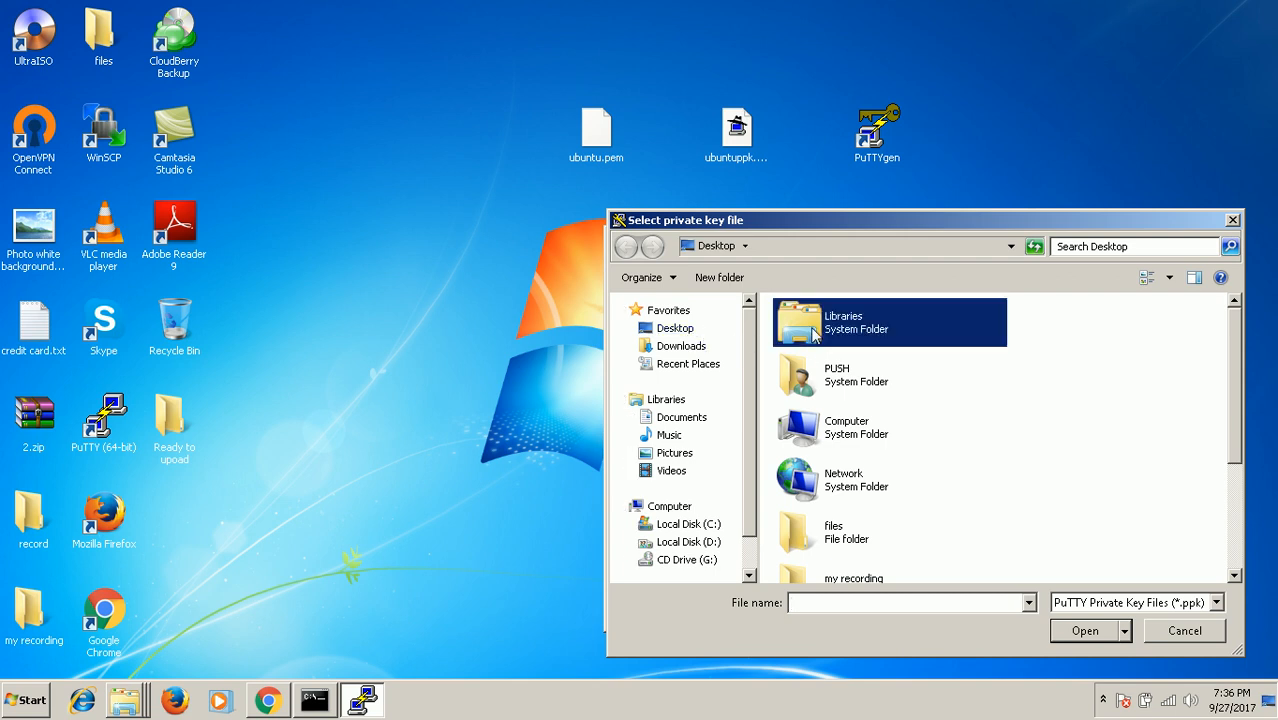
scroll("down", 3)
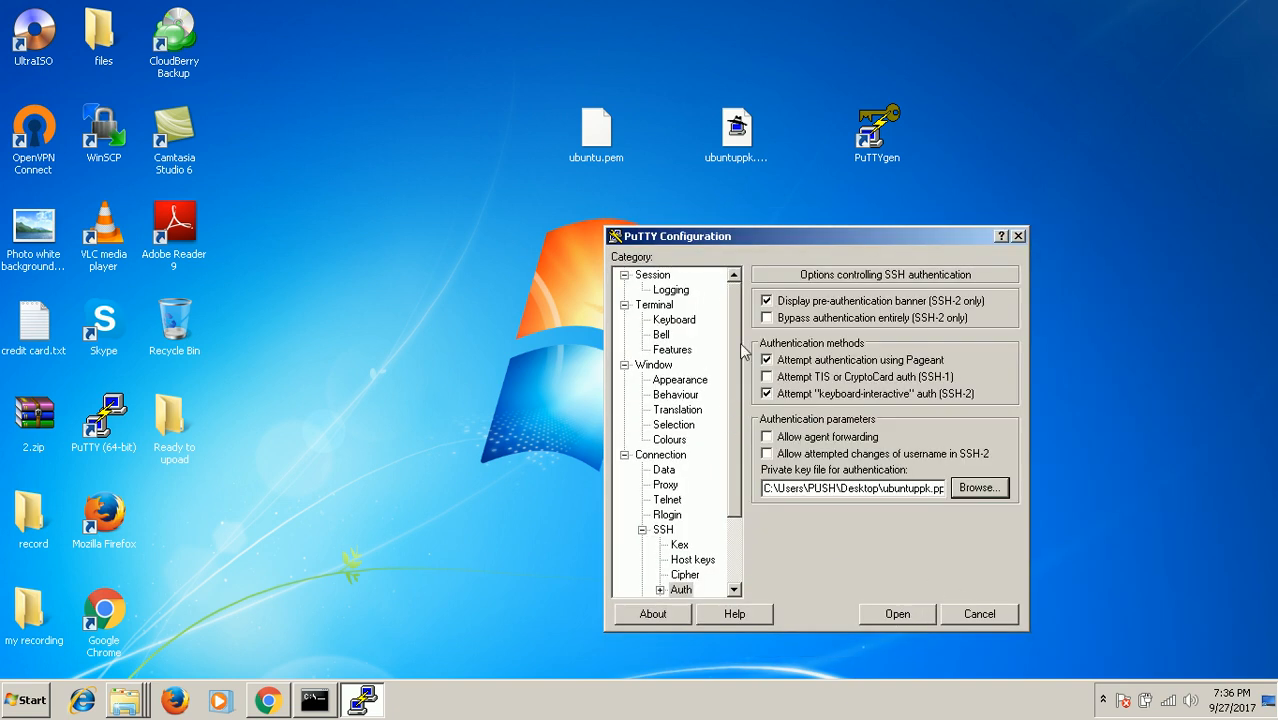
left_click(651, 274)
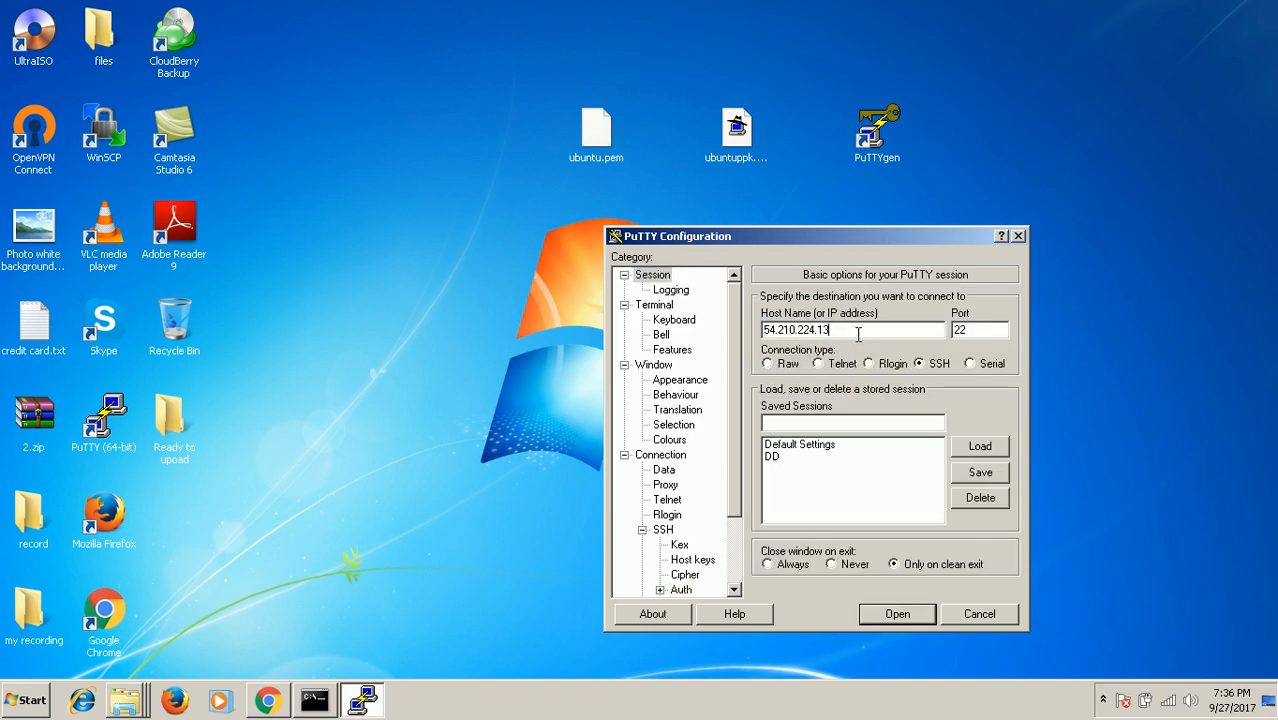
left_click(897, 614)
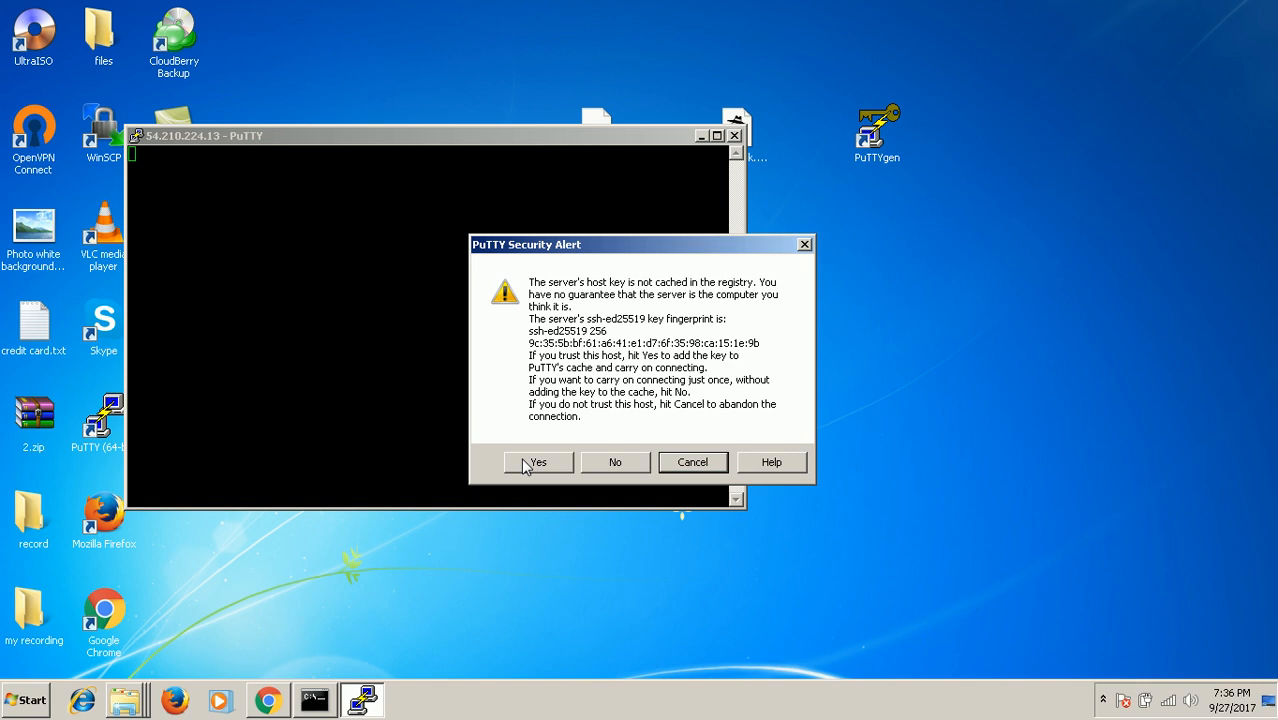
Step: Accept the host key, log in as root, and close the refused session
left_click(536, 462)
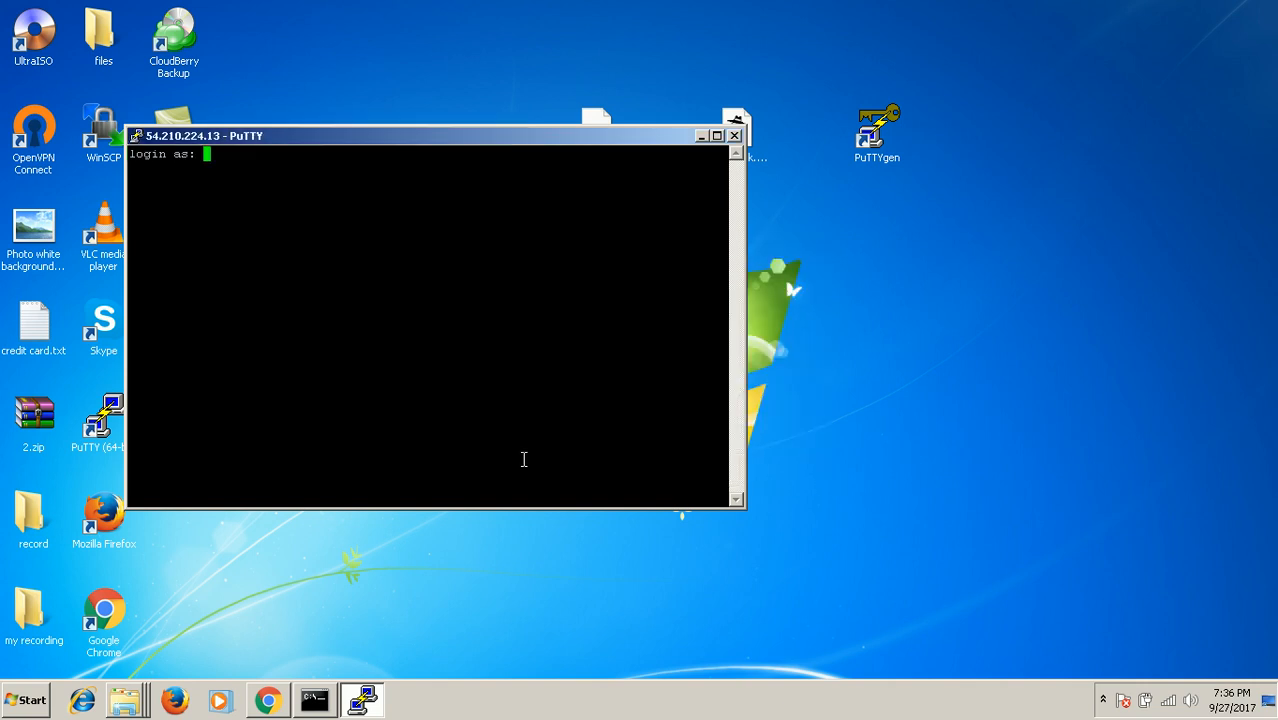
type("r")
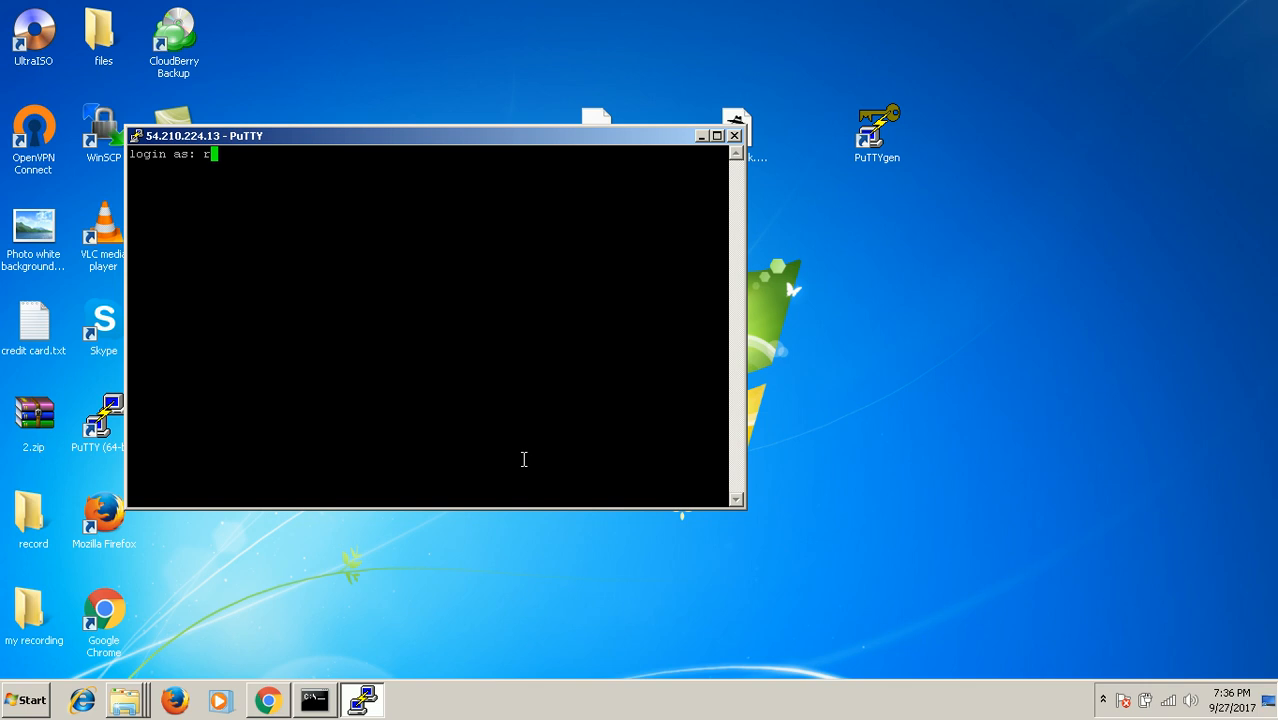
type("oot")
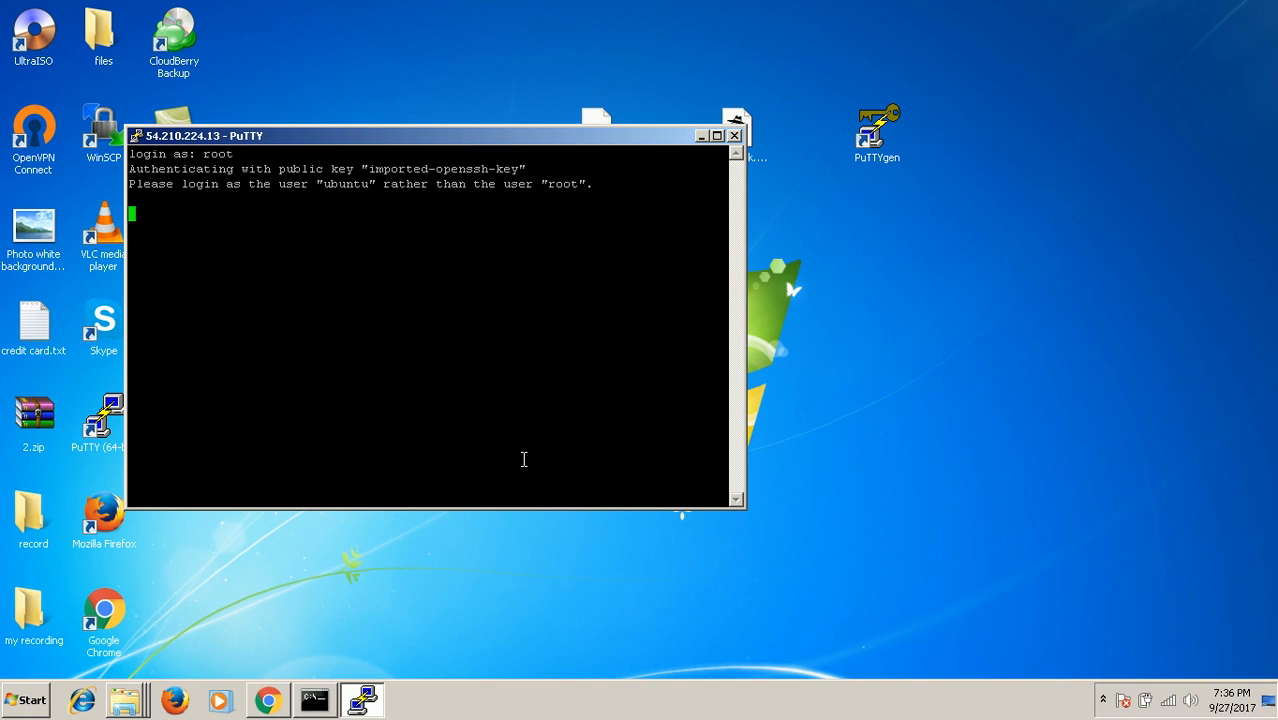
mouse_move(533, 459)
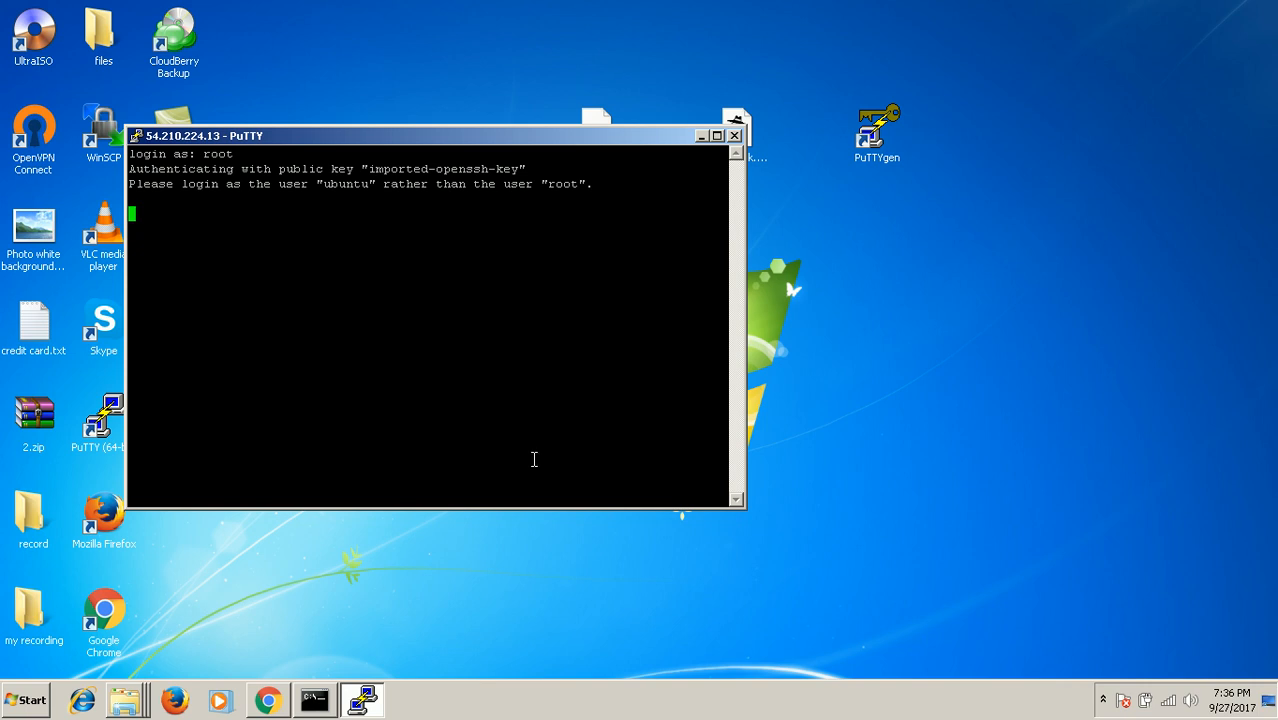
mouse_move(155, 160)
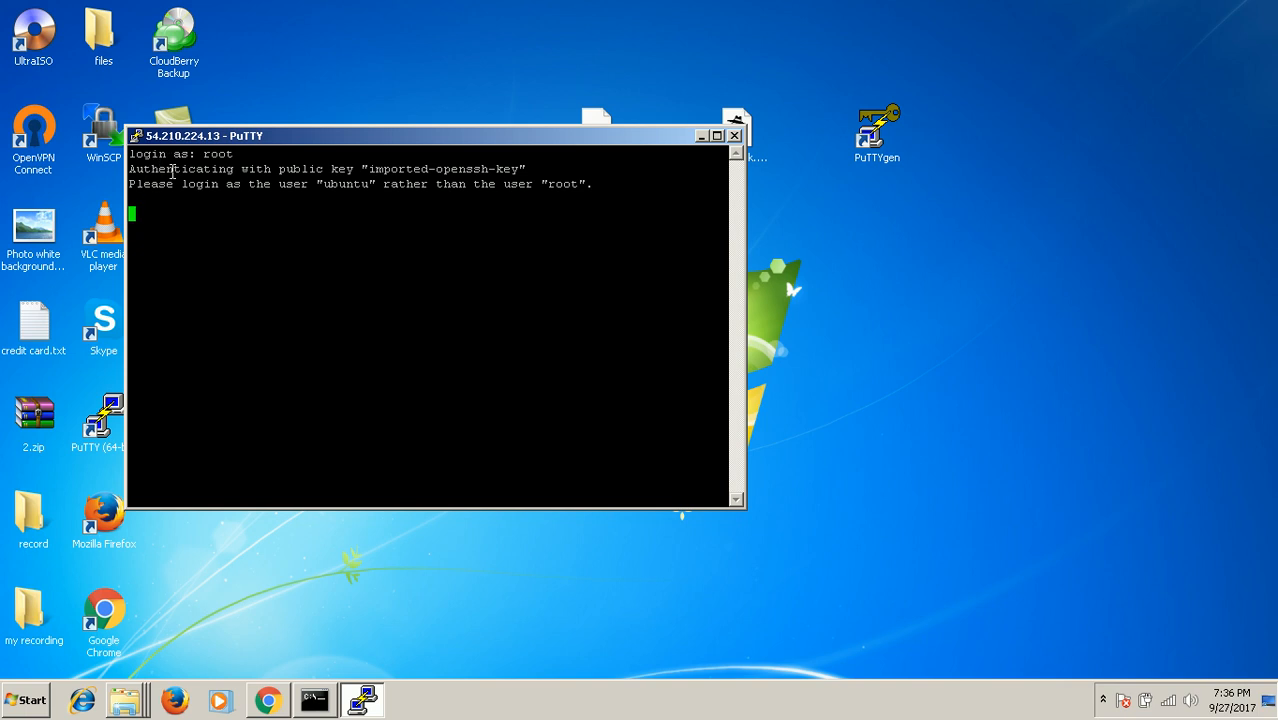
left_click(735, 135)
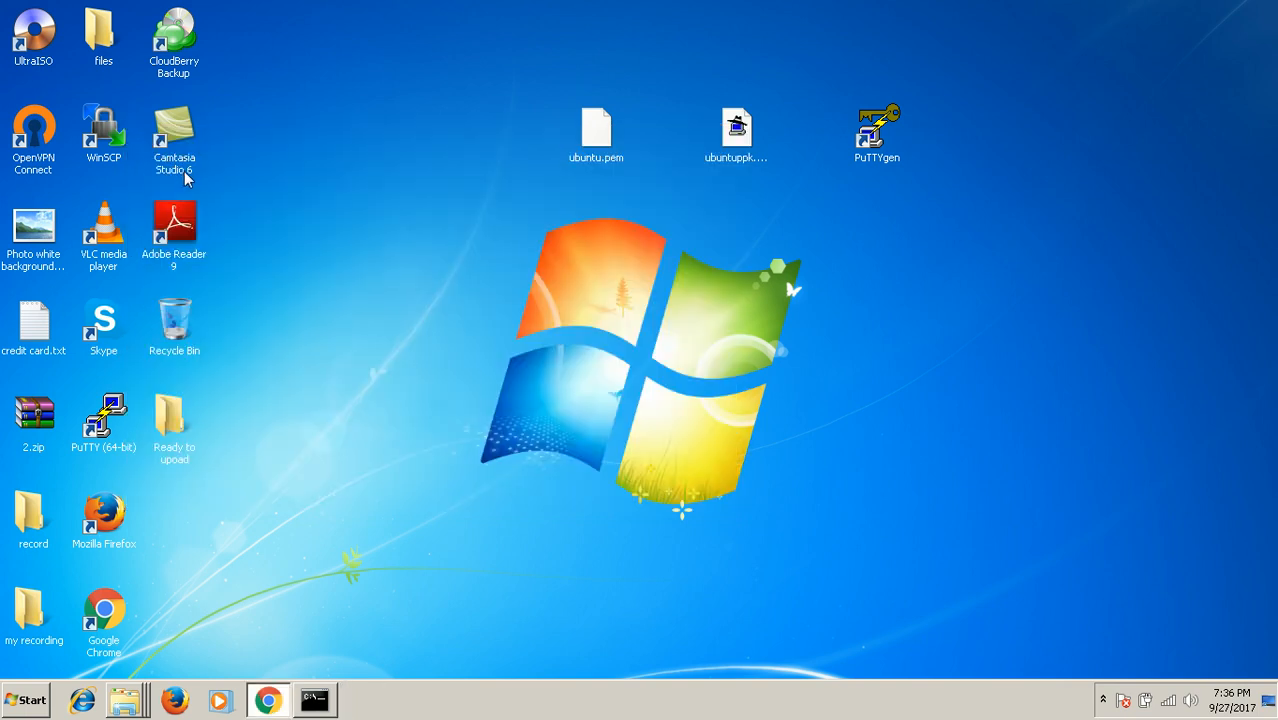
mouse_move(693, 148)
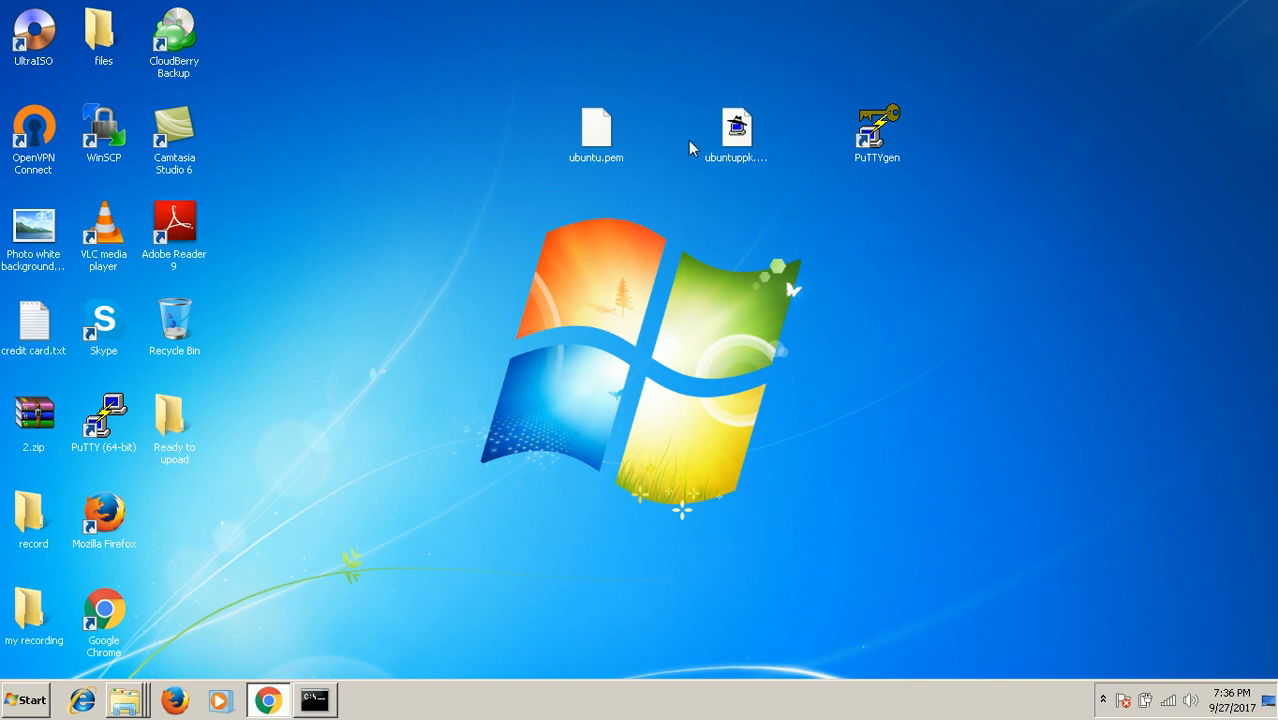
Step: Open a new PuTTY session to 54.210.224.13 authenticating with ubuntuppk.ppk
double_click(103, 414)
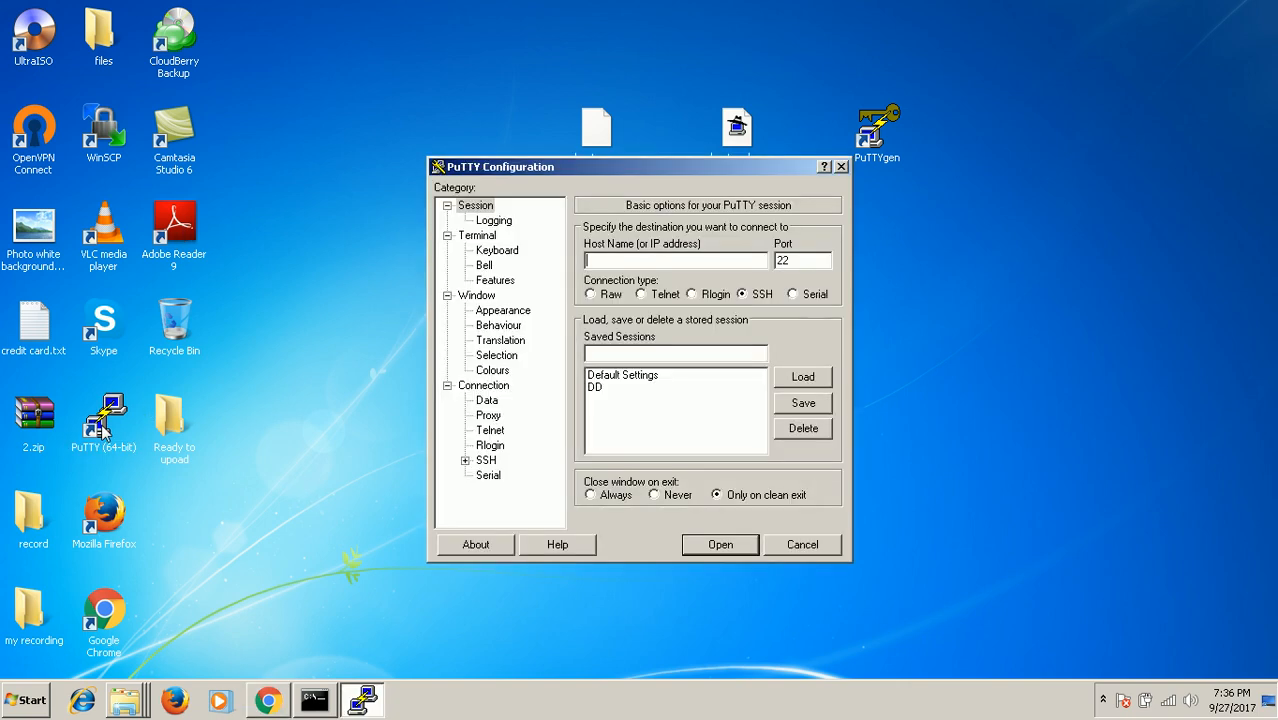
right_click(650, 260)
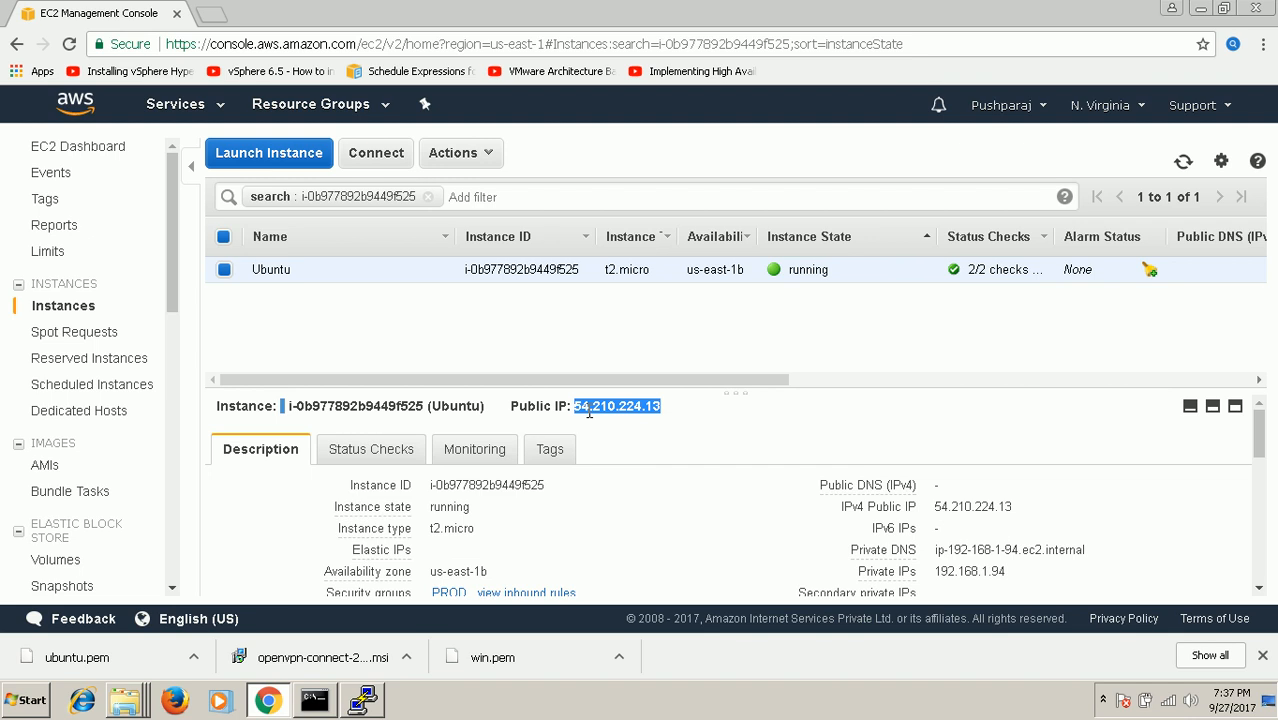
left_click(351, 701)
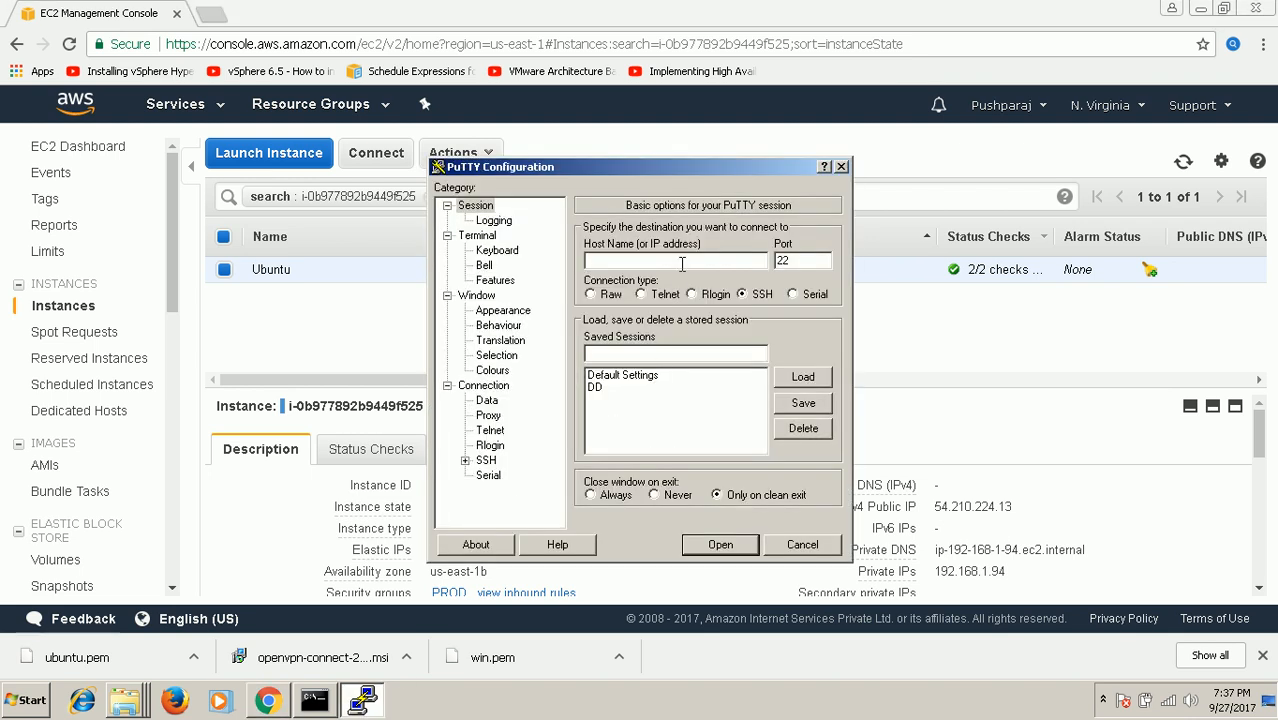
type("54.210.224.13")
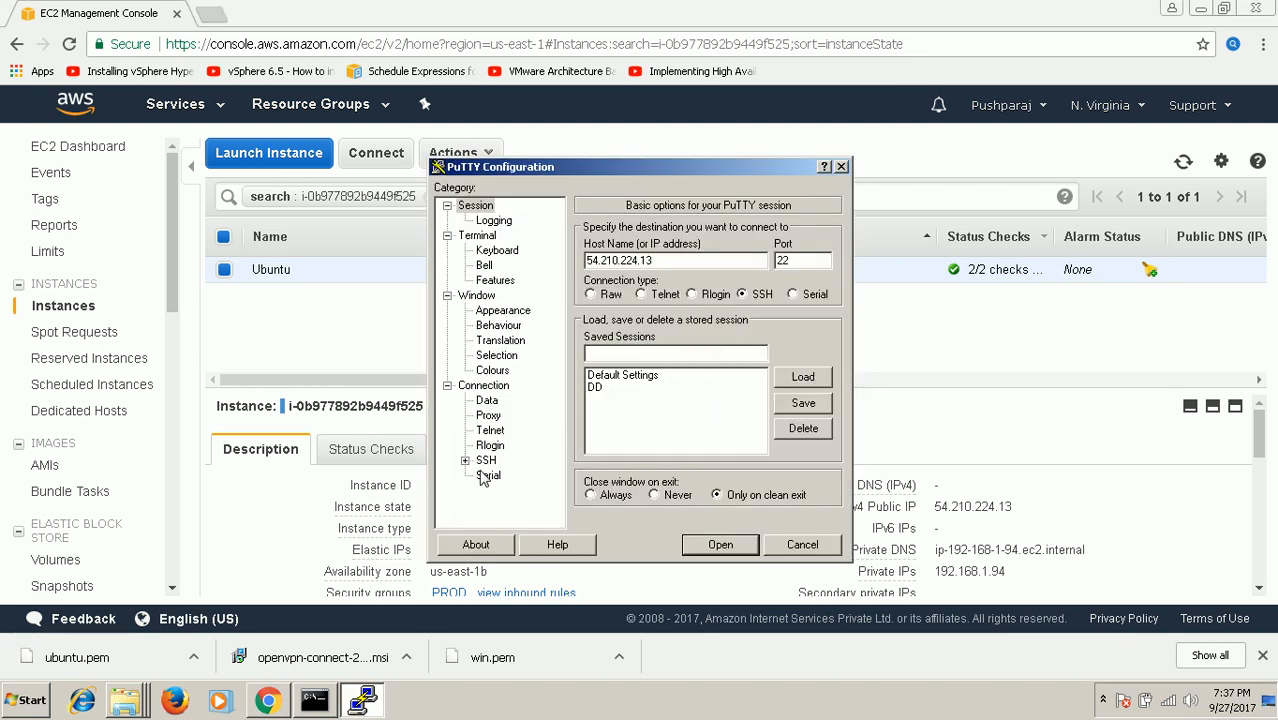
left_click(487, 460)
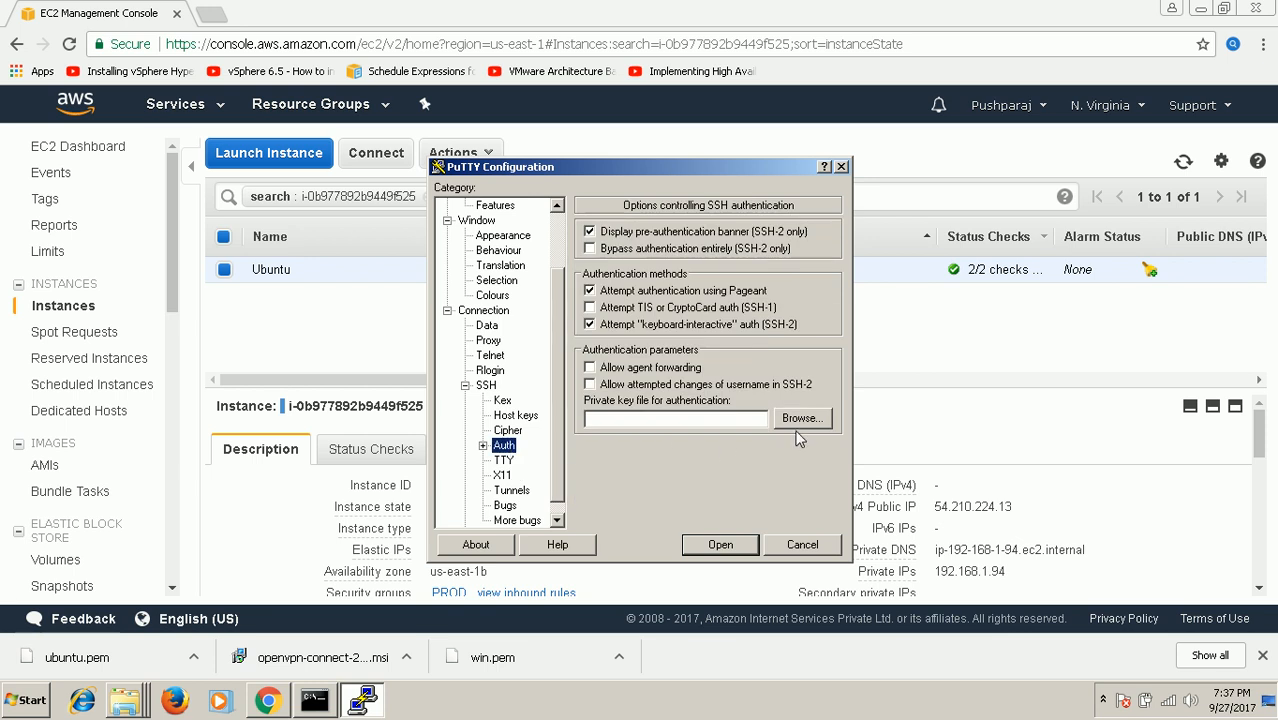
left_click(801, 417)
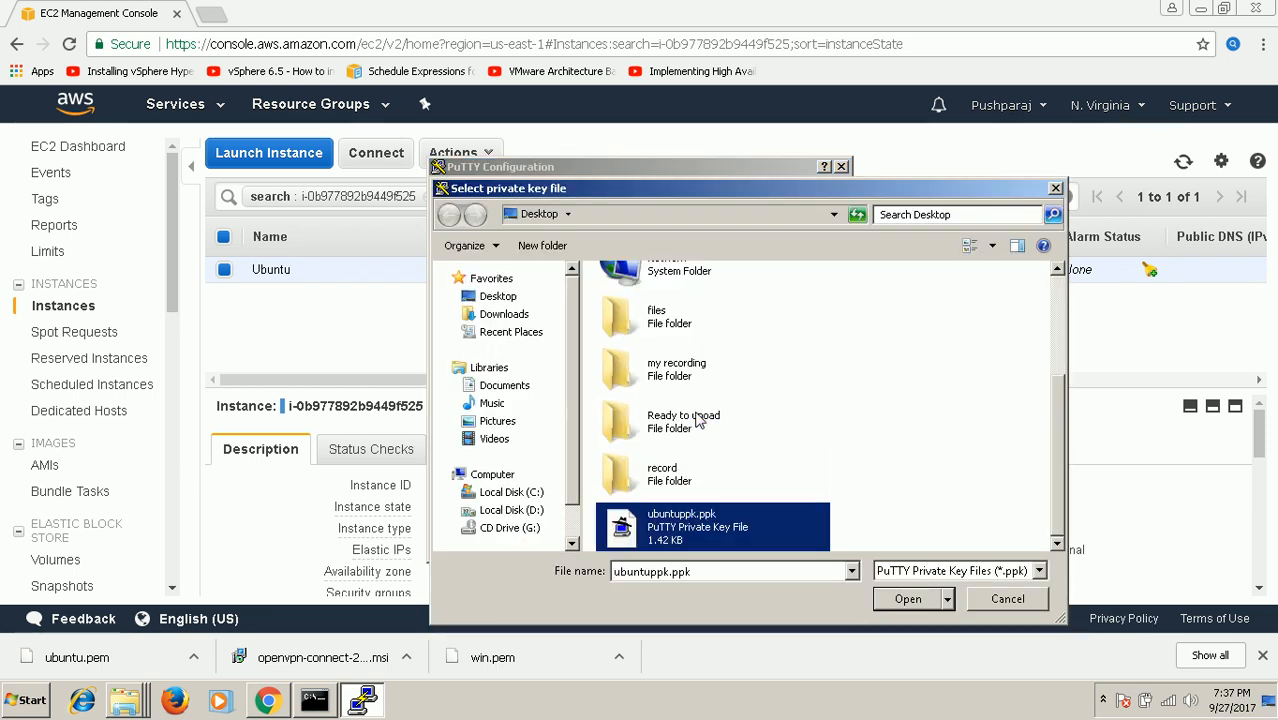
left_click(907, 598)
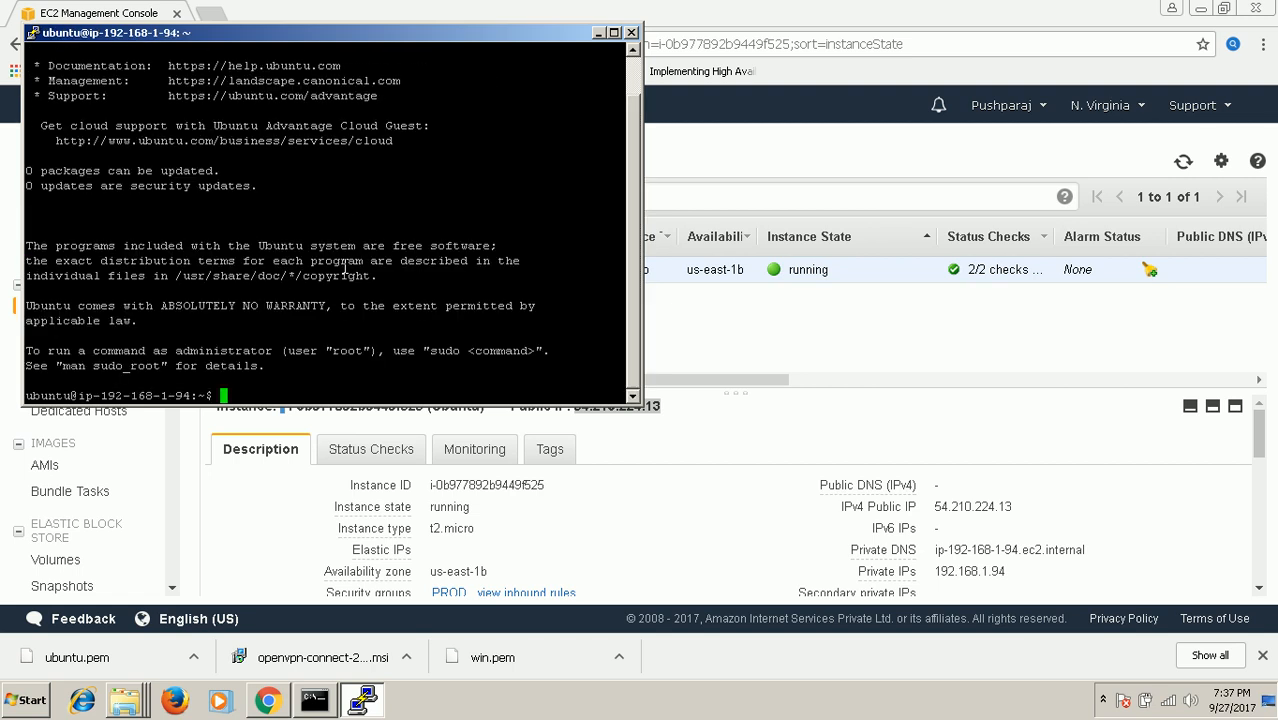
Step: Run the clear command in the ubuntu shell, then show the Windows desktop
type("cear")
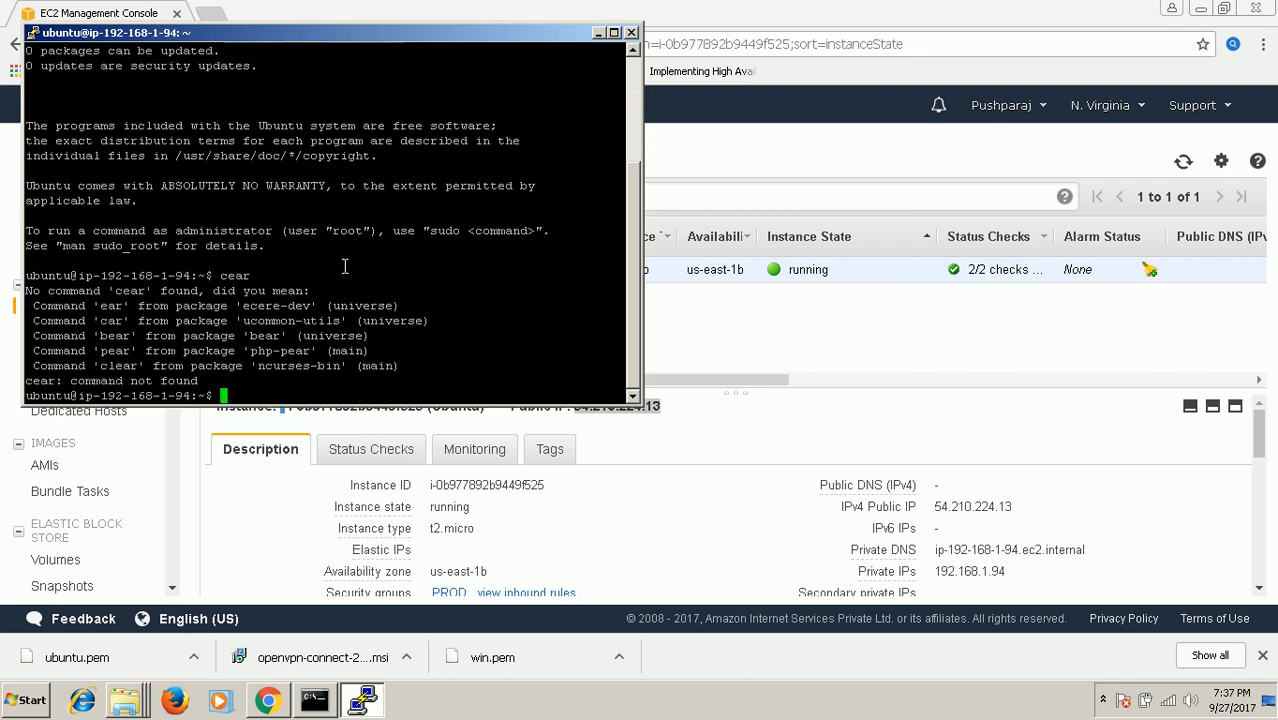
type("cear")
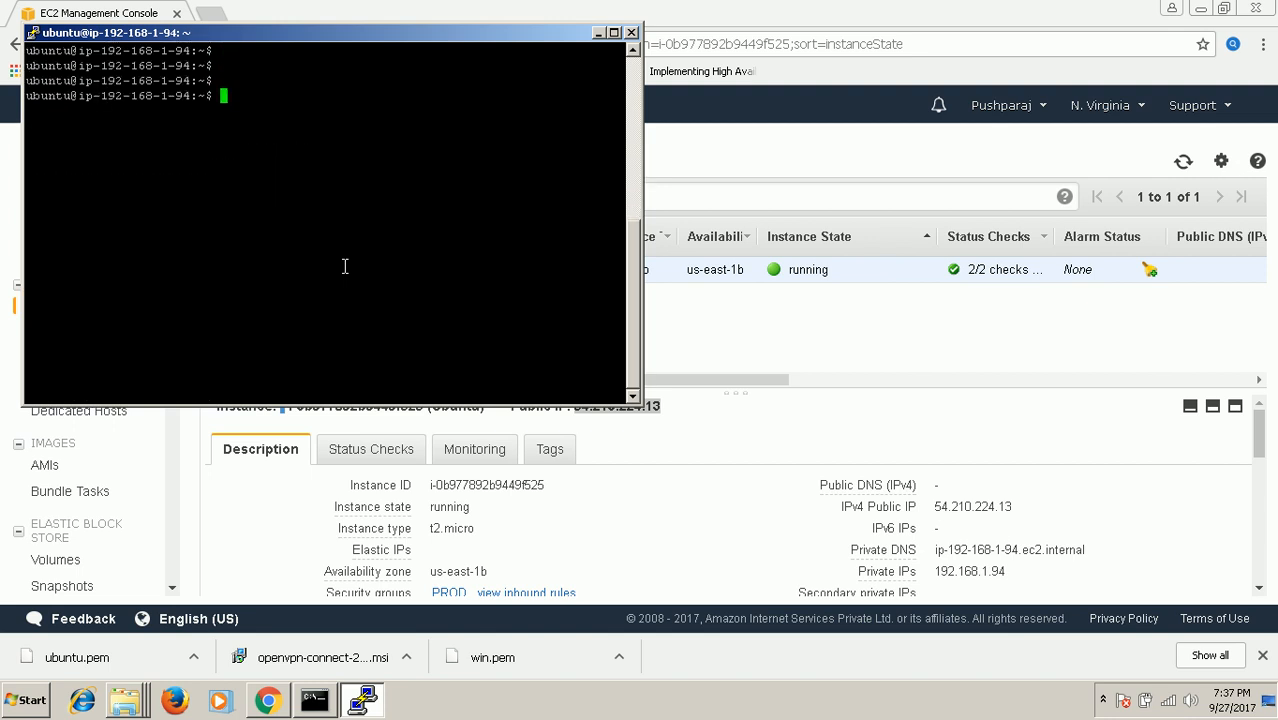
mouse_move(283, 272)
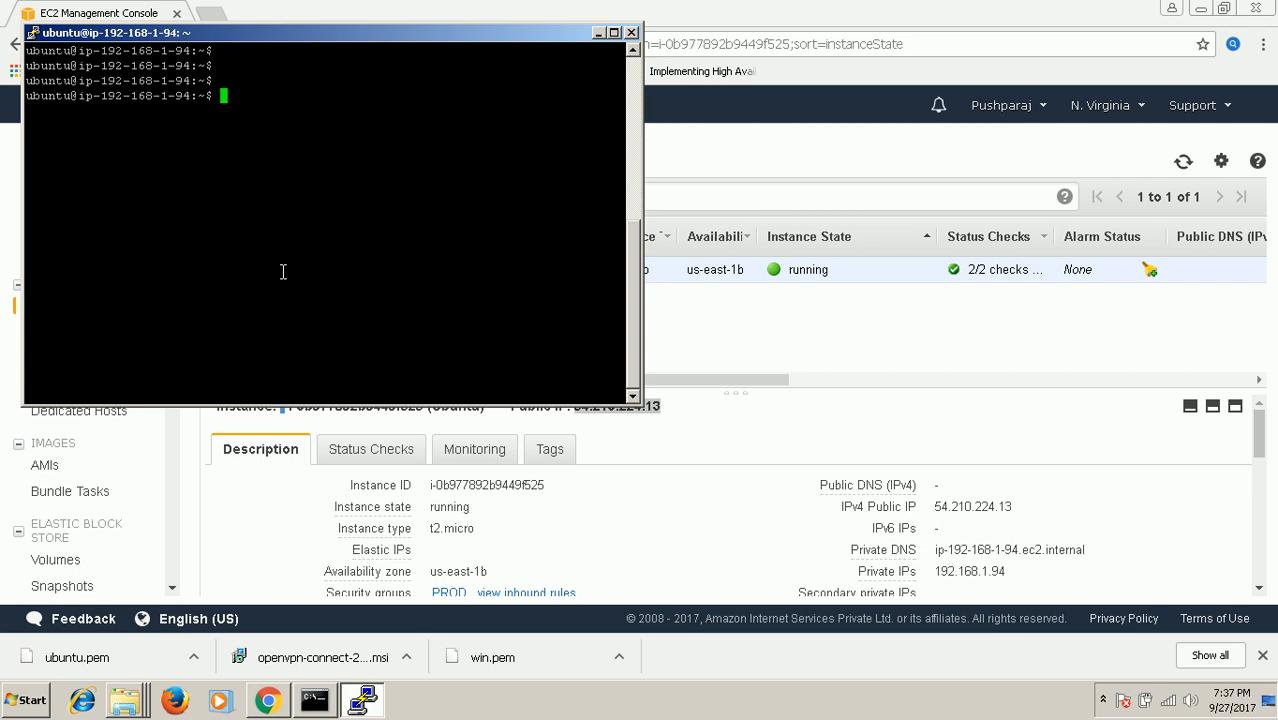
left_click(1273, 695)
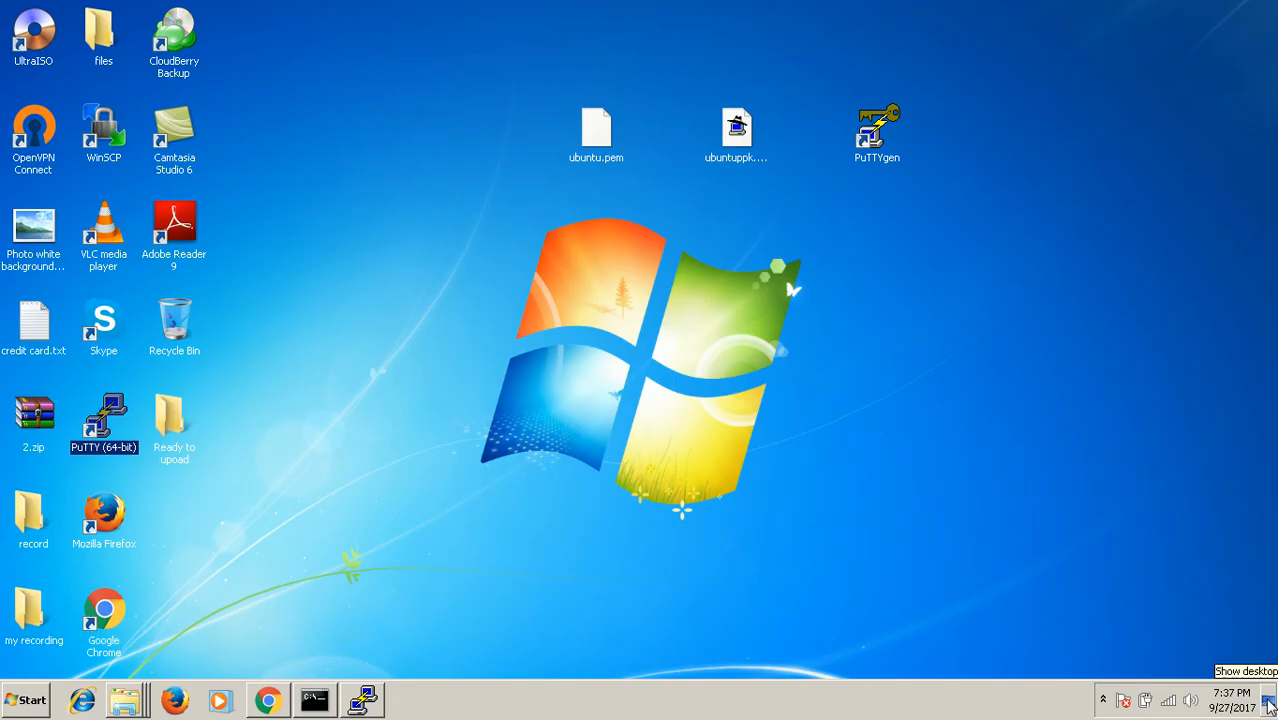
Step: Select ubuntu.pem and ubuntuppk.ppk on the desktop, then restore the Chrome EC2 console
left_click(596, 125)
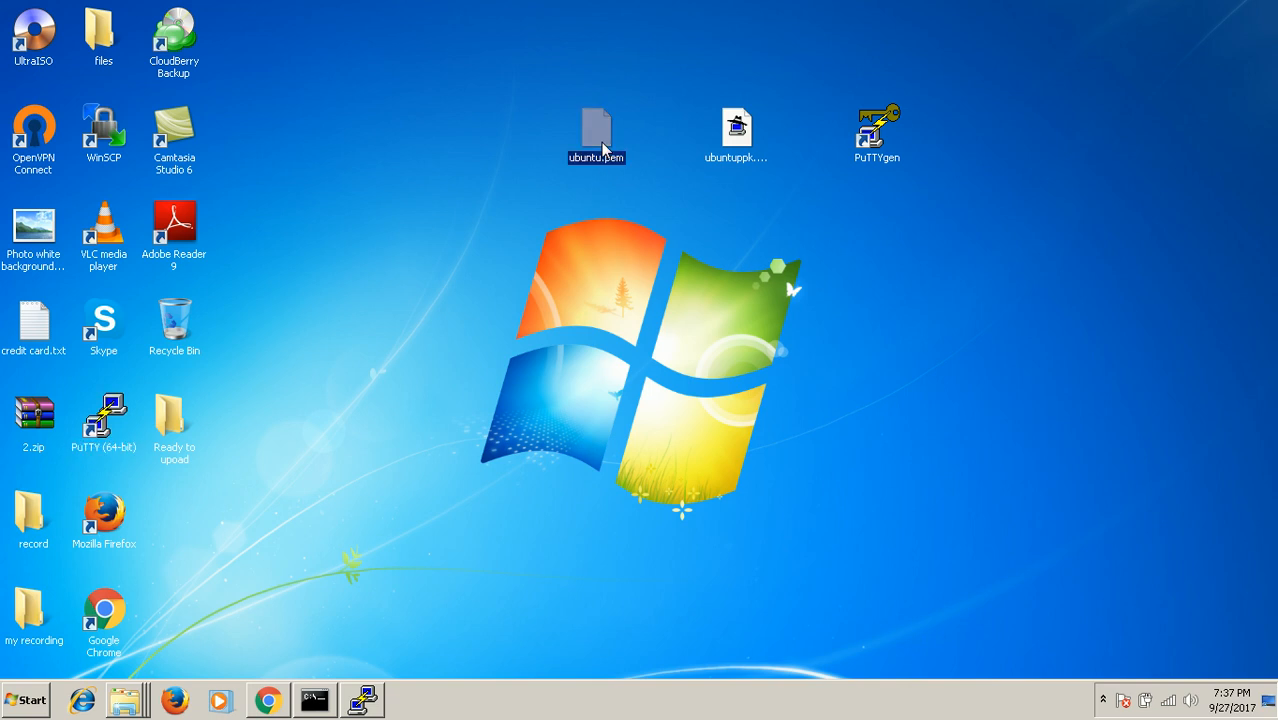
mouse_move(596, 150)
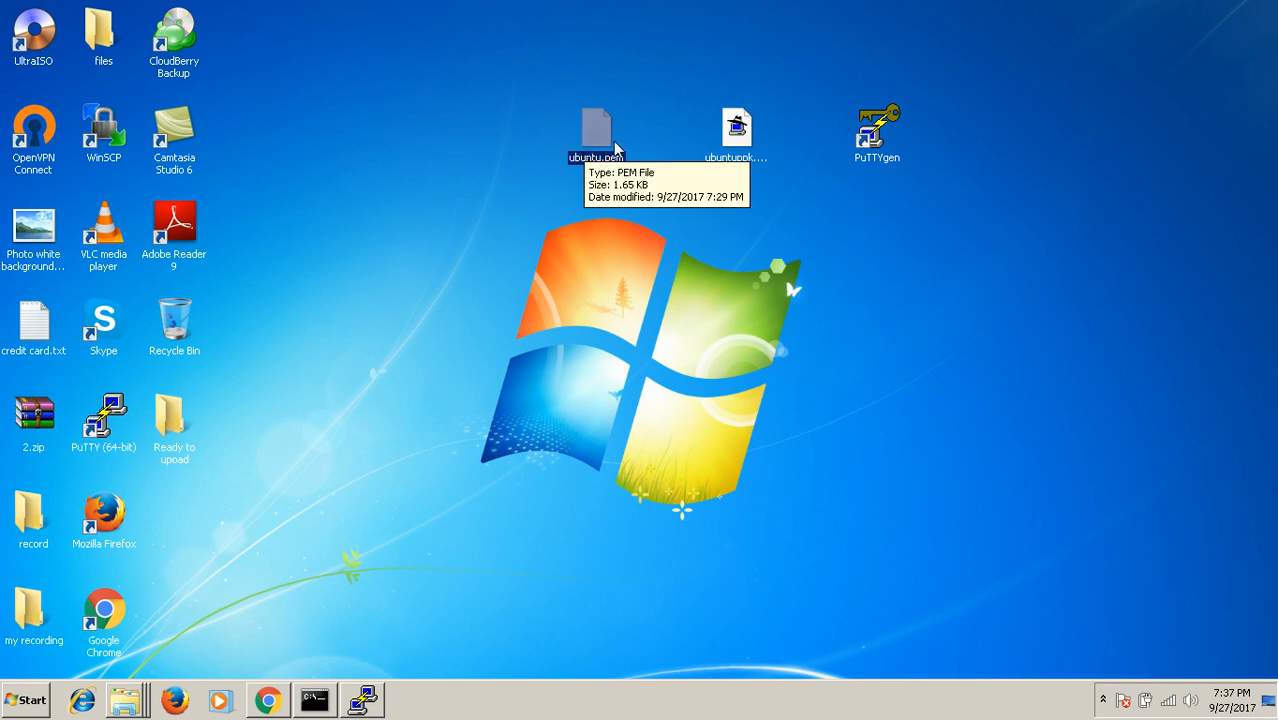
left_click(739, 125)
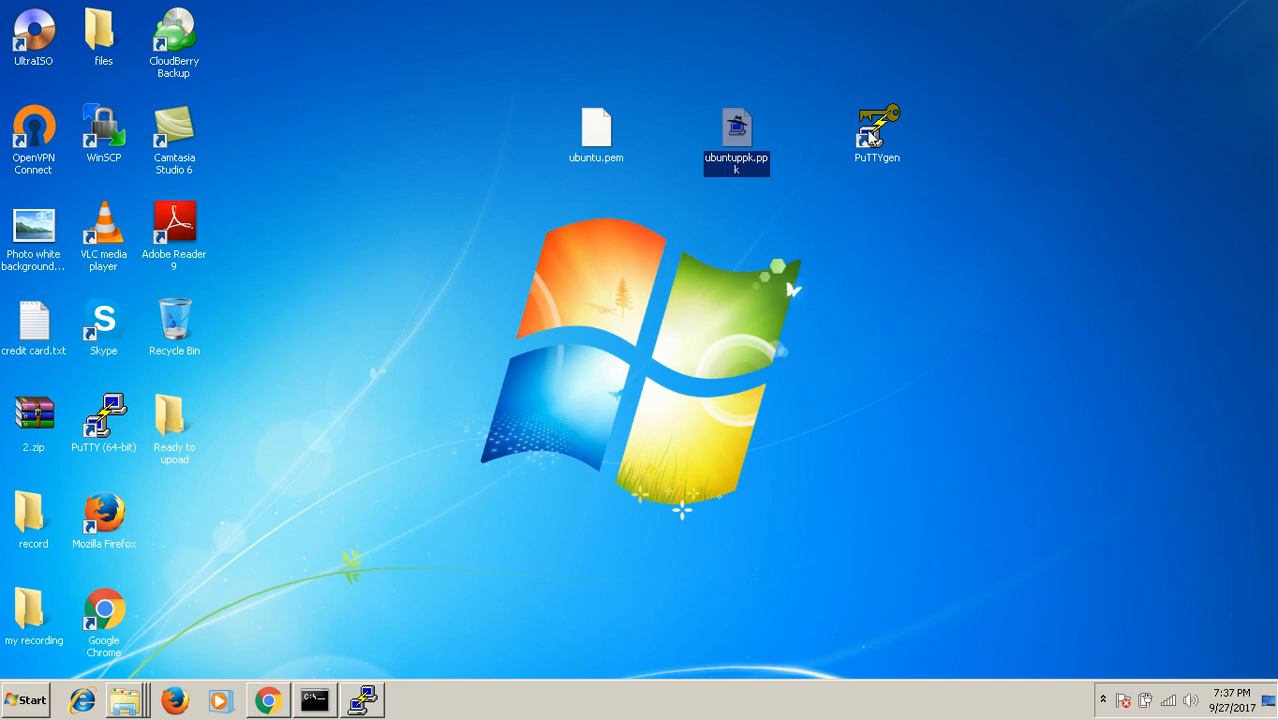
left_click(830, 308)
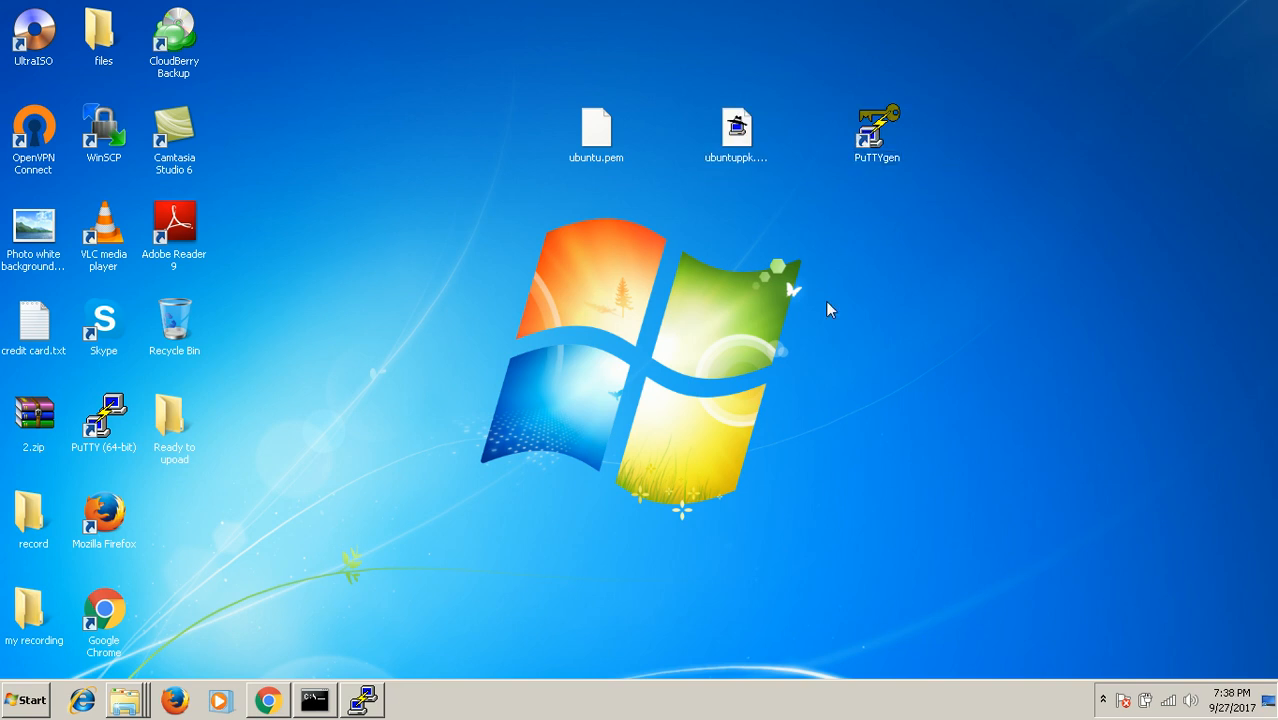
left_click(265, 699)
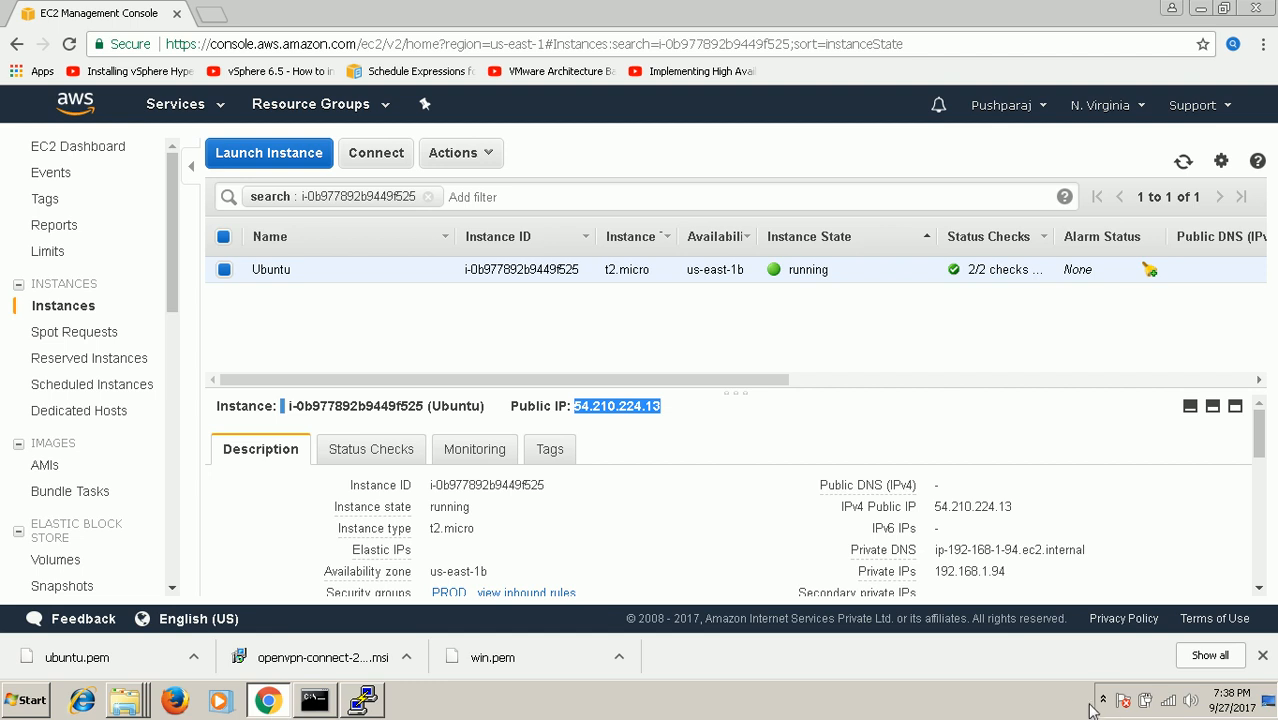
left_click(1101, 696)
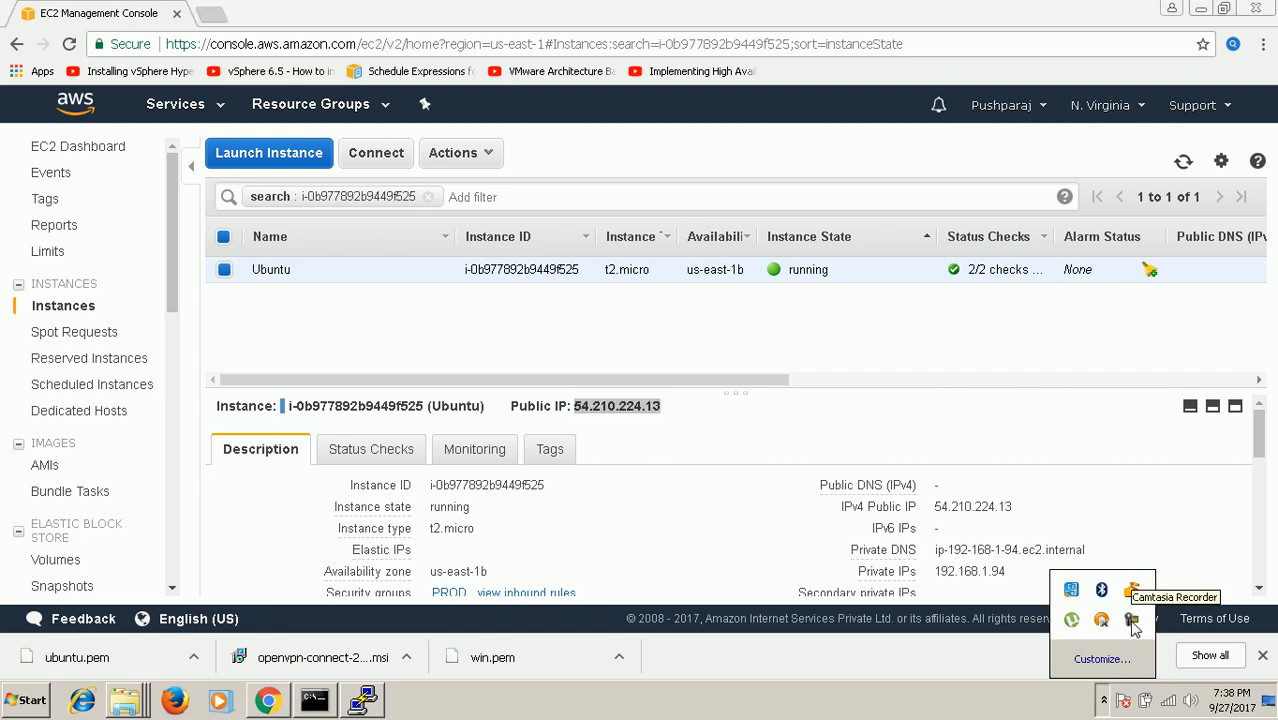